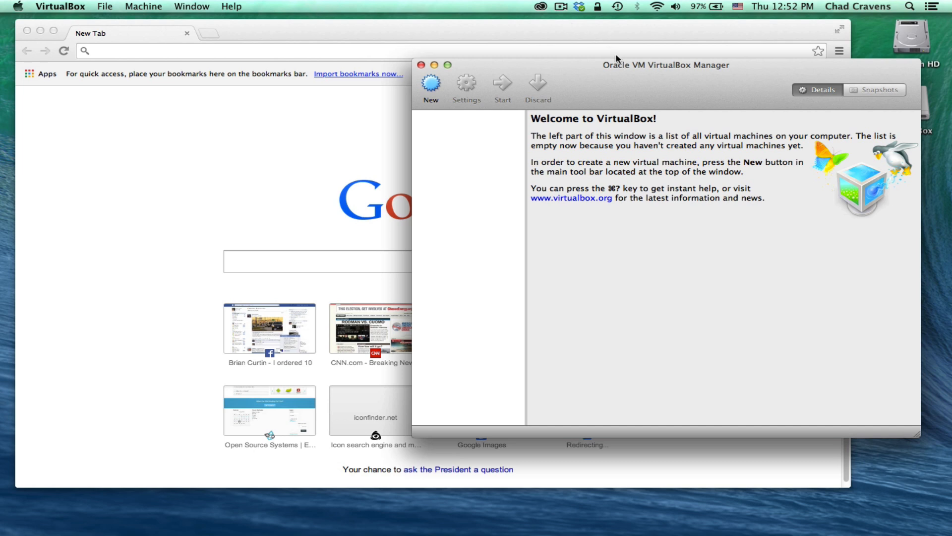
{"action": "mouse_move", "coordinate": [669, 71]}
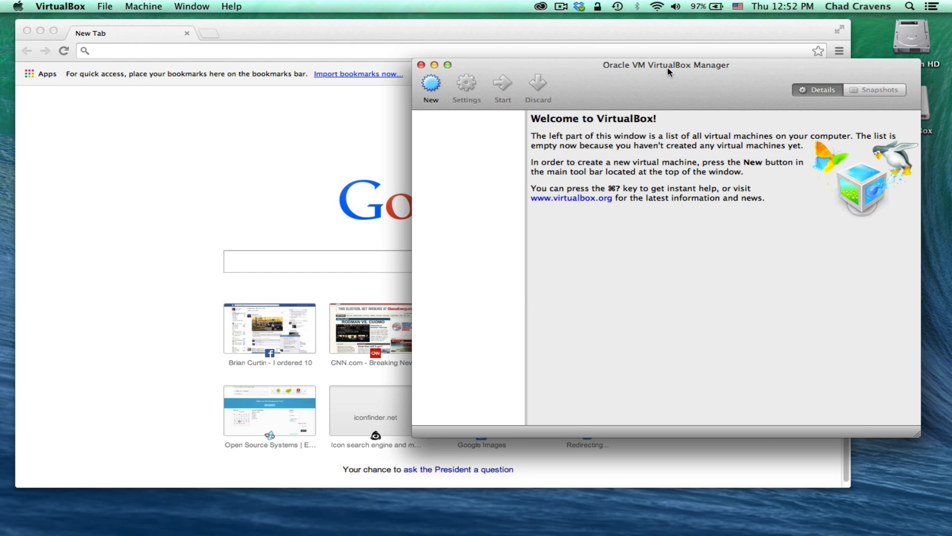
{"action": "mouse_move", "coordinate": [577, 67]}
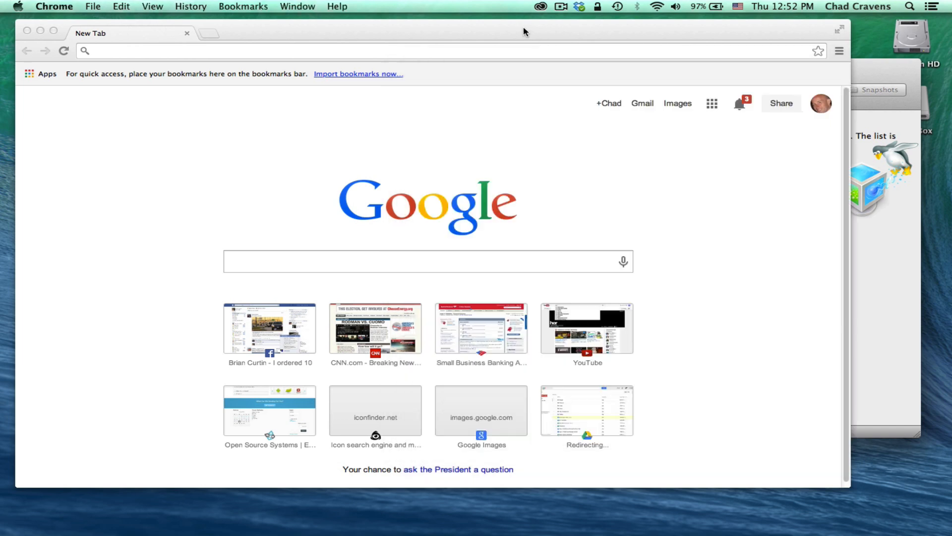
- Search Google for 'centos' and open the CentOS Project homepage
{"action": "left_click", "coordinate": [401, 50]}
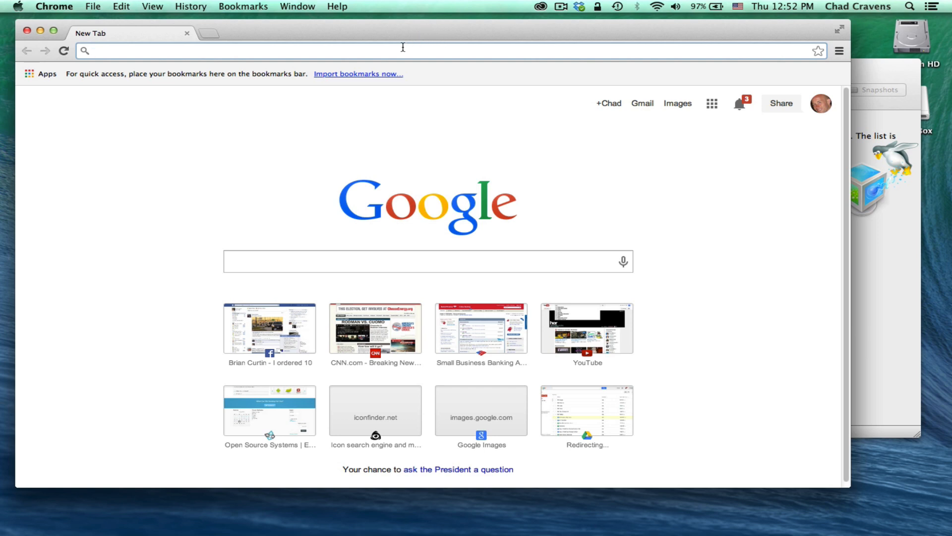
{"action": "left_click", "coordinate": [94, 51]}
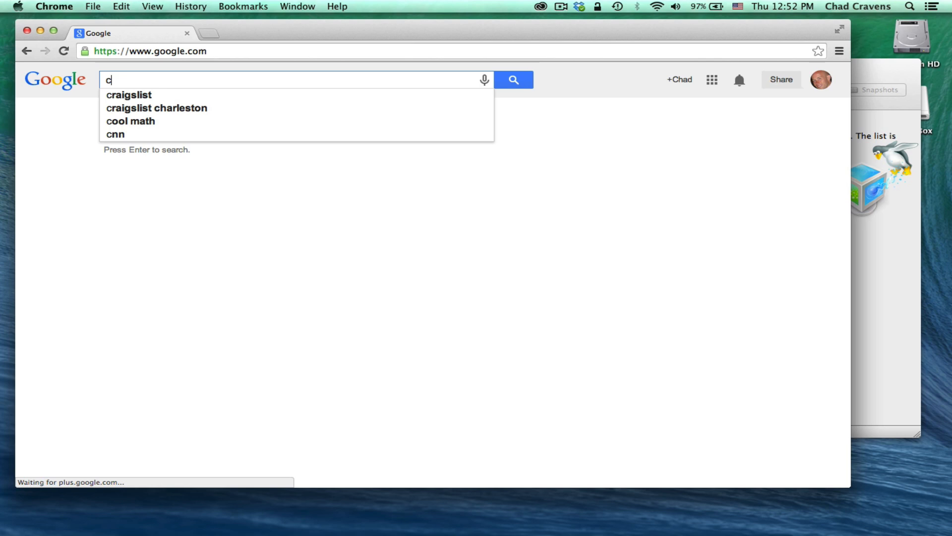
{"action": "type", "text": "entos"}
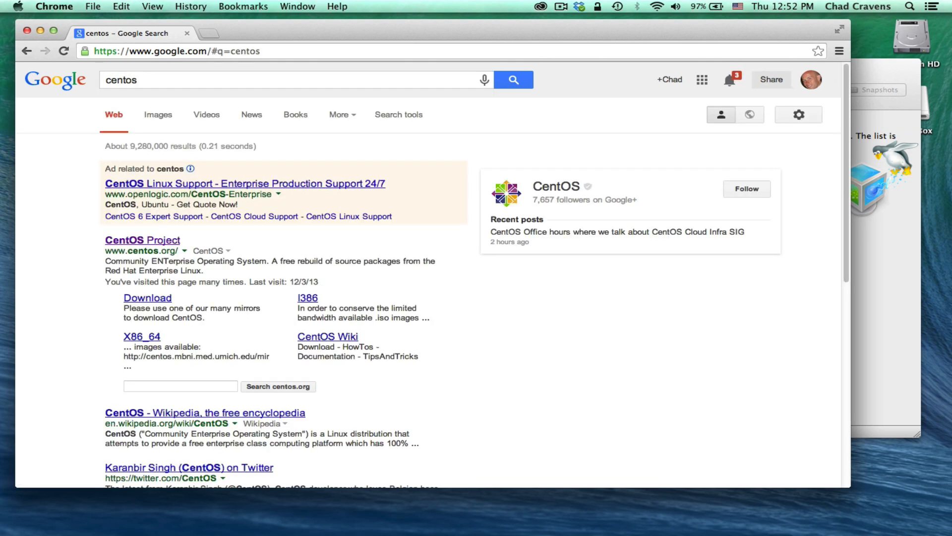
{"action": "mouse_move", "coordinate": [151, 244]}
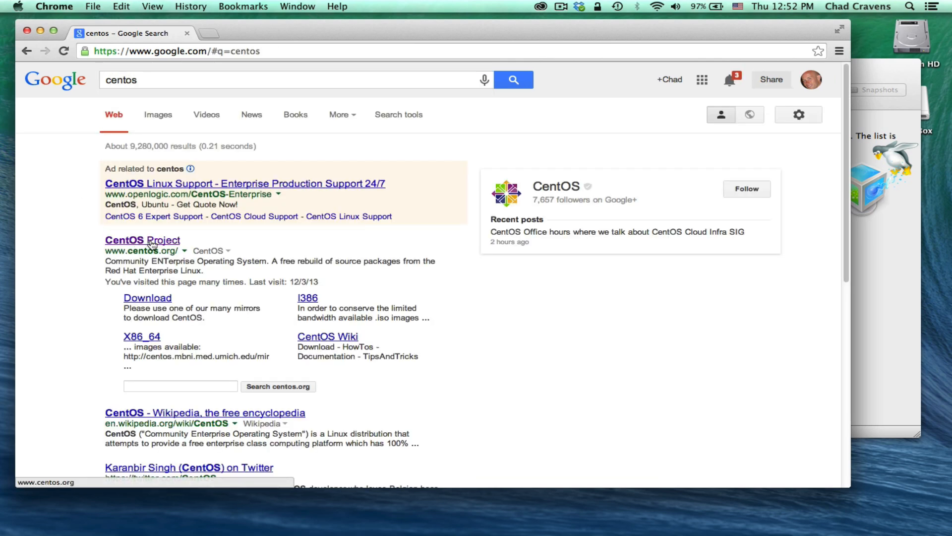
{"action": "left_click", "coordinate": [142, 240]}
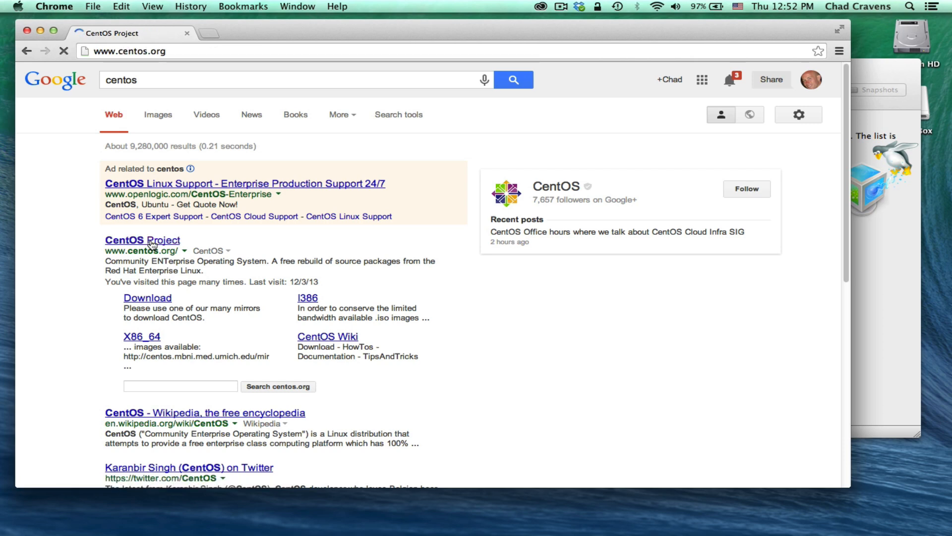
{"action": "left_click", "coordinate": [142, 240]}
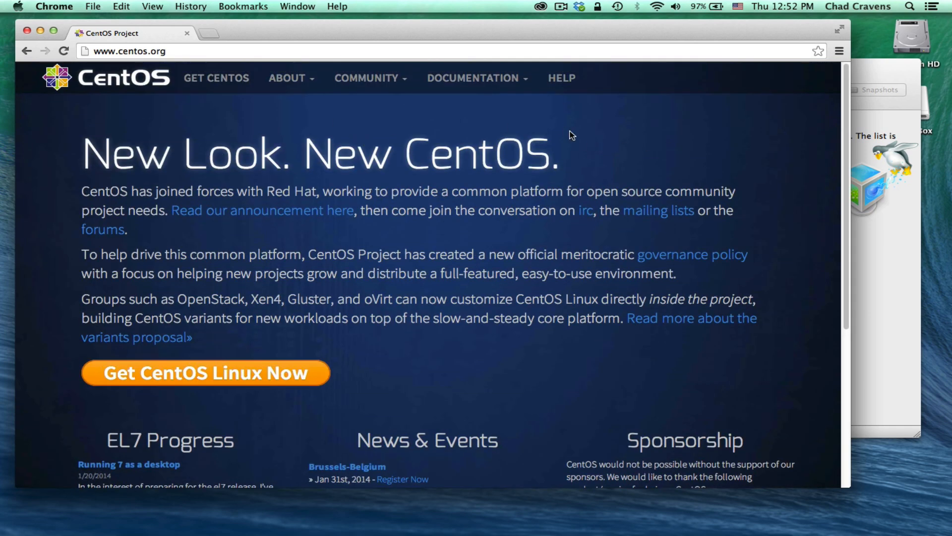
{"action": "mouse_move", "coordinate": [306, 229]}
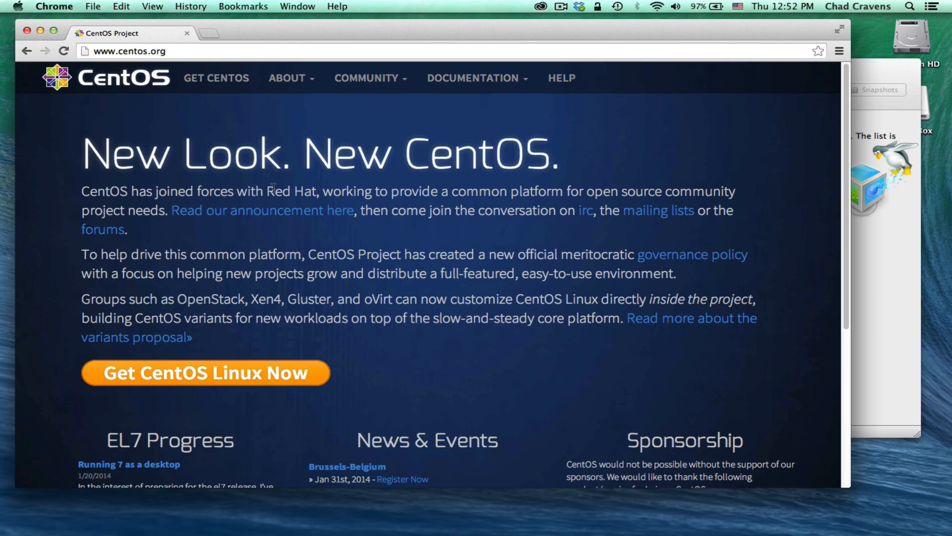
{"action": "mouse_move", "coordinate": [396, 176]}
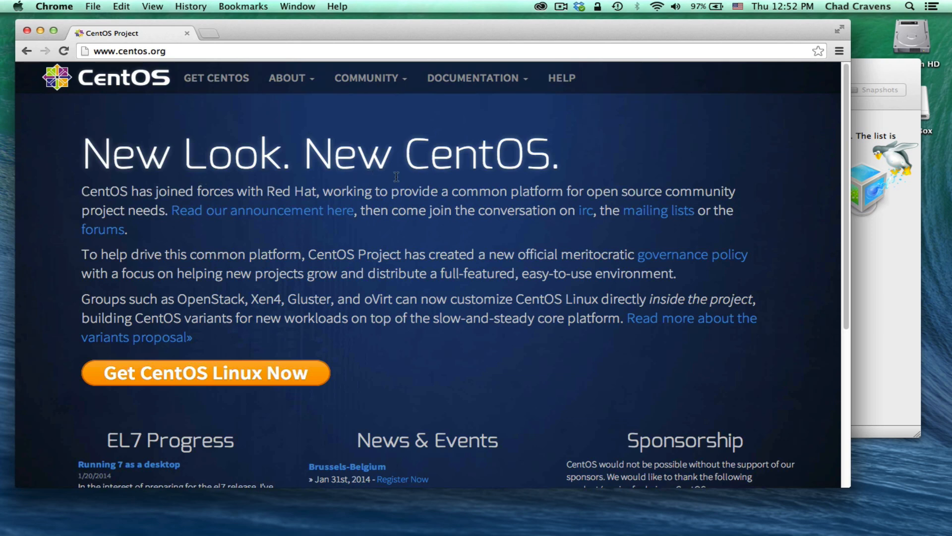
{"action": "mouse_move", "coordinate": [216, 78]}
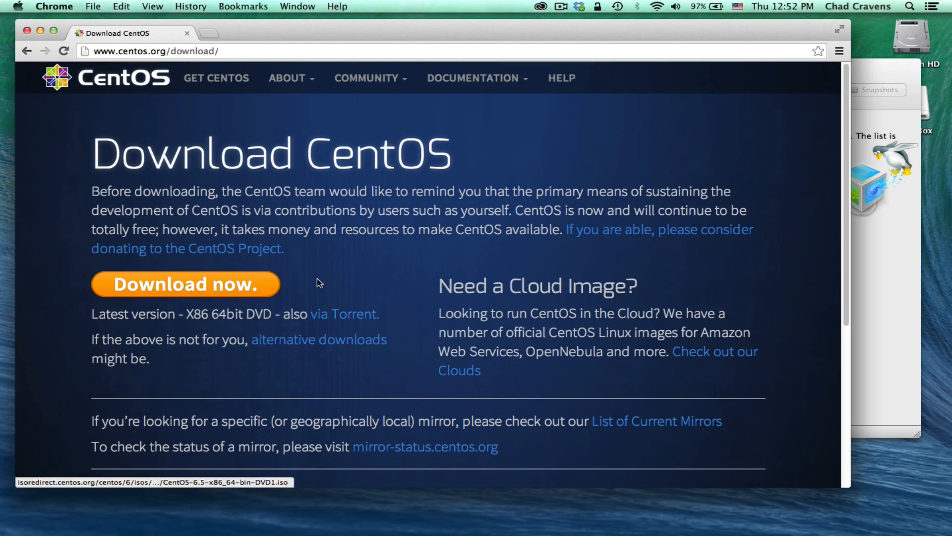
- Start downloading the 4.2 GB CentOS 6.5 x86_64 DVD ISO from the first mirror
{"action": "left_click", "coordinate": [184, 284]}
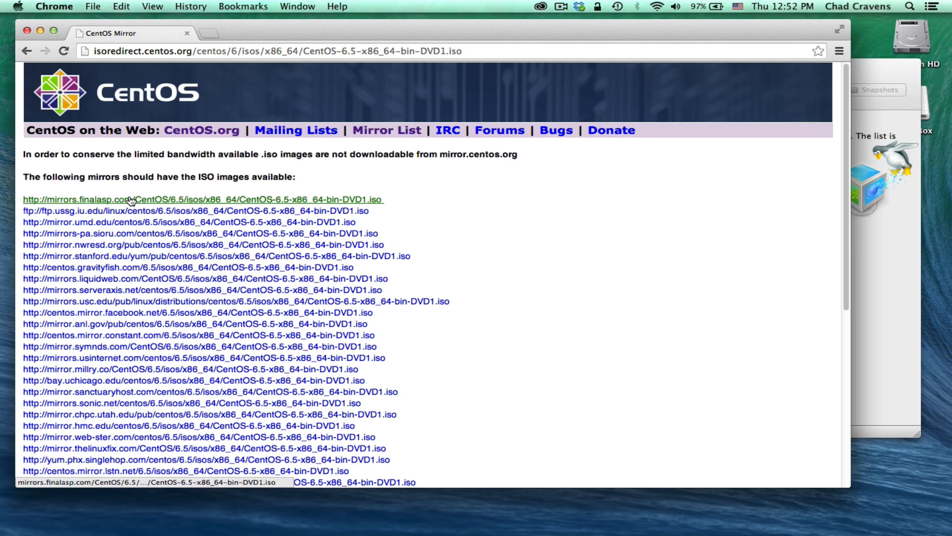
{"action": "scroll", "scroll_direction": "down", "scroll_amount": 3}
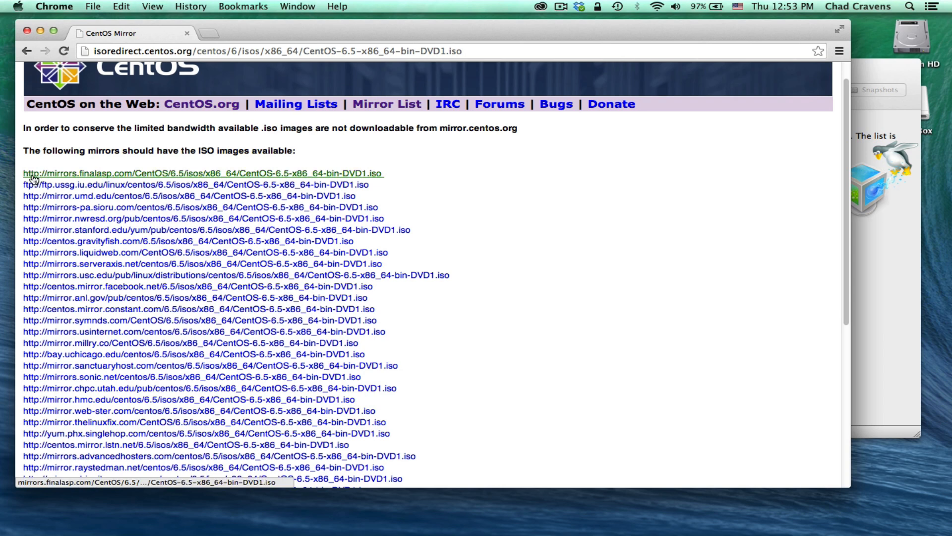
{"action": "mouse_move", "coordinate": [217, 170]}
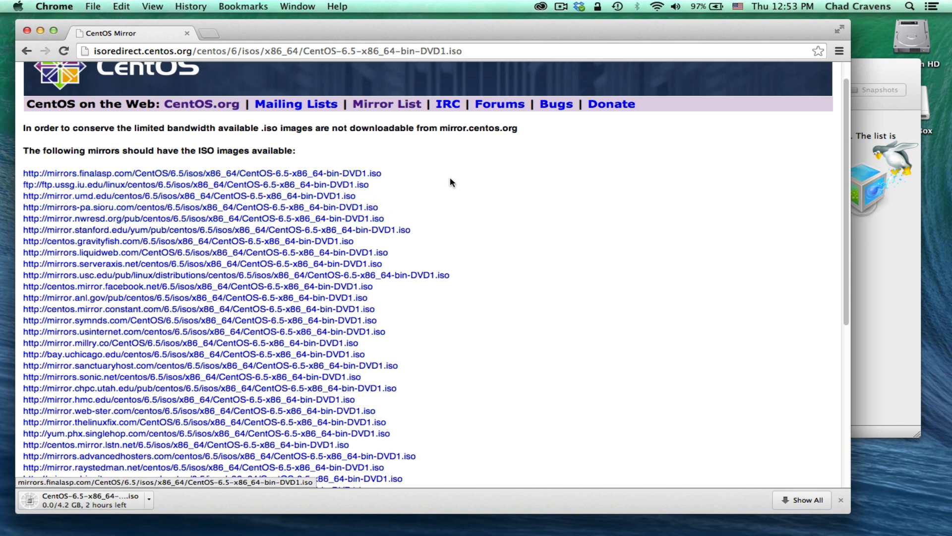
{"action": "mouse_move", "coordinate": [283, 251]}
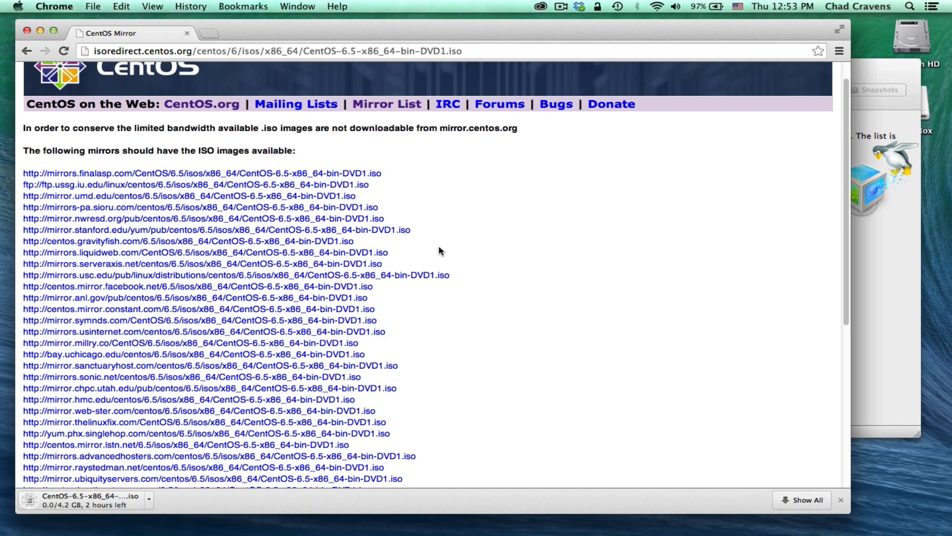
{"action": "mouse_move", "coordinate": [210, 37]}
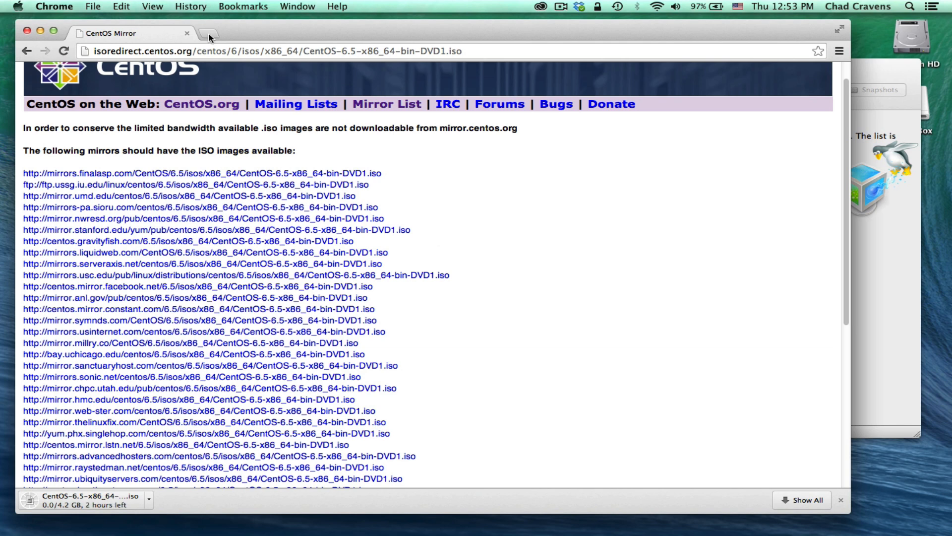
{"action": "mouse_move", "coordinate": [422, 202]}
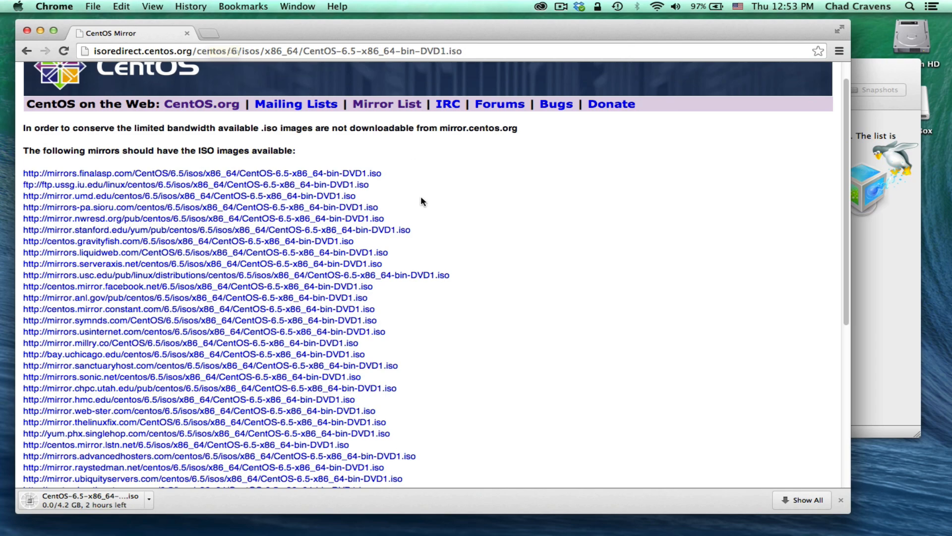
{"action": "scroll", "scroll_direction": "down", "scroll_amount": 3}
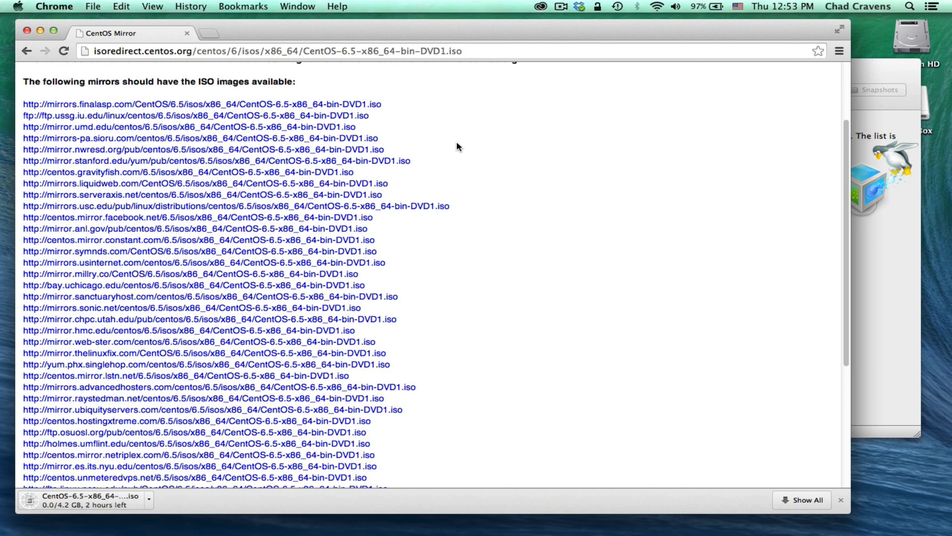
{"action": "mouse_move", "coordinate": [864, 80]}
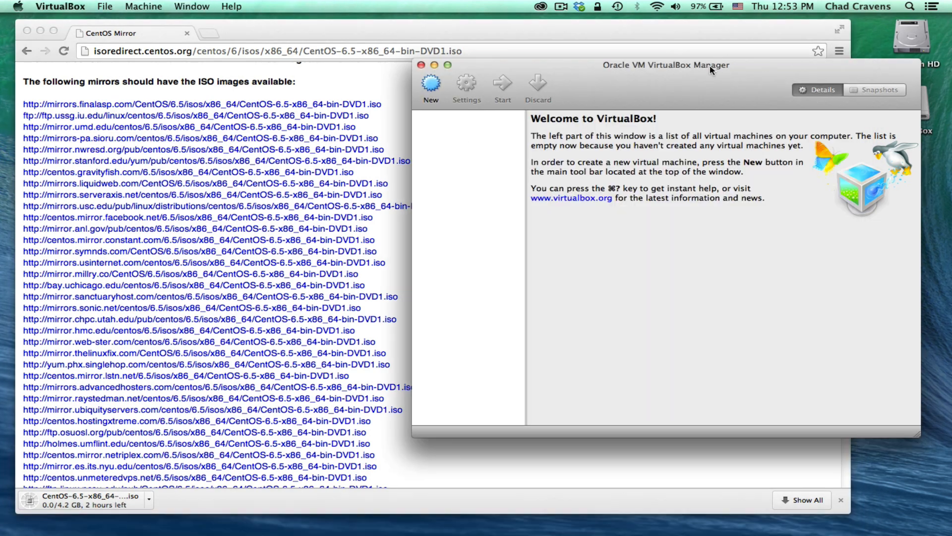
- Begin a new virtual machine, showing the default Windows XP, 4 MB settings
{"action": "left_click", "coordinate": [431, 85]}
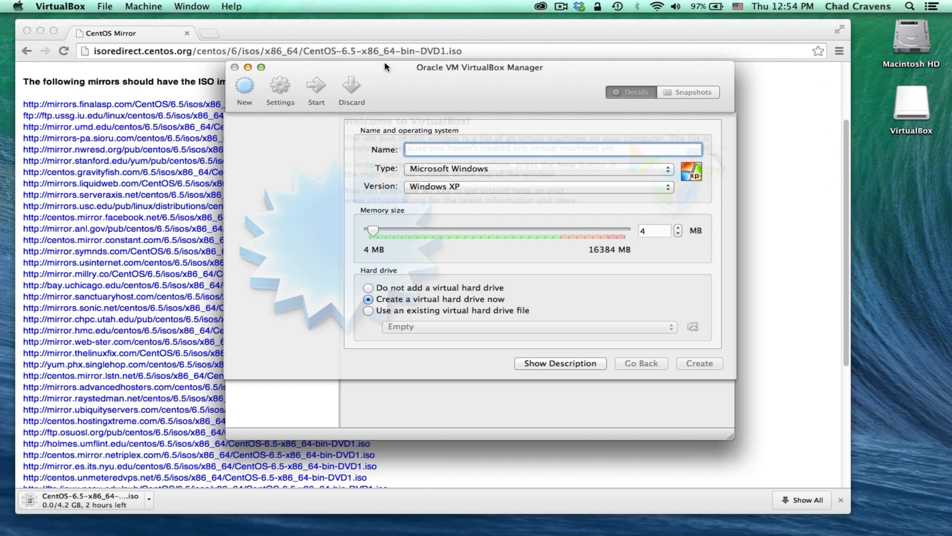
{"action": "mouse_move", "coordinate": [386, 70]}
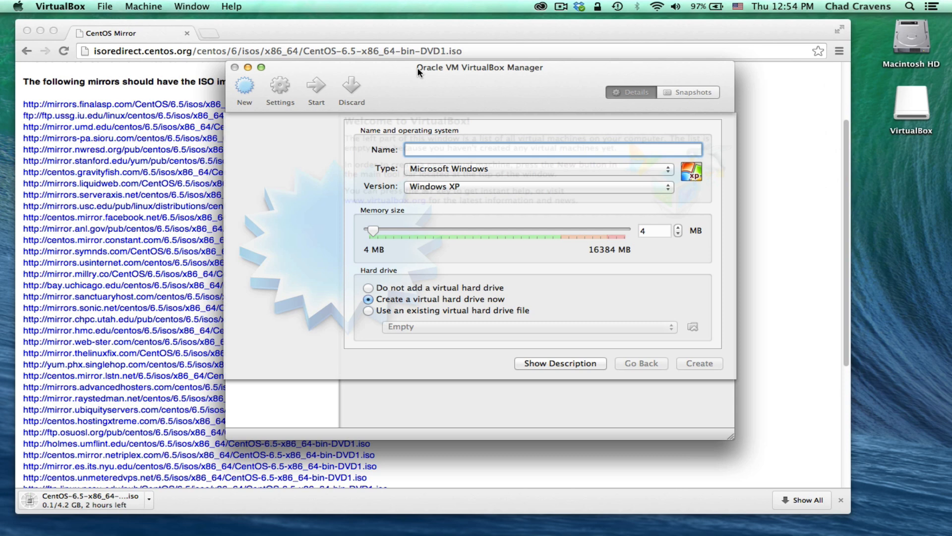
{"action": "mouse_move", "coordinate": [406, 89]}
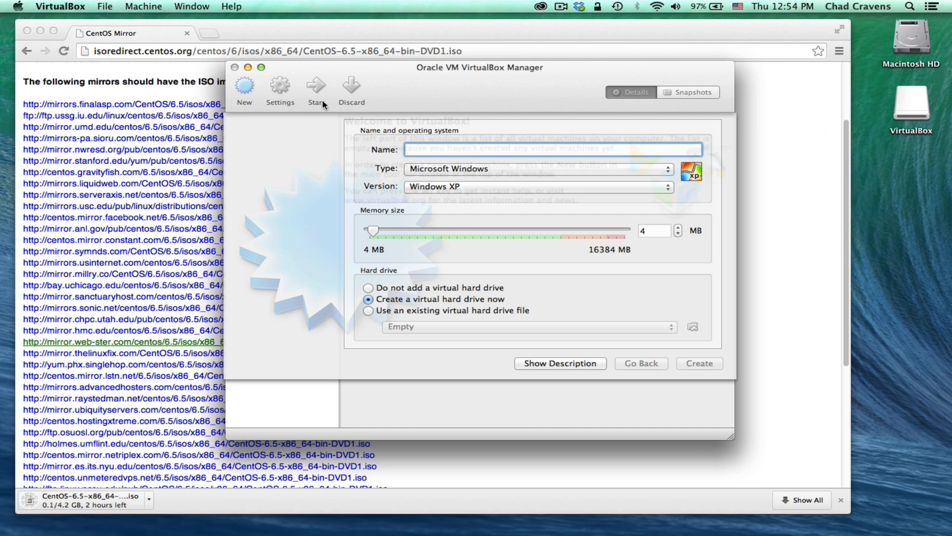
{"action": "mouse_move", "coordinate": [314, 89]}
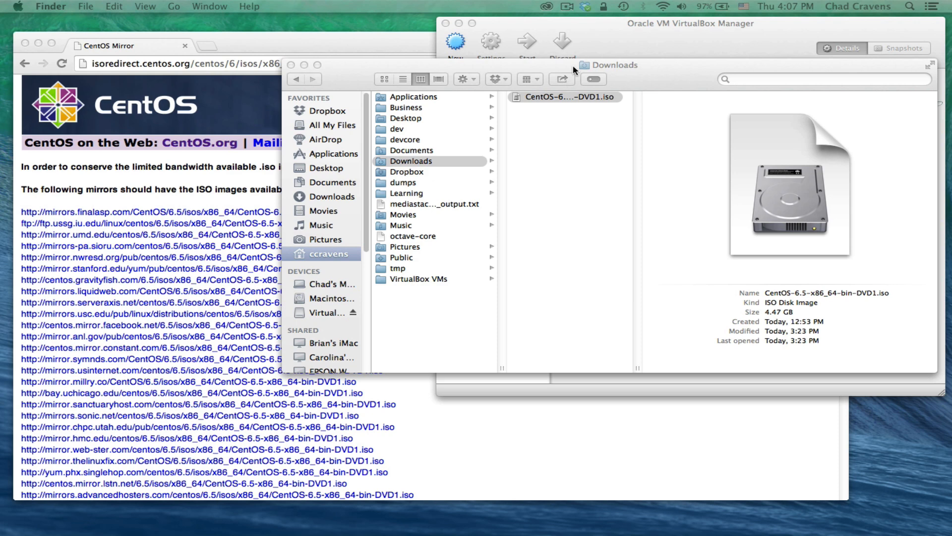
- Confirm the 4.47 GB CentOS-6.5-x86_64-bin-DVD1.iso in Downloads, then return to Chrome
{"action": "left_click", "coordinate": [565, 98]}
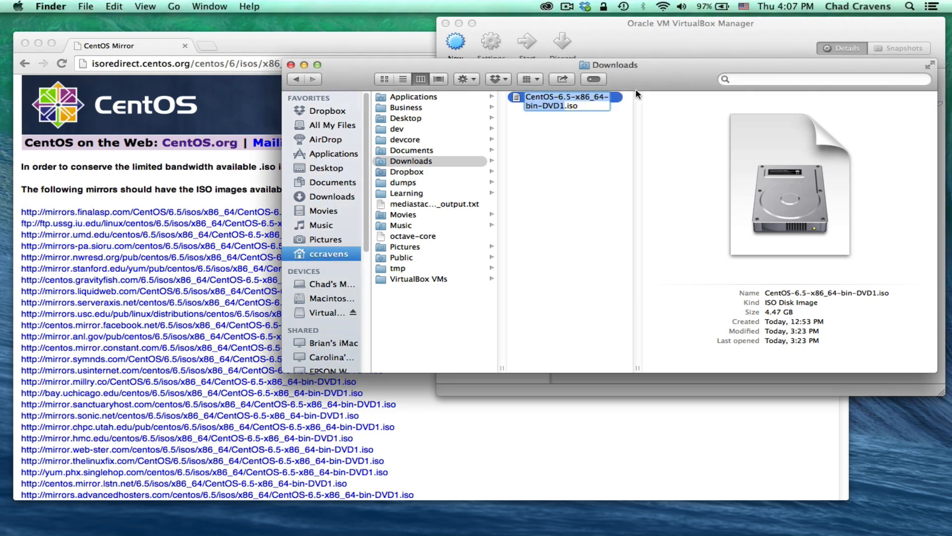
{"action": "left_click", "coordinate": [566, 101]}
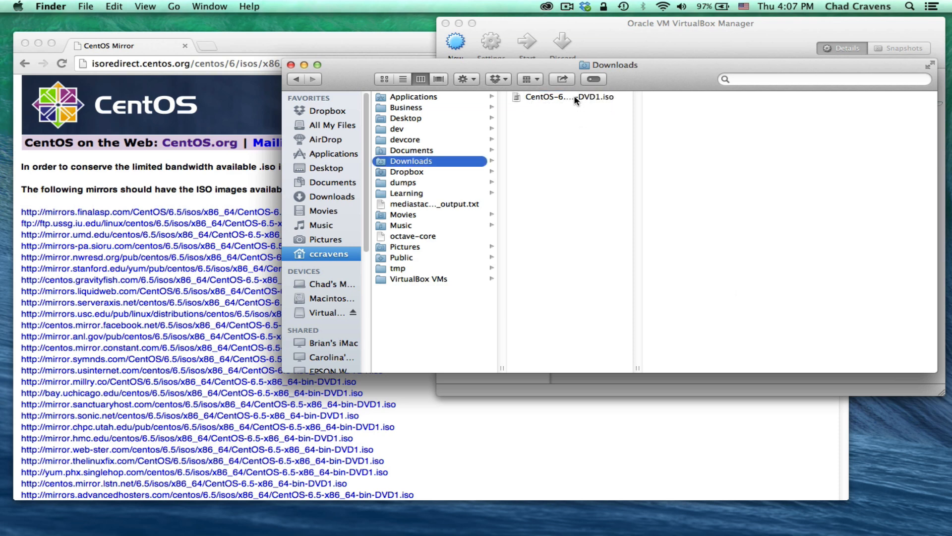
{"action": "left_click", "coordinate": [568, 97]}
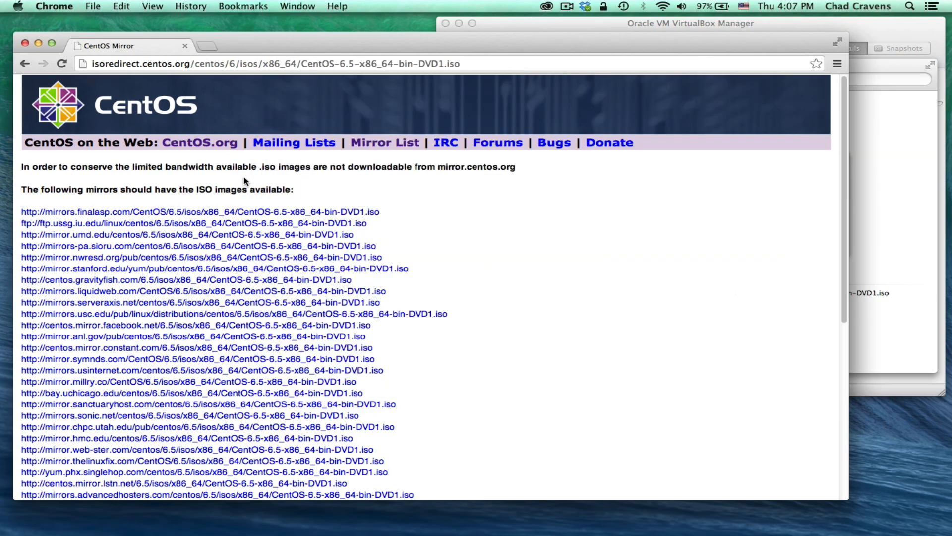
{"action": "mouse_move", "coordinate": [209, 219]}
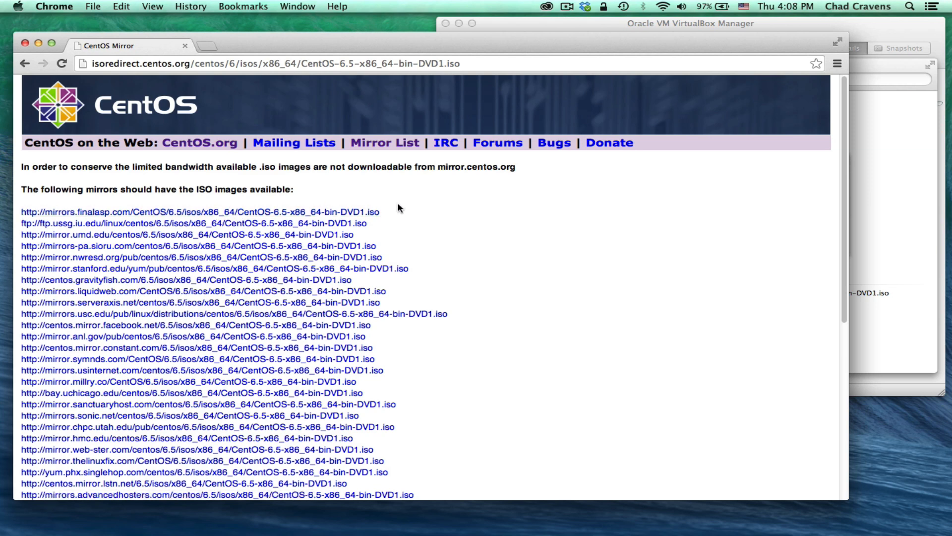
{"action": "mouse_move", "coordinate": [211, 212]}
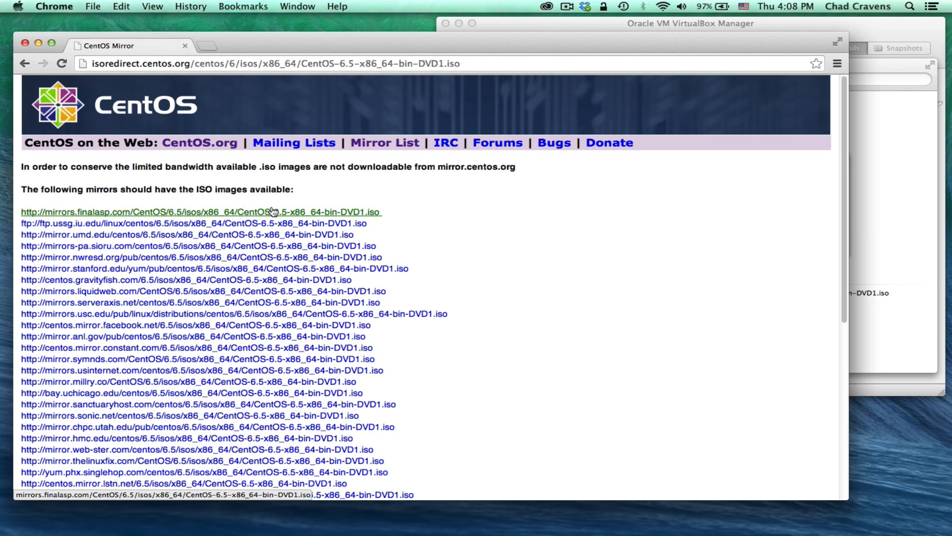
{"action": "mouse_move", "coordinate": [254, 42]}
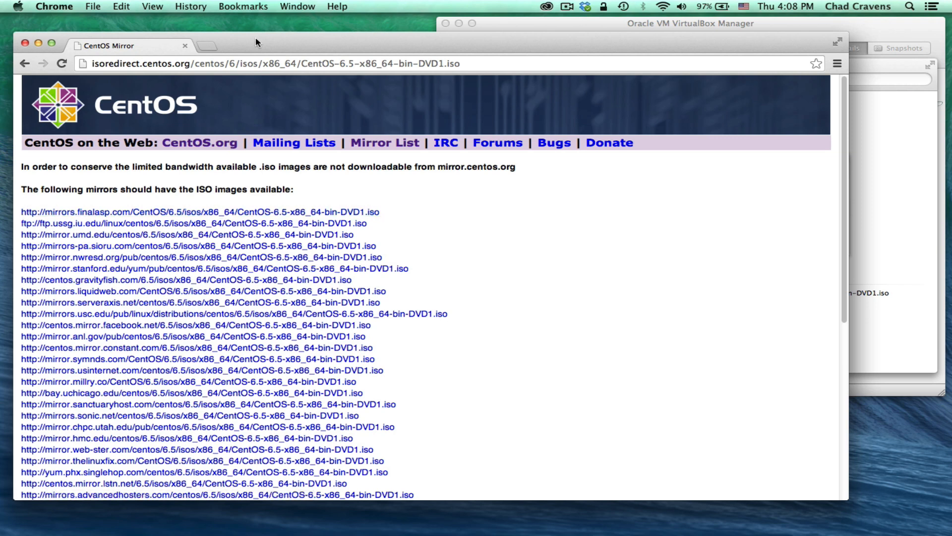
{"action": "mouse_move", "coordinate": [32, 19]}
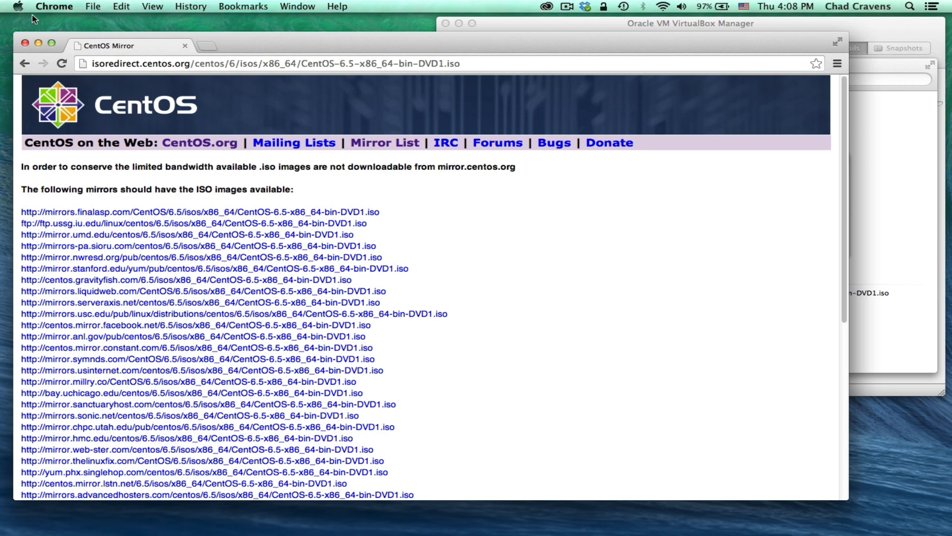
- Check the Mac's specs (16 GB memory, 2.6 GHz Core i7) in About This Mac
{"action": "left_click", "coordinate": [6, 6]}
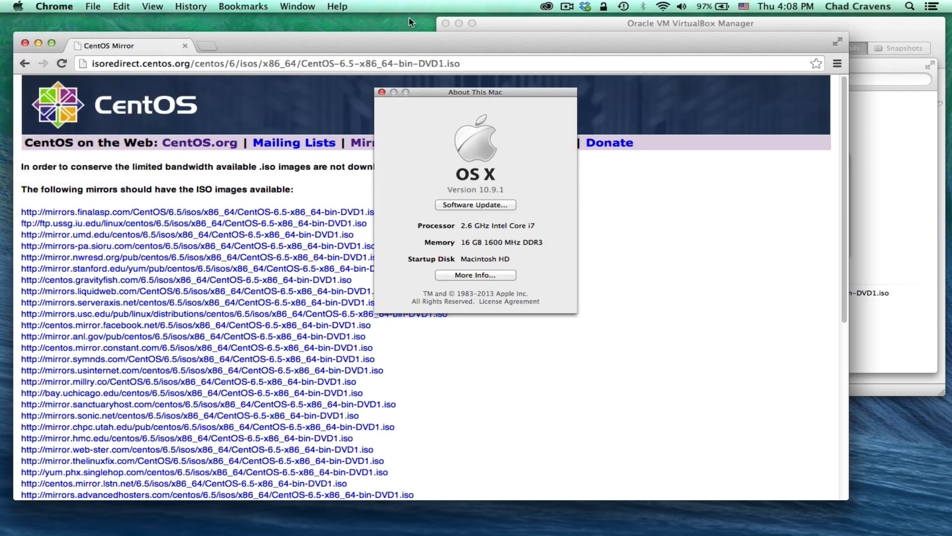
{"action": "mouse_move", "coordinate": [293, 167]}
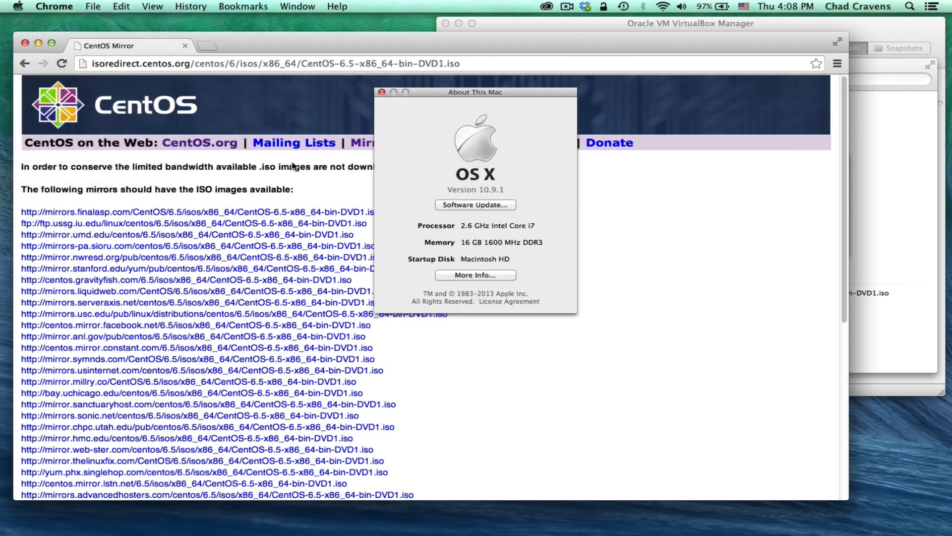
{"action": "mouse_move", "coordinate": [457, 230]}
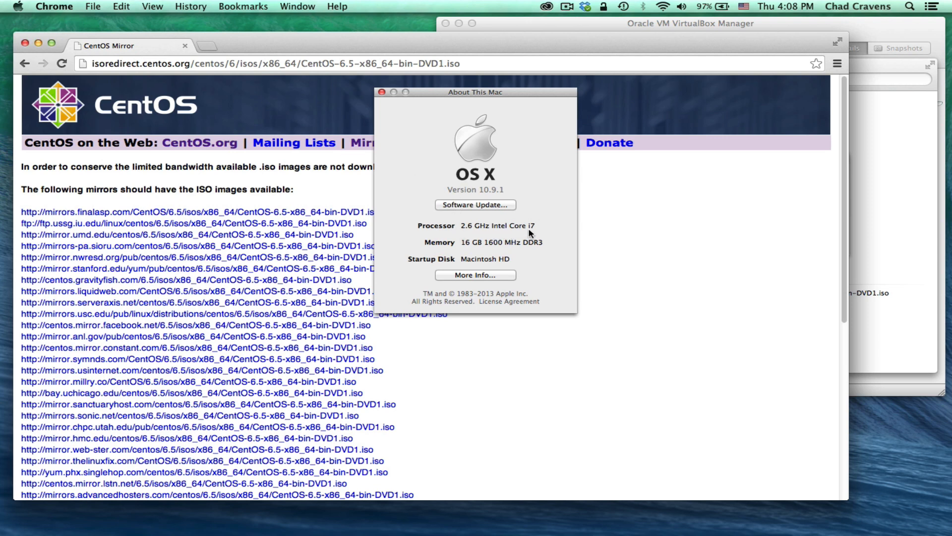
{"action": "left_click", "coordinate": [382, 92]}
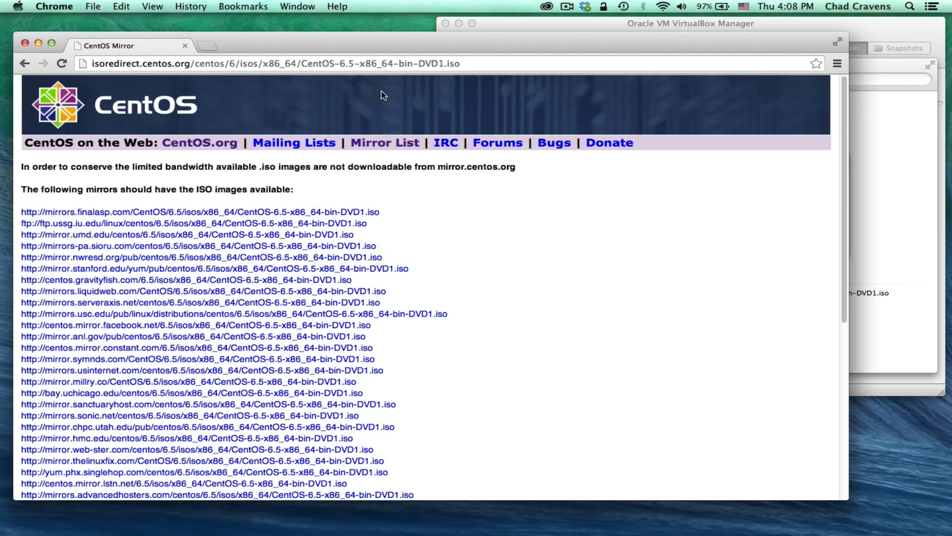
{"action": "mouse_move", "coordinate": [565, 23]}
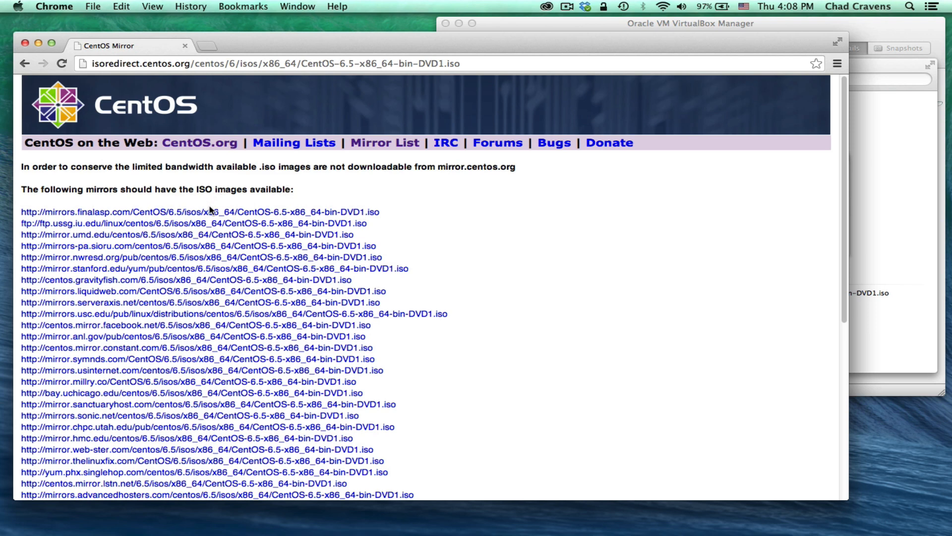
{"action": "mouse_move", "coordinate": [597, 26]}
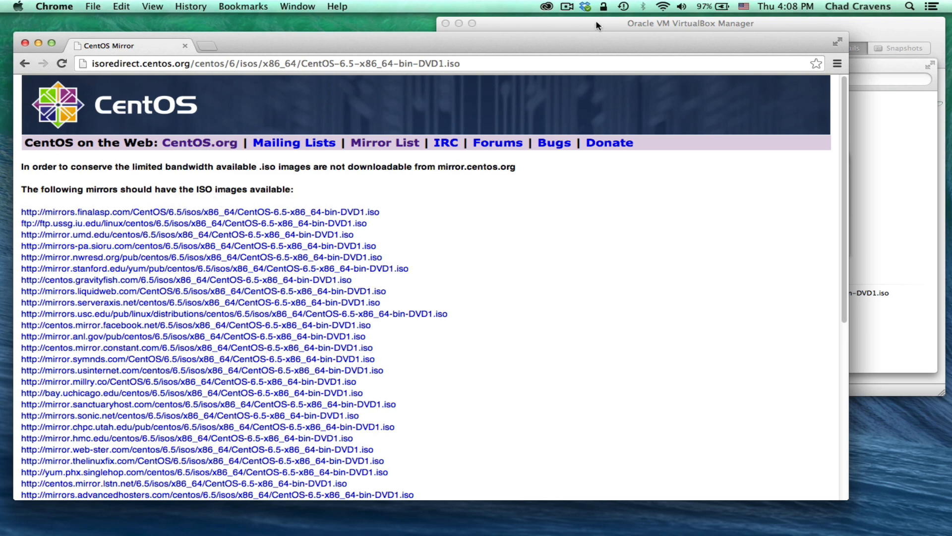
- Reopen Finder's Downloads folder showing the CentOS-6.5-x86_64-bin-DVD1.iso image
{"action": "left_click", "coordinate": [690, 24]}
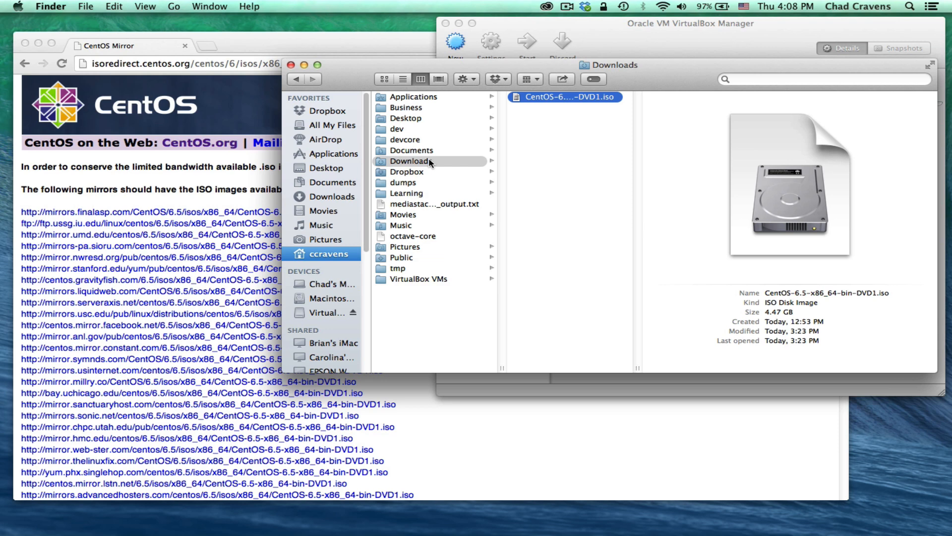
{"action": "mouse_move", "coordinate": [574, 23]}
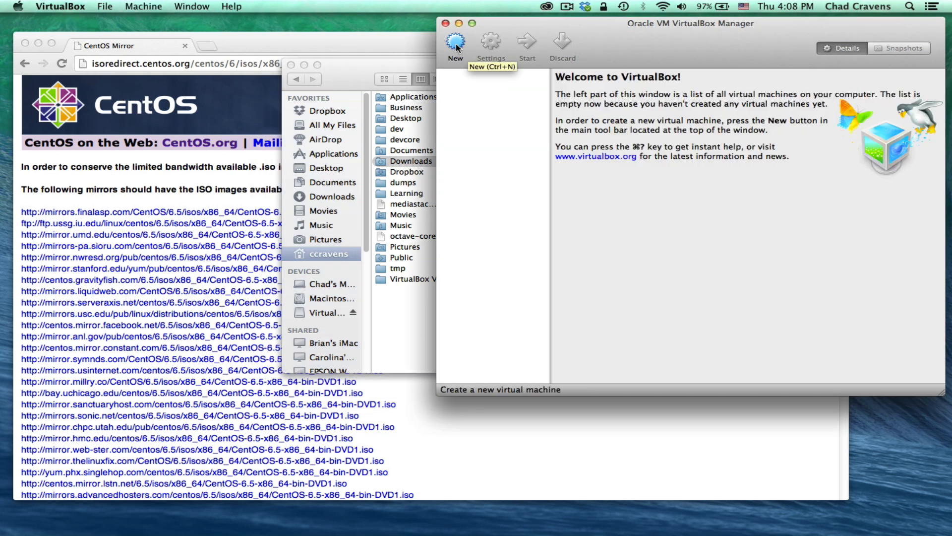
{"action": "mouse_move", "coordinate": [491, 44]}
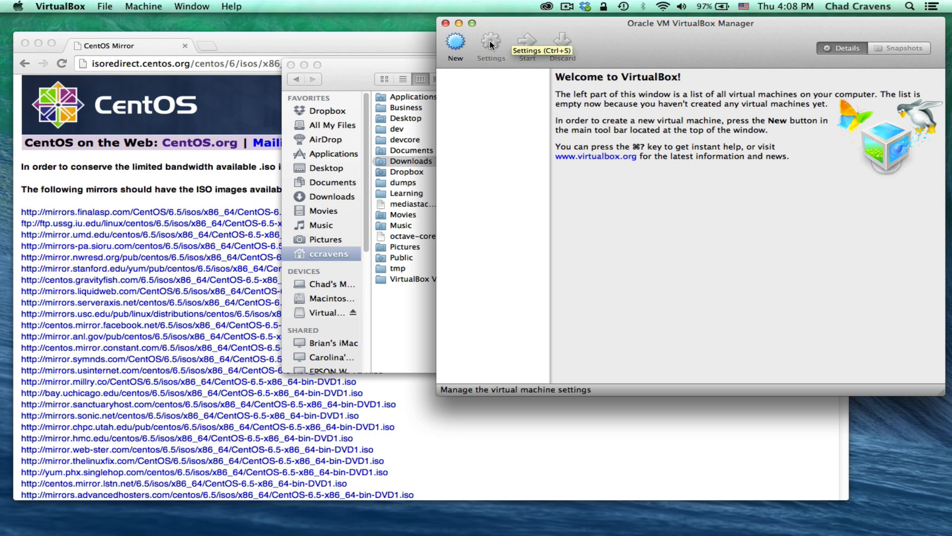
{"action": "mouse_move", "coordinate": [559, 29]}
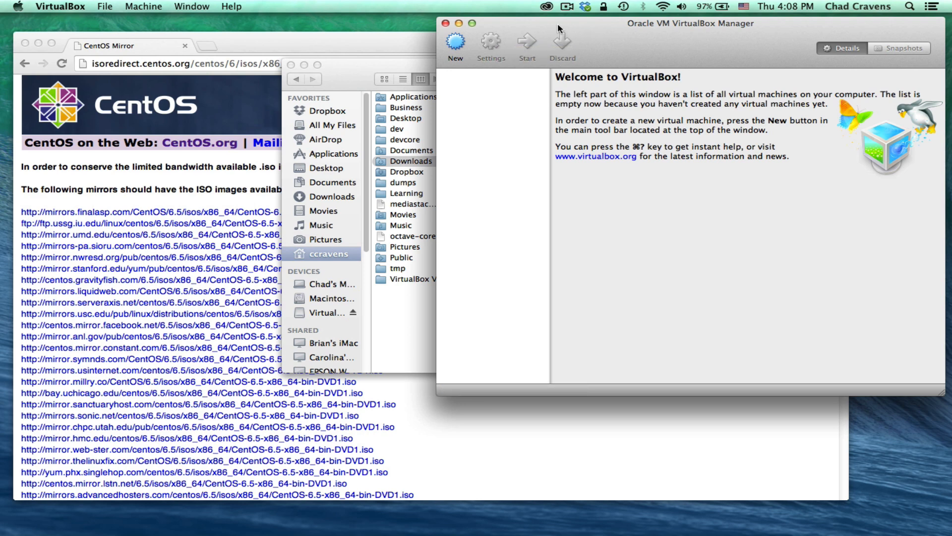
{"action": "mouse_move", "coordinate": [455, 40]}
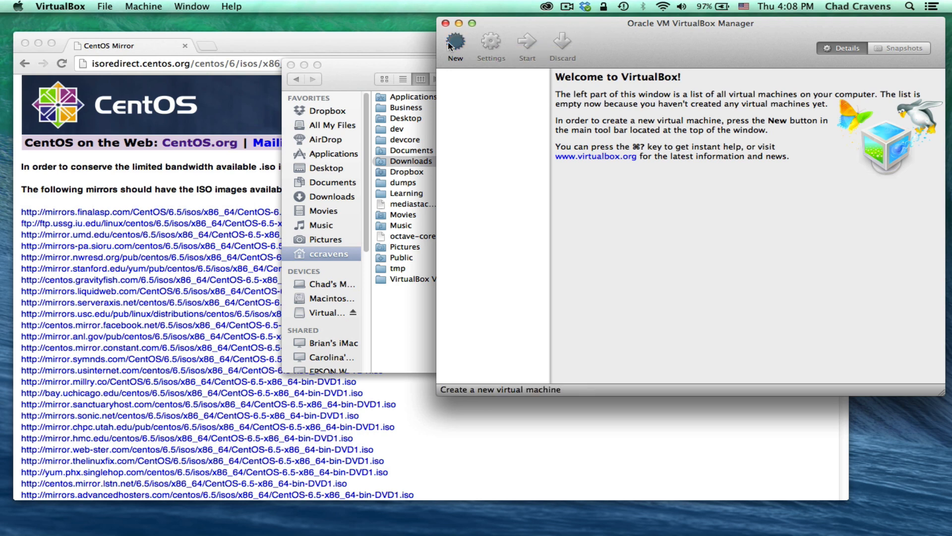
- Name the new machine 'CentOS 6.5', Linux Red Hat (64 bit), with 4096 MB memory
{"action": "left_click", "coordinate": [455, 42]}
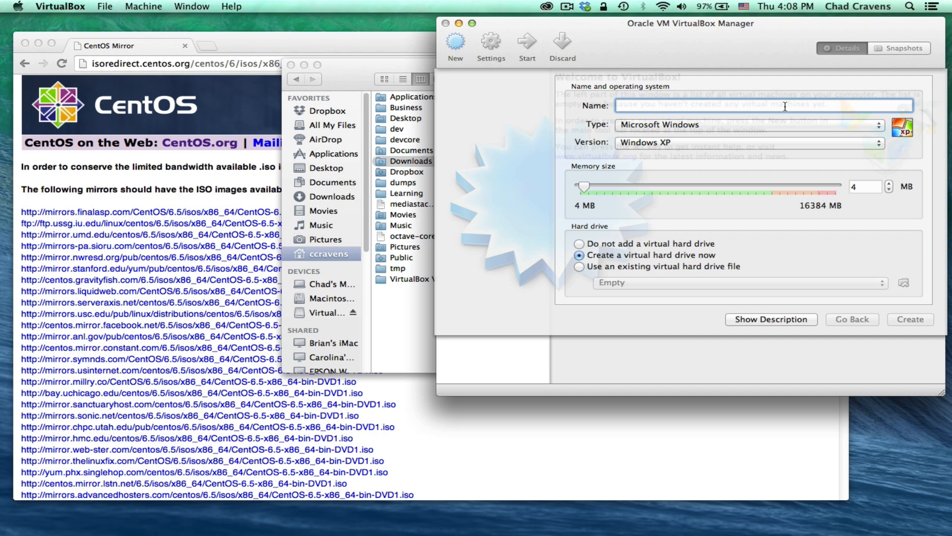
{"action": "type", "text": "CentOS"}
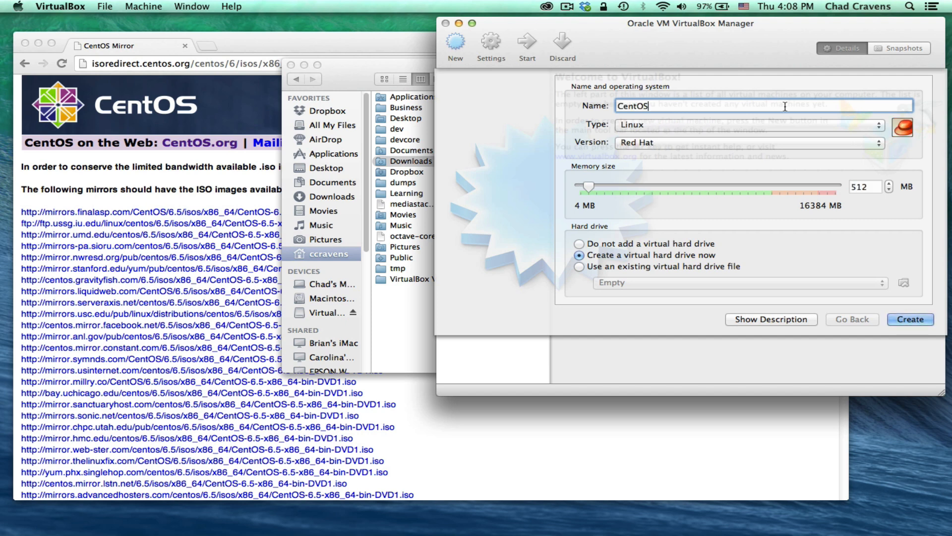
{"action": "type", "text": "6.5"}
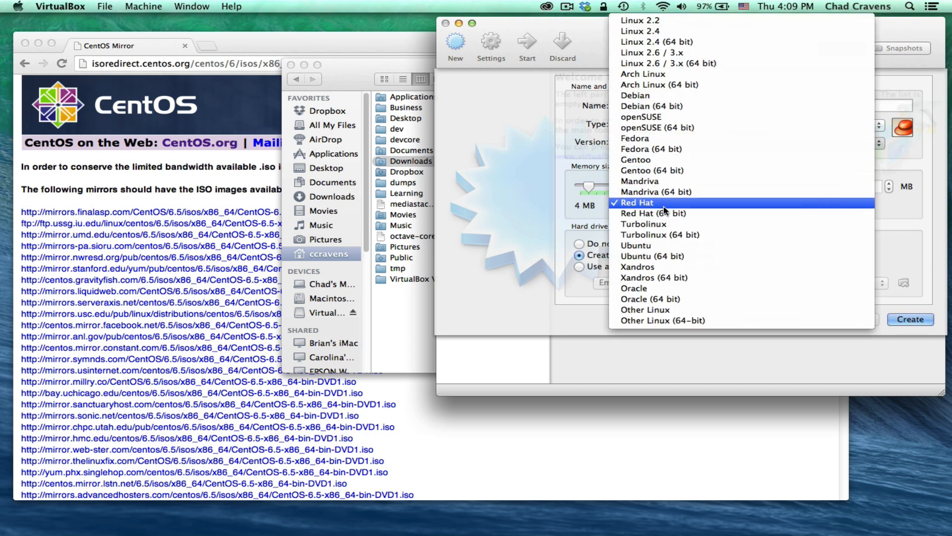
{"action": "mouse_move", "coordinate": [653, 213]}
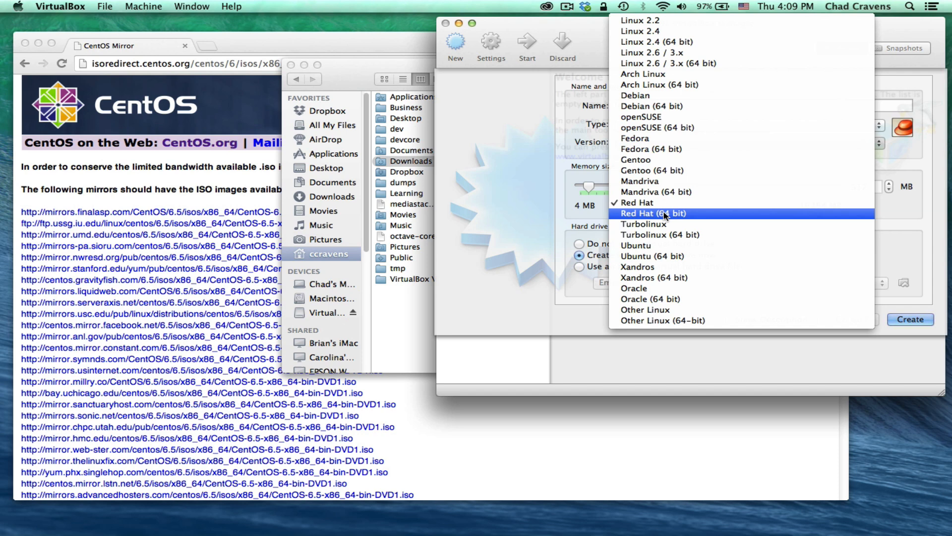
{"action": "left_click", "coordinate": [654, 213]}
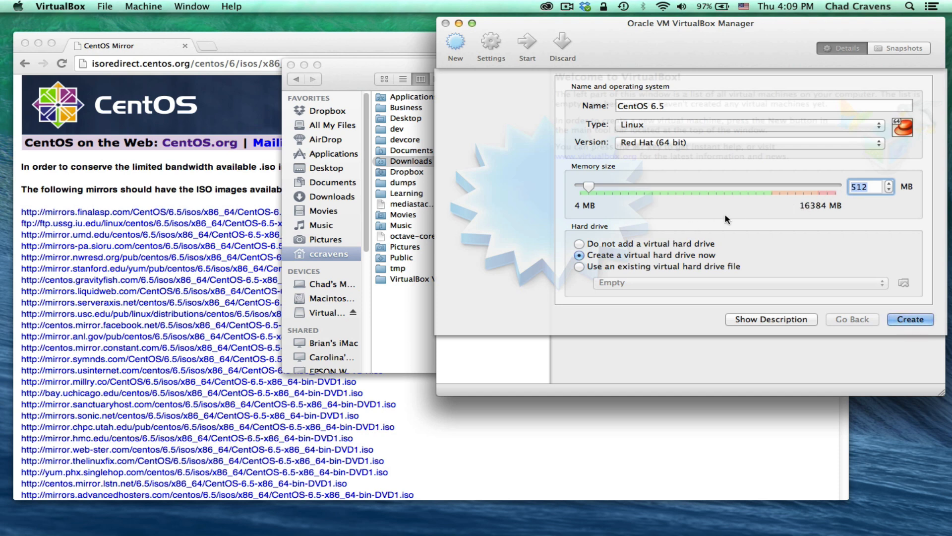
{"action": "mouse_move", "coordinate": [826, 208]}
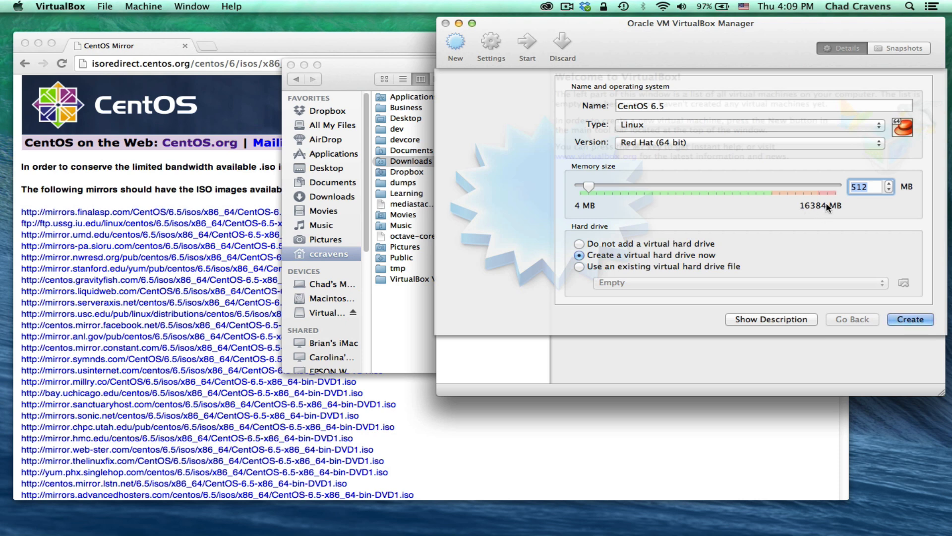
{"action": "mouse_move", "coordinate": [815, 199]}
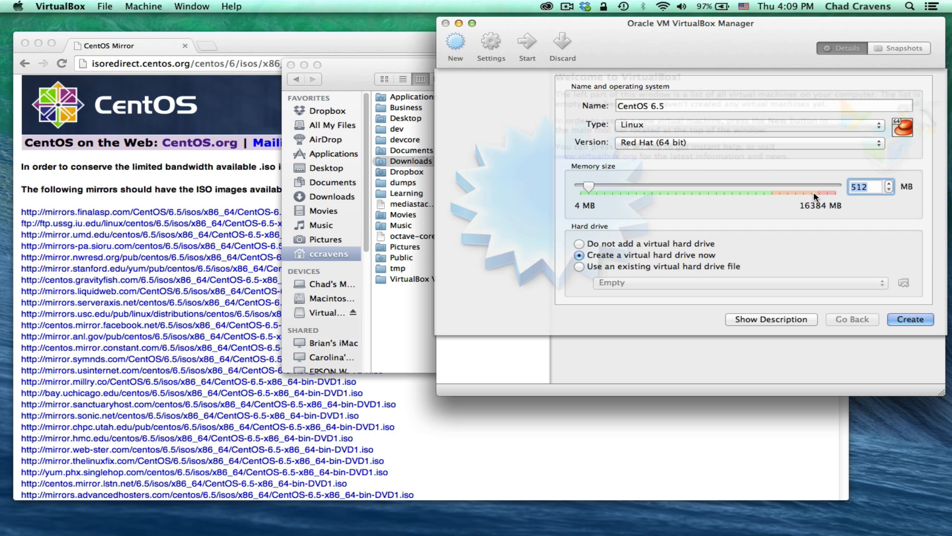
{"action": "left_click_drag", "start_coordinate": [589, 186], "coordinate": [643, 186]}
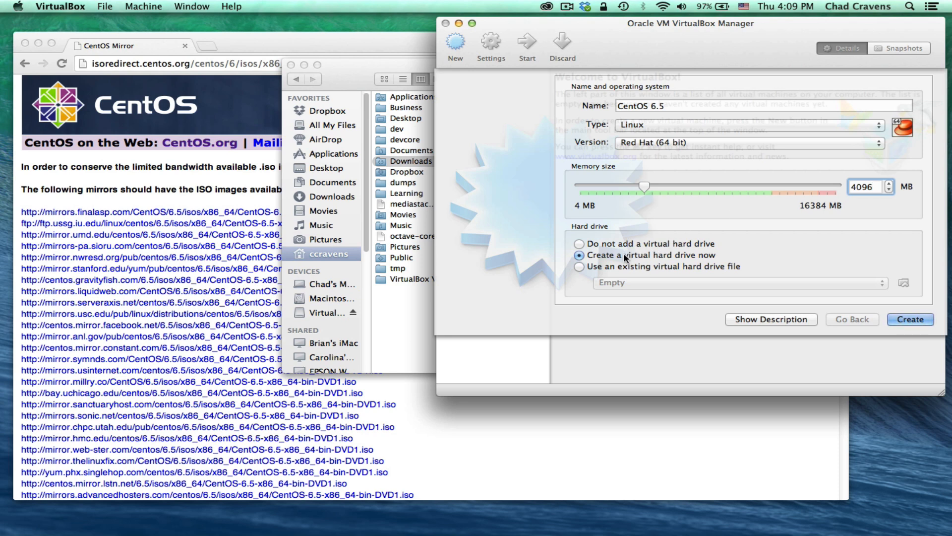
{"action": "mouse_move", "coordinate": [860, 248]}
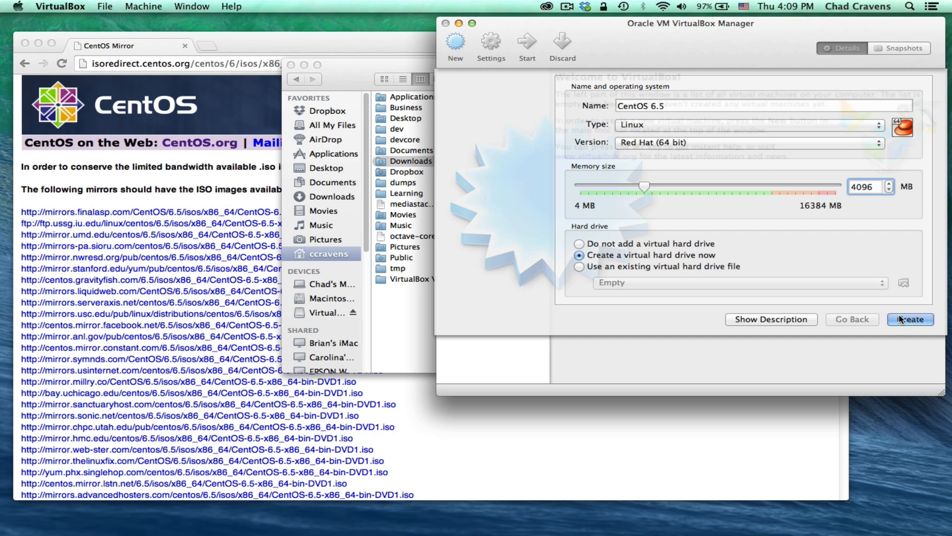
- Create a 100 GB dynamically allocated VDI disk saved as centos65.vdi
{"action": "left_click", "coordinate": [910, 319]}
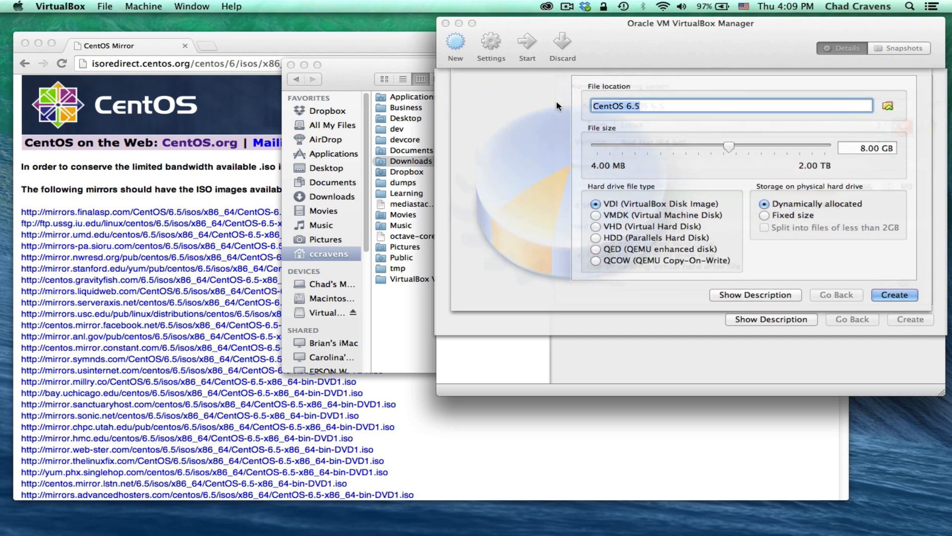
{"action": "type", "text": "centos"}
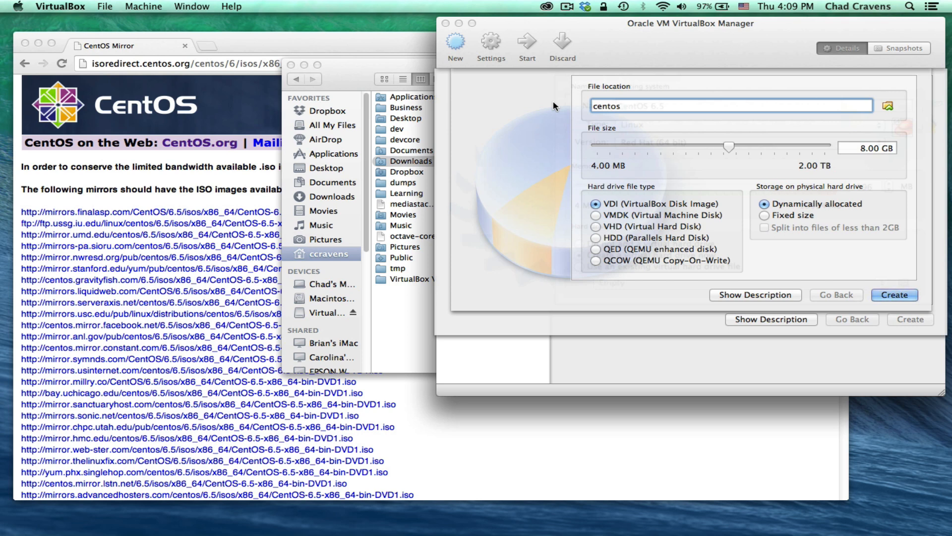
{"action": "type", "text": "65"}
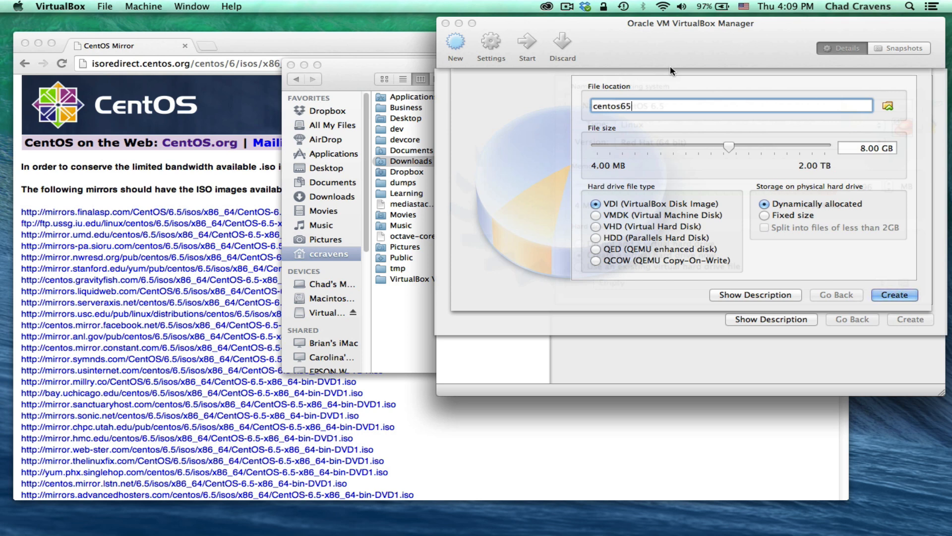
{"action": "mouse_move", "coordinate": [787, 95]}
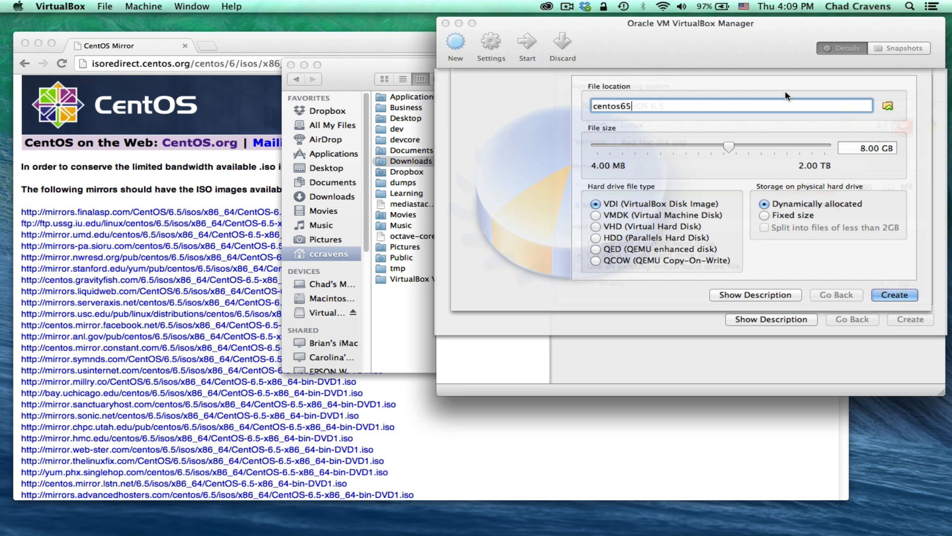
{"action": "left_click", "coordinate": [888, 106]}
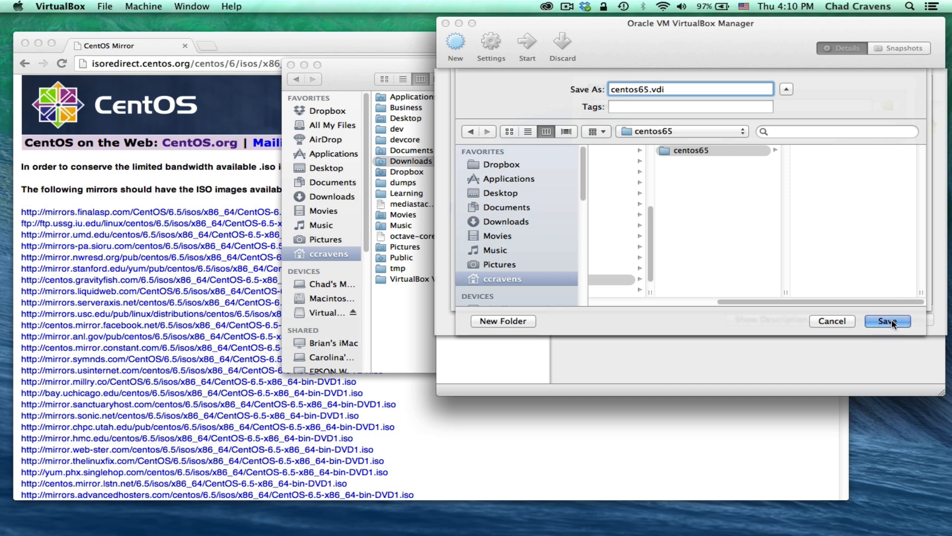
{"action": "left_click", "coordinate": [887, 321]}
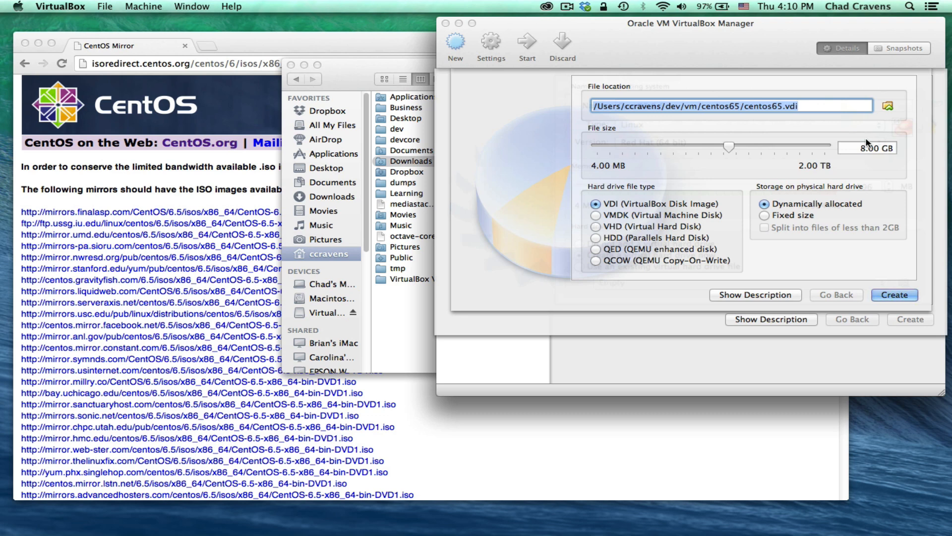
{"action": "left_click", "coordinate": [866, 147]}
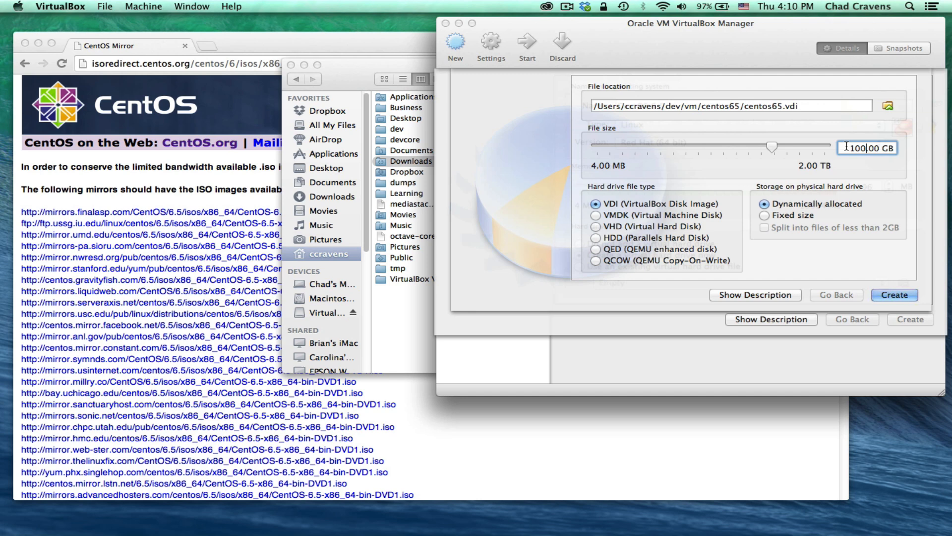
{"action": "mouse_move", "coordinate": [594, 202]}
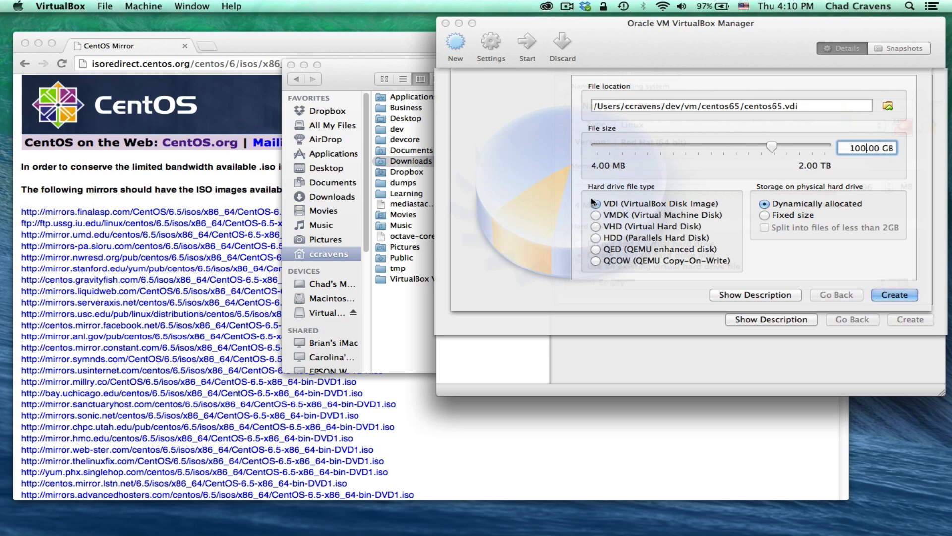
{"action": "left_click", "coordinate": [596, 204]}
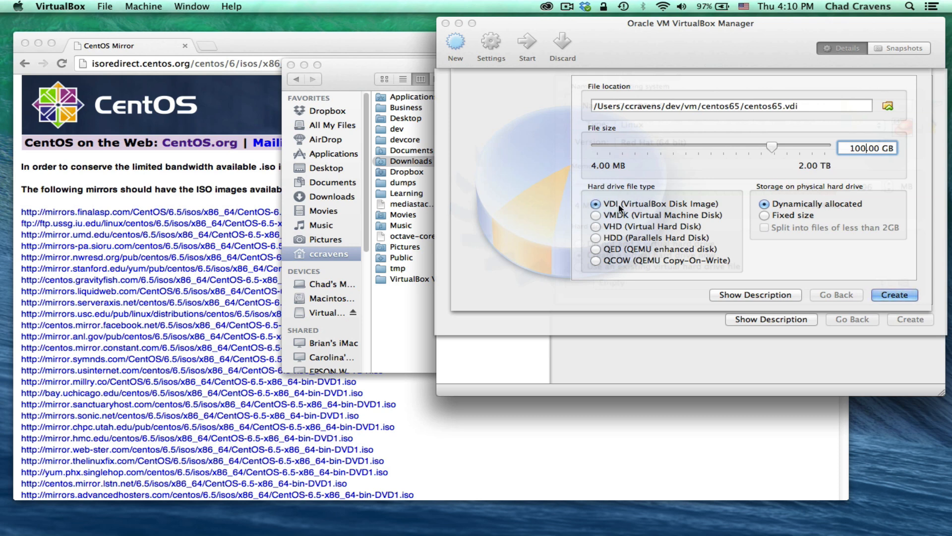
{"action": "mouse_move", "coordinate": [814, 239]}
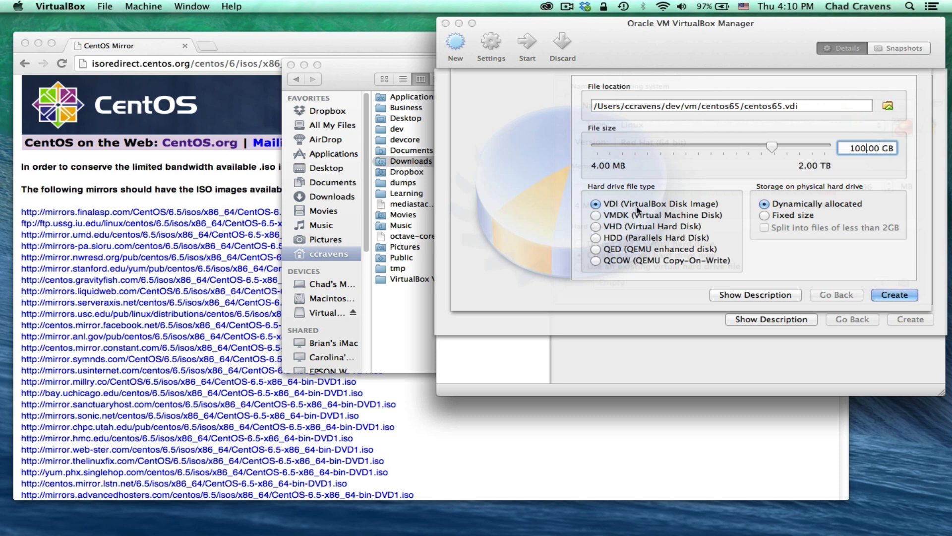
{"action": "mouse_move", "coordinate": [858, 279]}
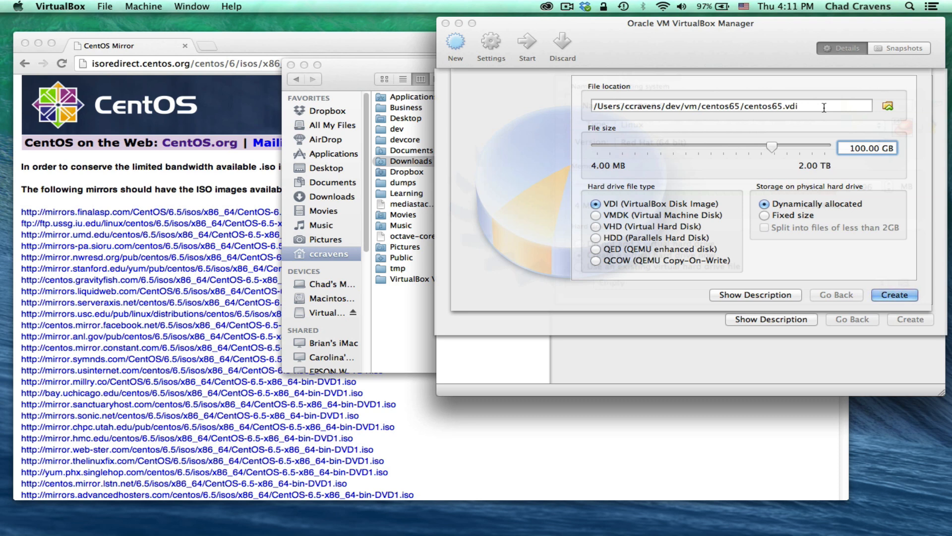
{"action": "mouse_move", "coordinate": [796, 161]}
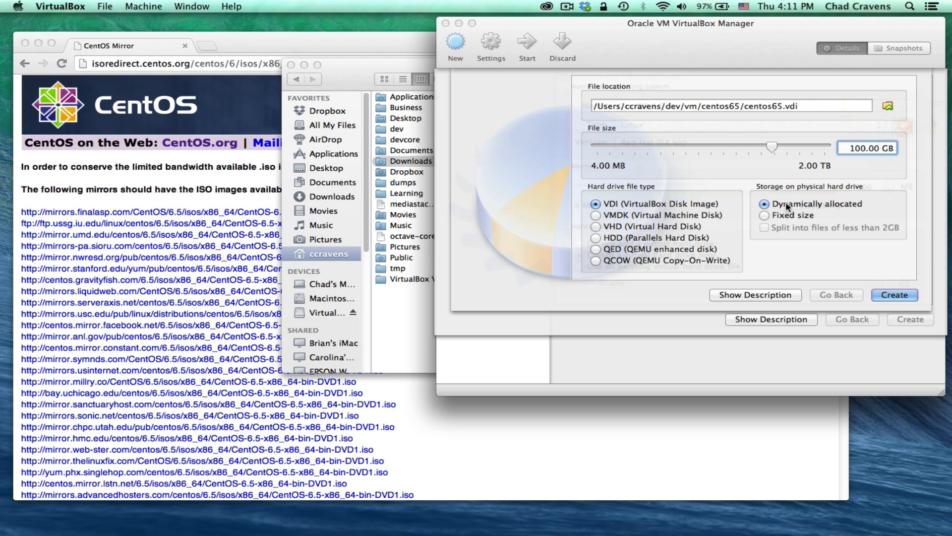
{"action": "mouse_move", "coordinate": [811, 238]}
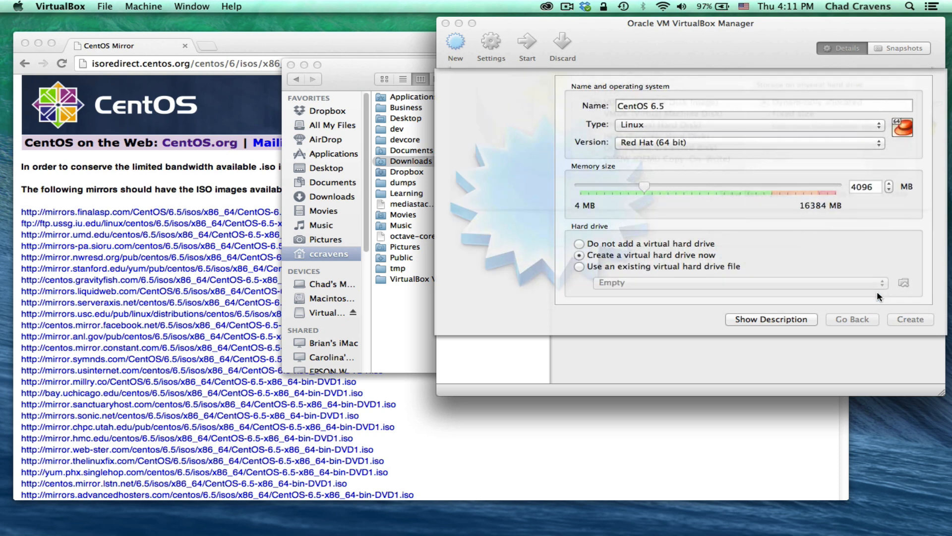
- Finish the wizard and review the powered-off CentOS 6.5 machine's 100 GB disk details
{"action": "left_click", "coordinate": [911, 319]}
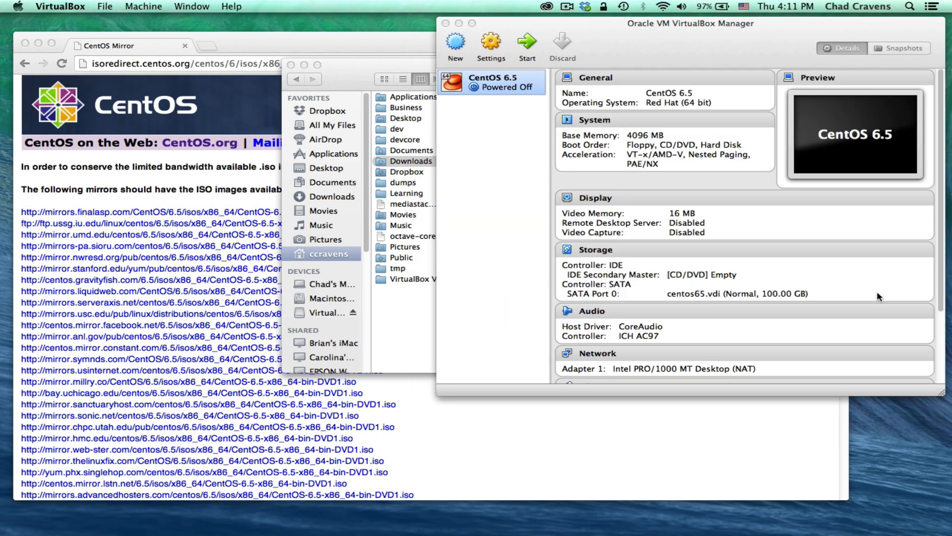
{"action": "mouse_move", "coordinate": [503, 168]}
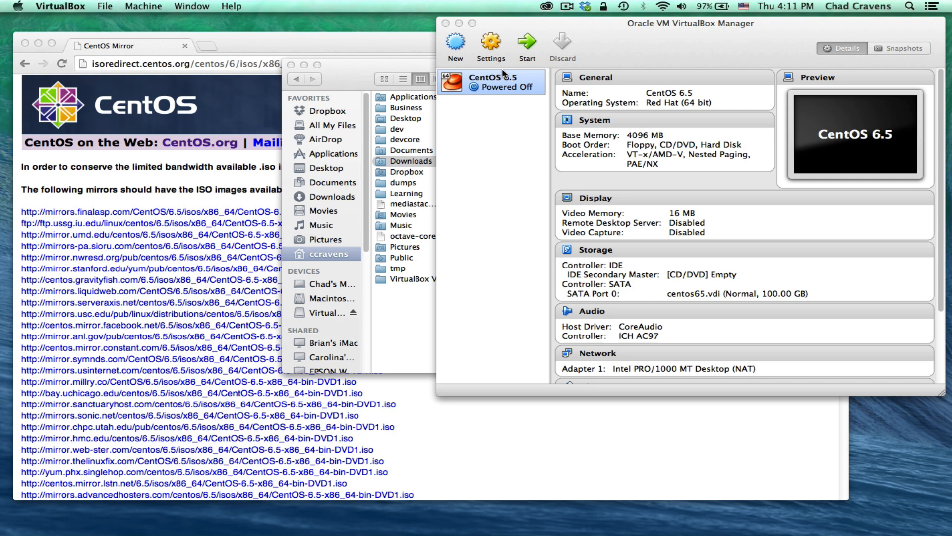
{"action": "mouse_move", "coordinate": [481, 86]}
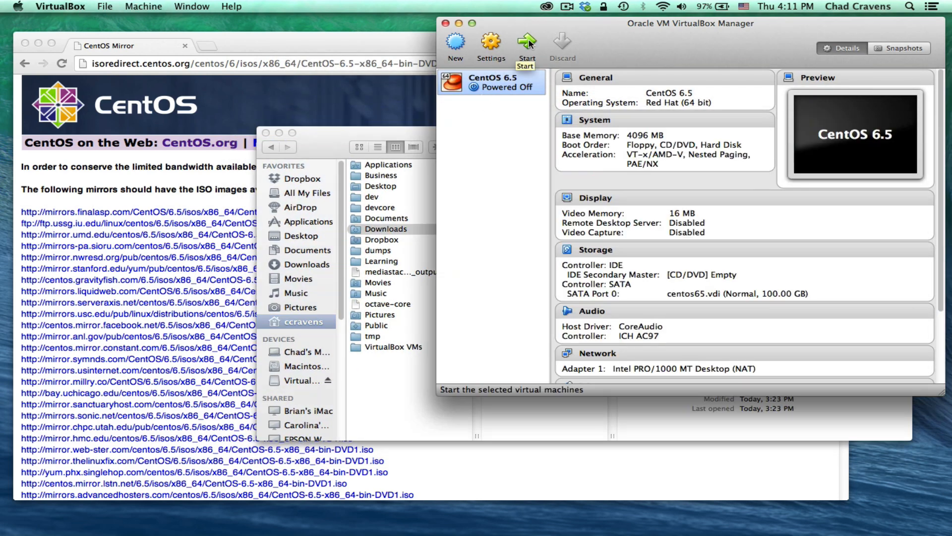
- Start the CentOS 6.5 VM from the host DVD drive, halting on no bootable medium
{"action": "left_click", "coordinate": [525, 46]}
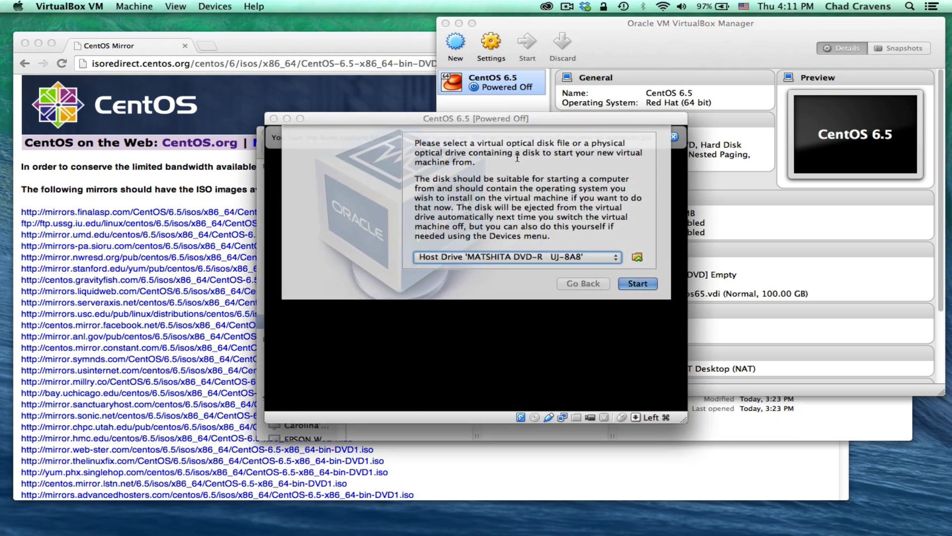
{"action": "left_click", "coordinate": [637, 284]}
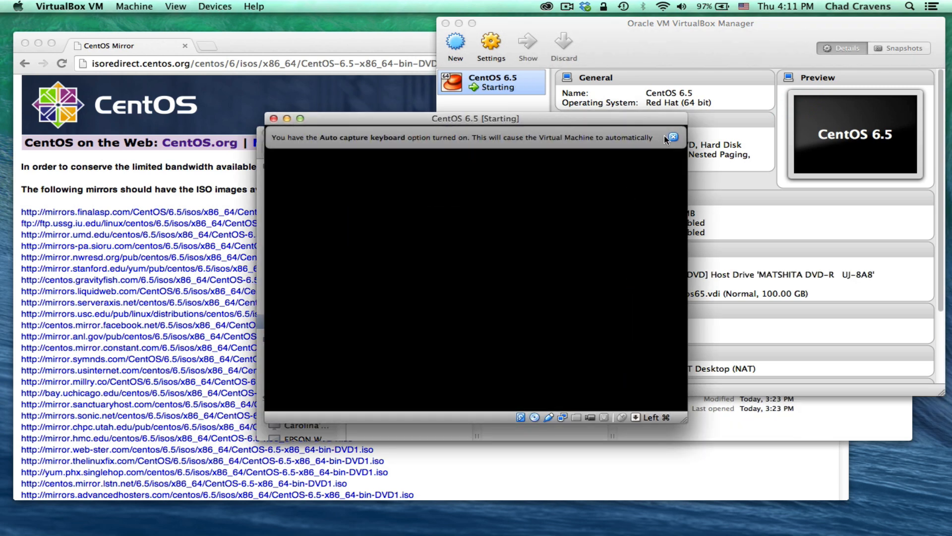
{"action": "left_click", "coordinate": [672, 136]}
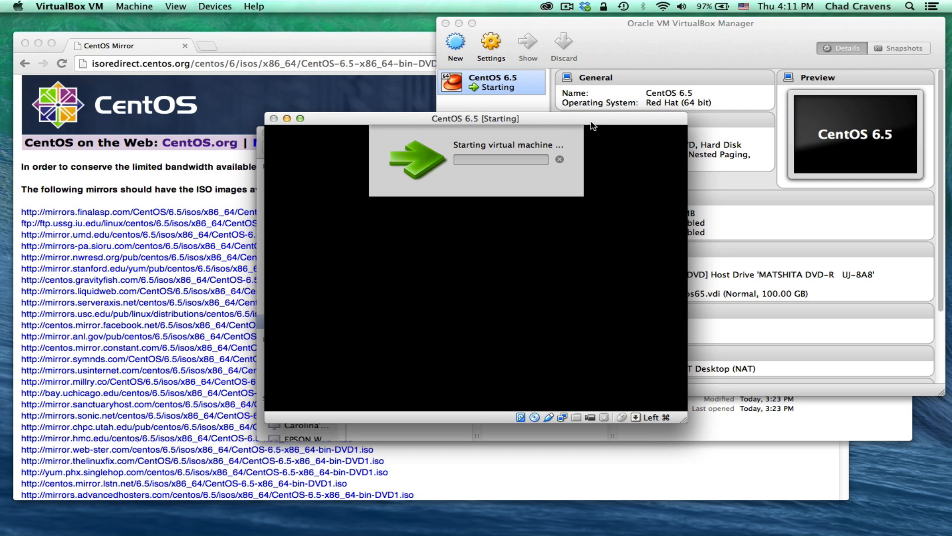
{"action": "mouse_move", "coordinate": [494, 167]}
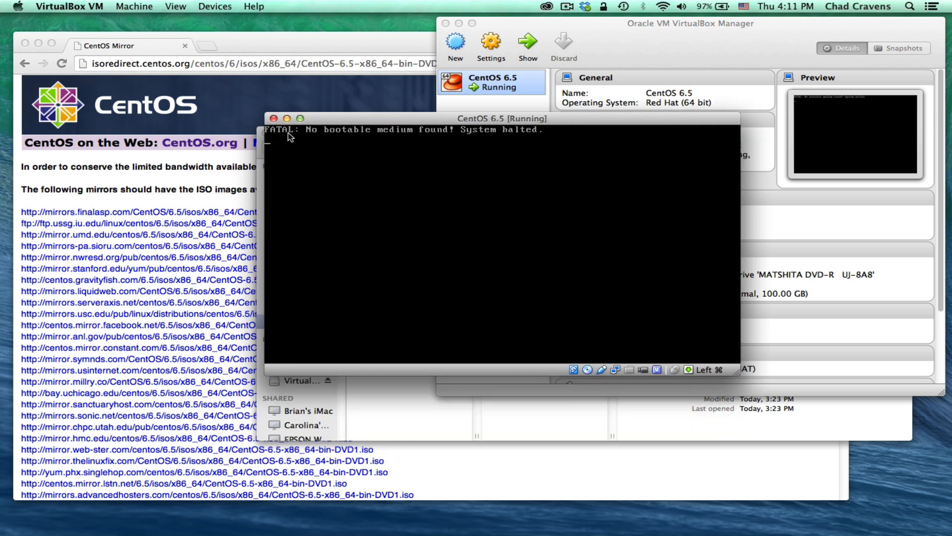
{"action": "mouse_move", "coordinate": [337, 134]}
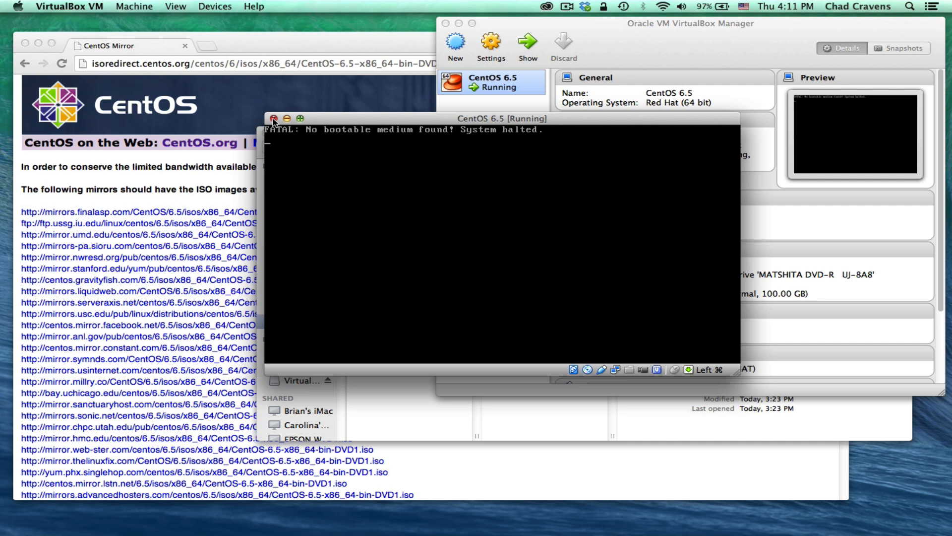
- Close the halted VM window and power off the machine
{"action": "left_click", "coordinate": [274, 119]}
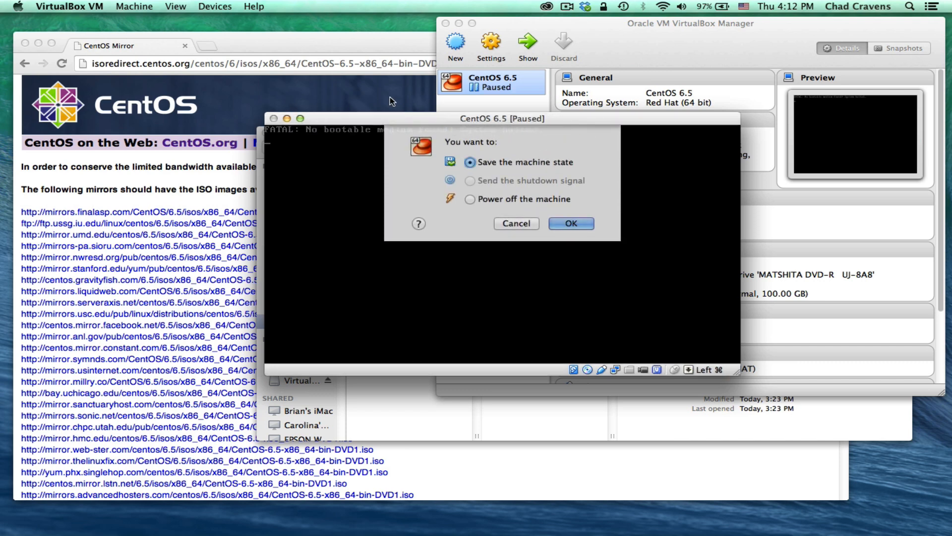
{"action": "left_click", "coordinate": [470, 199]}
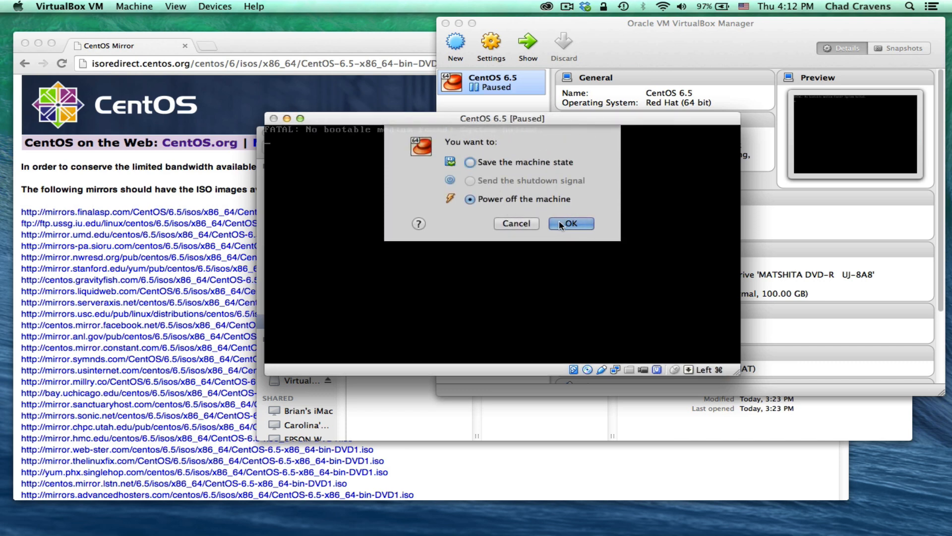
{"action": "left_click", "coordinate": [571, 223]}
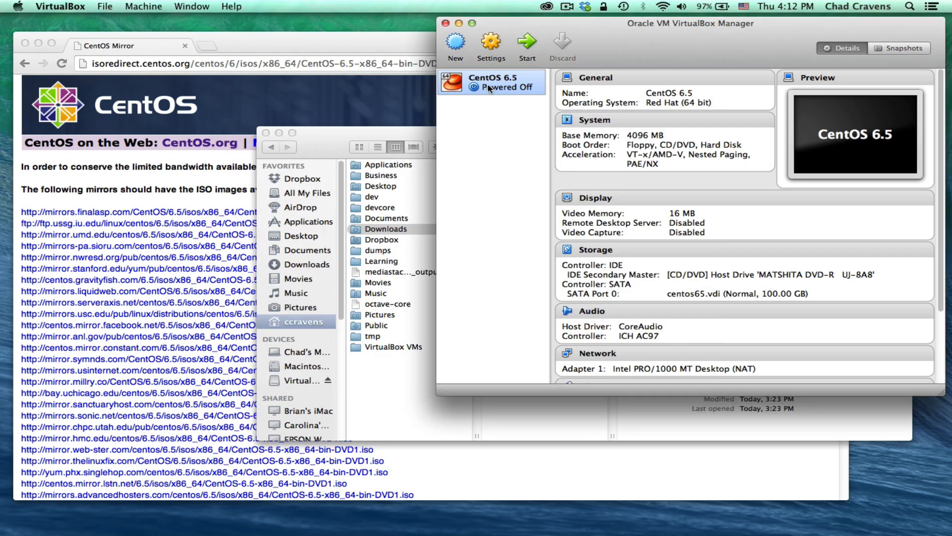
- Load CentOS-6.5-x86_64-bin-DVD1.iso into the CentOS 6.5 machine's optical drive and save the settings
{"action": "left_click", "coordinate": [490, 43]}
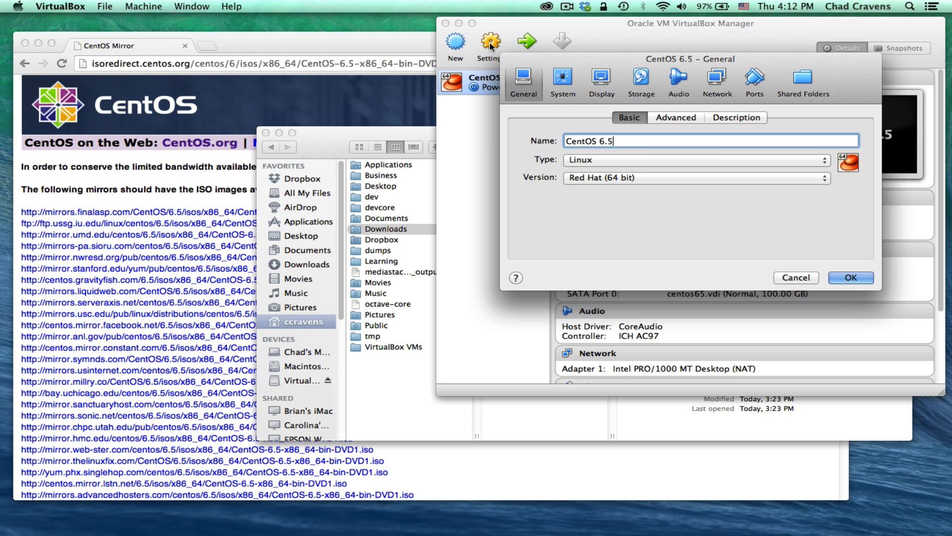
{"action": "mouse_move", "coordinate": [623, 76]}
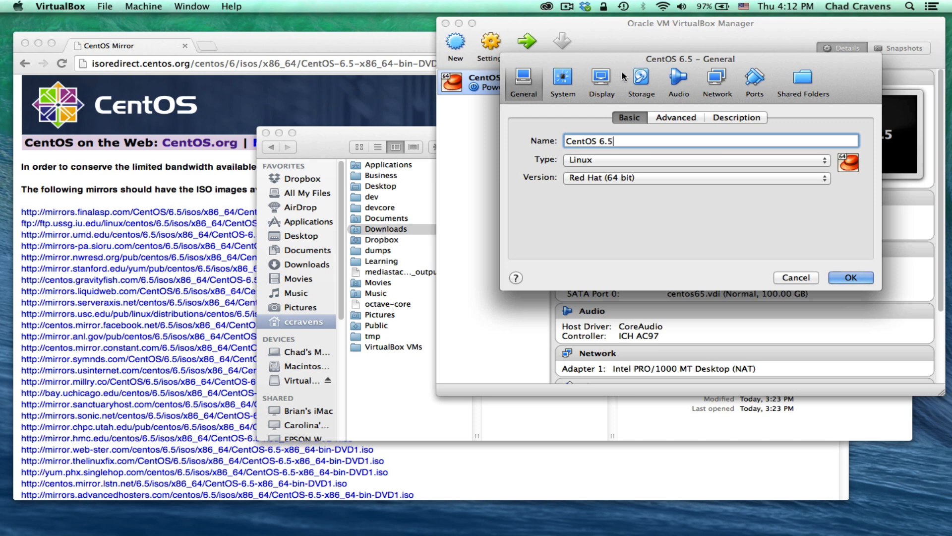
{"action": "left_click", "coordinate": [641, 82]}
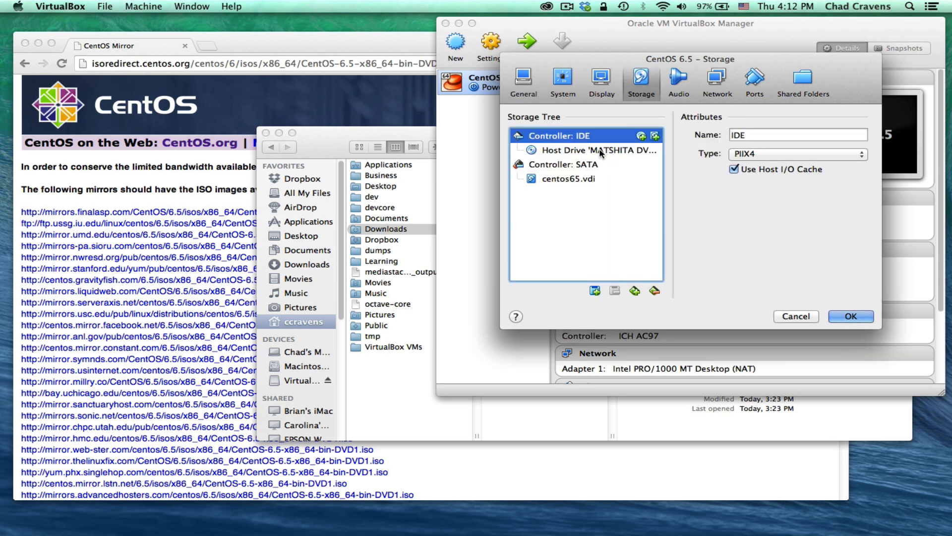
{"action": "left_click", "coordinate": [599, 150]}
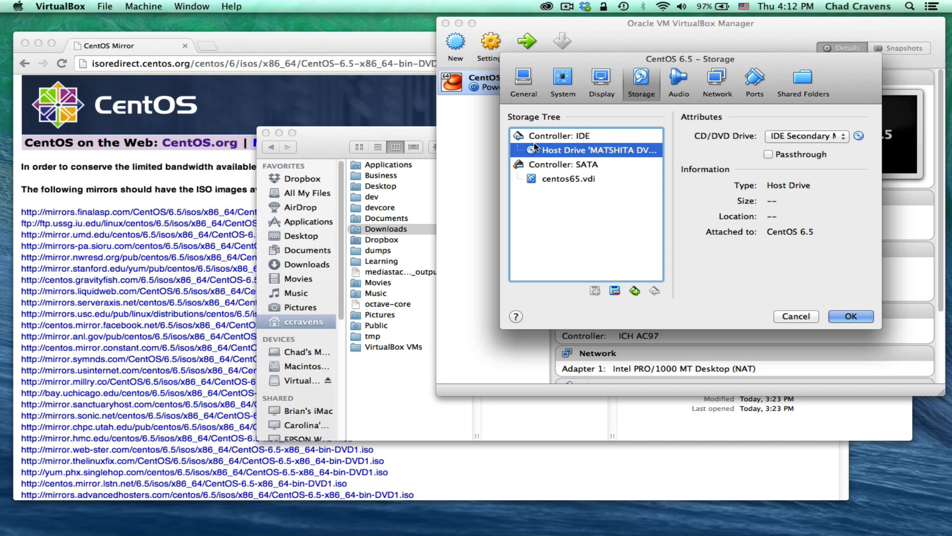
{"action": "mouse_move", "coordinate": [530, 155]}
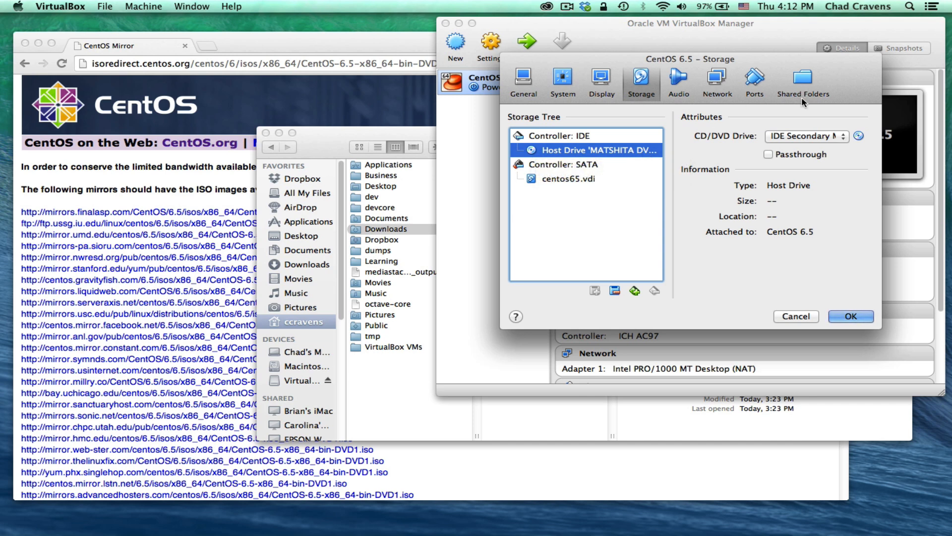
{"action": "left_click", "coordinate": [858, 136]}
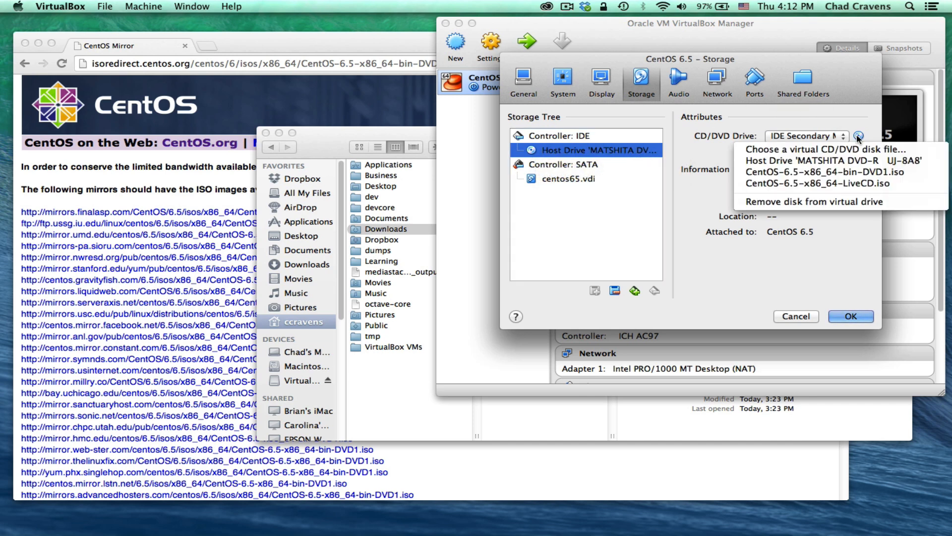
{"action": "left_click", "coordinate": [816, 149]}
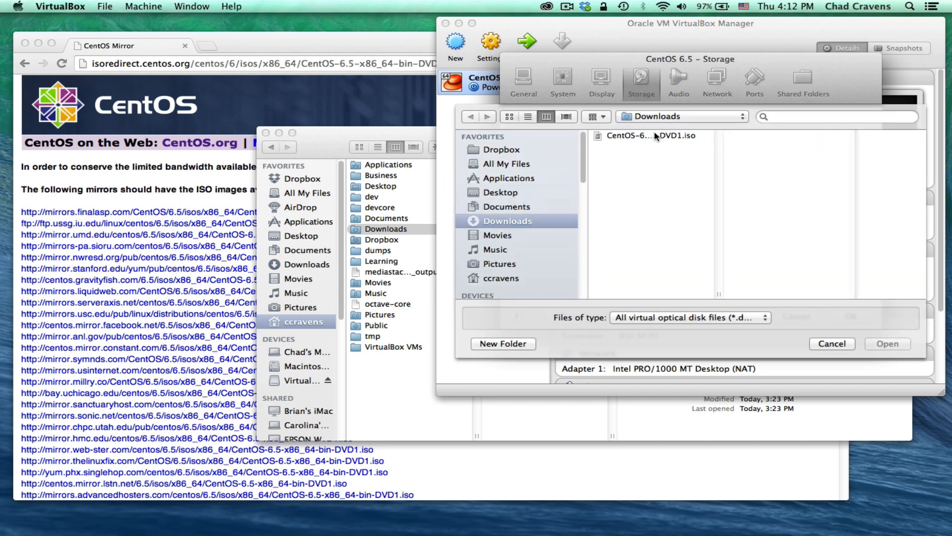
{"action": "left_click", "coordinate": [651, 135]}
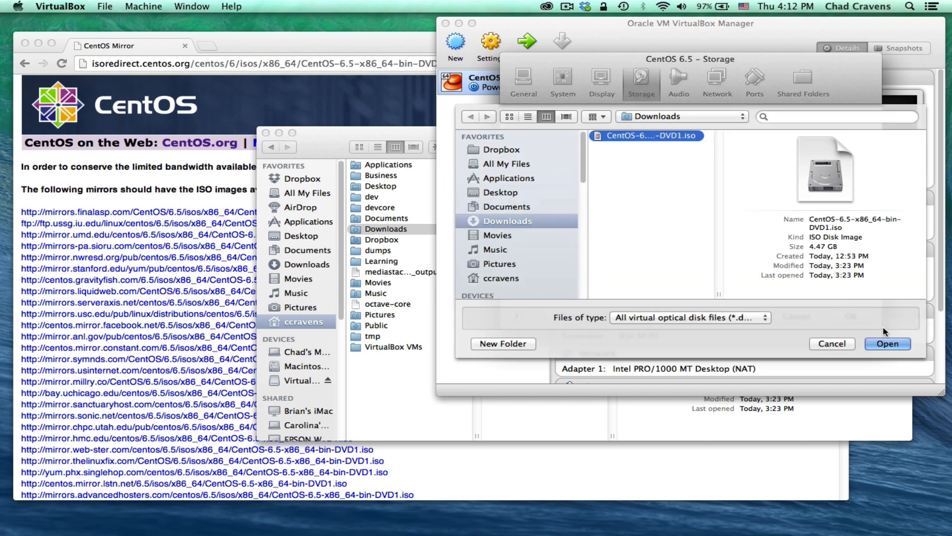
{"action": "left_click", "coordinate": [887, 344]}
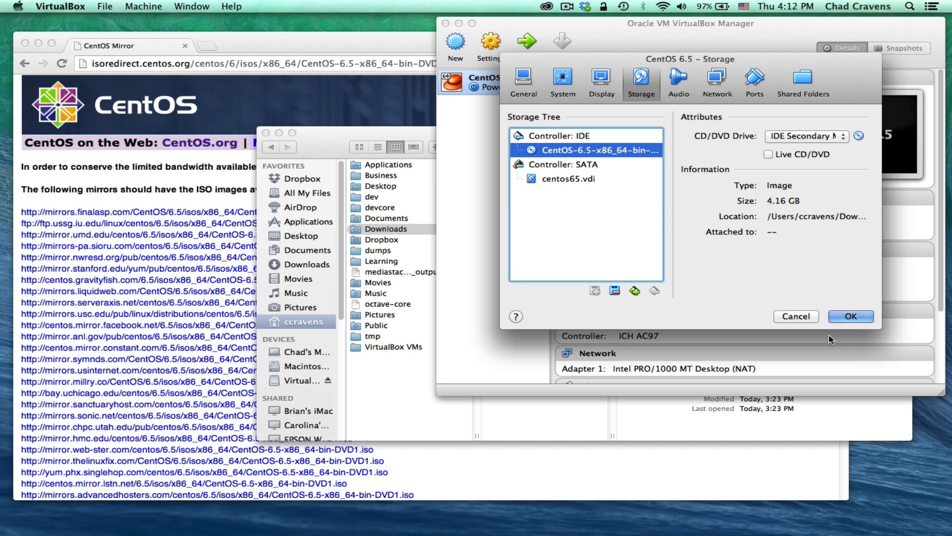
{"action": "left_click", "coordinate": [850, 316]}
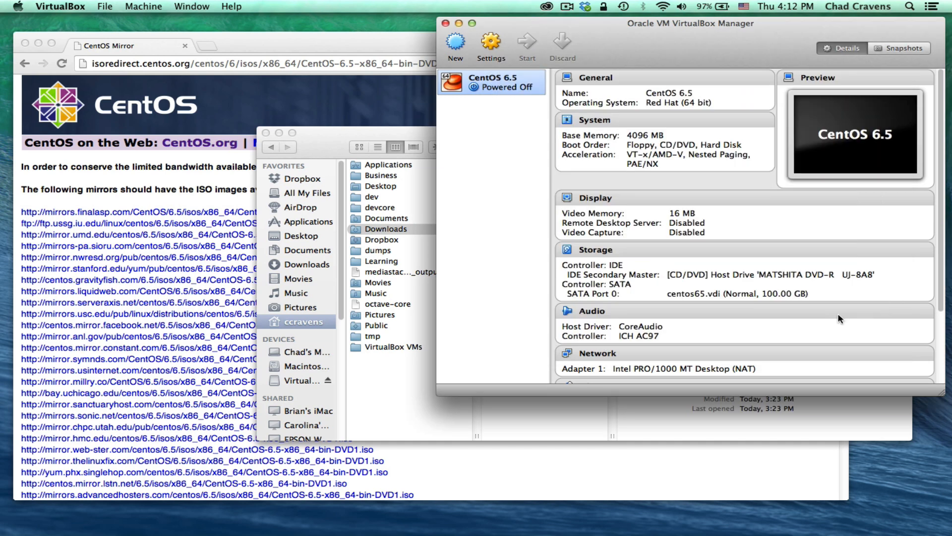
- Boot the CentOS 6.5 VM from the ISO and dismiss the mouse integration notice
{"action": "left_click", "coordinate": [492, 82]}
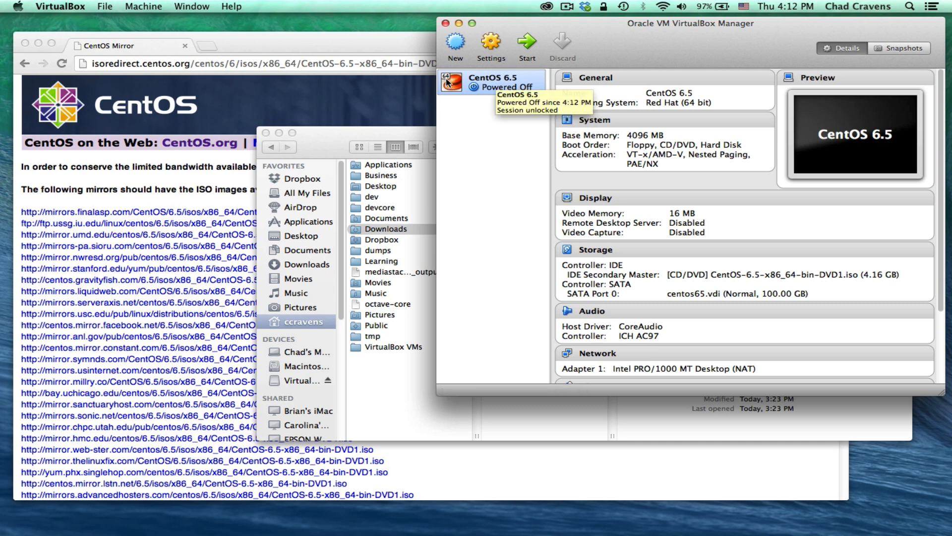
{"action": "mouse_move", "coordinate": [527, 44]}
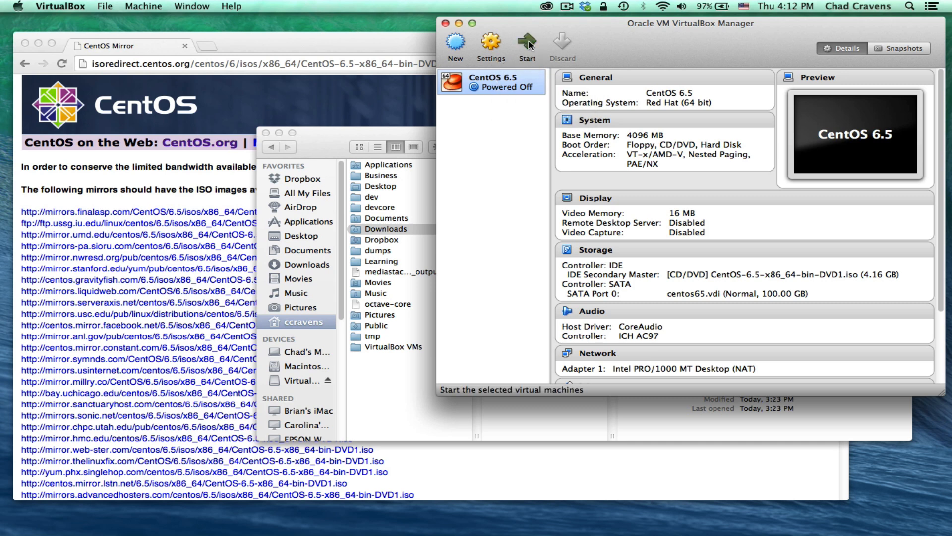
{"action": "left_click", "coordinate": [526, 44]}
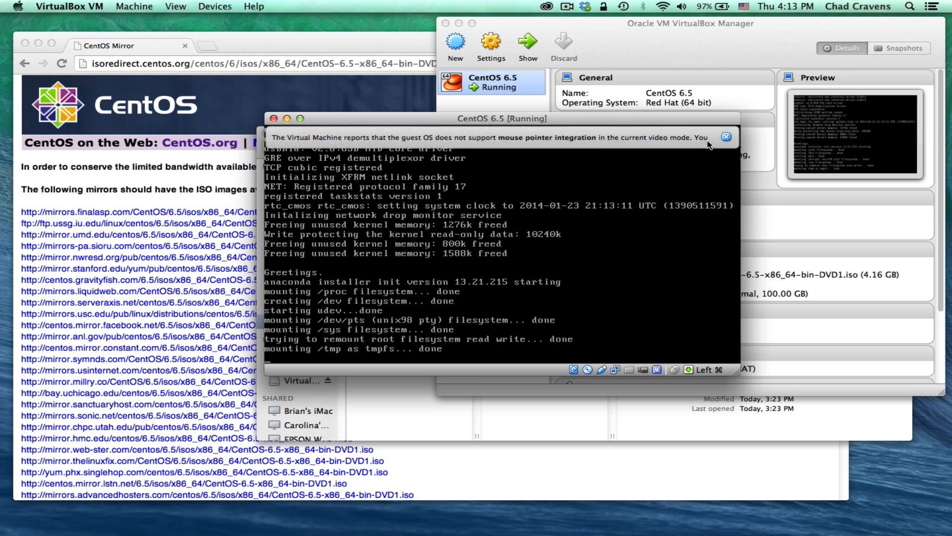
{"action": "left_click", "coordinate": [726, 137]}
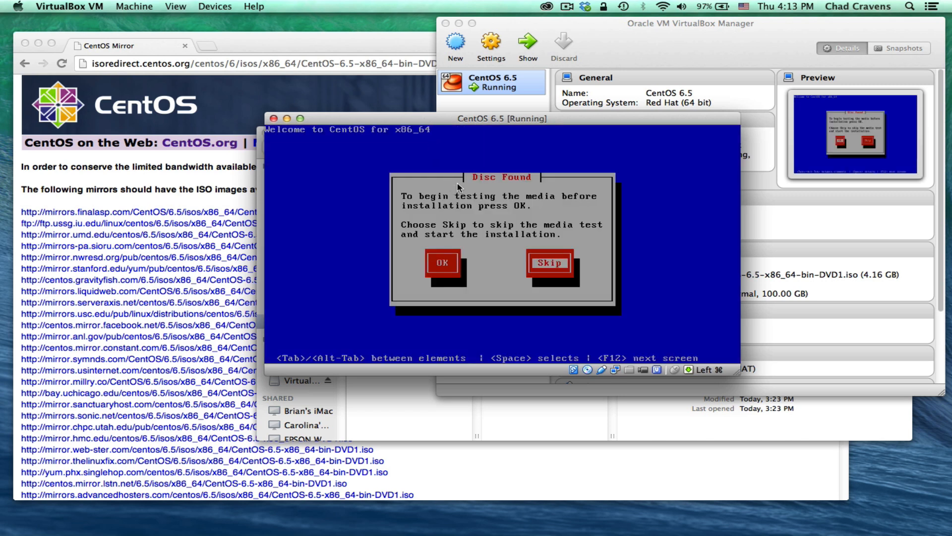
- Skip the media test, shift the VM window left, and leave the CentOS 6 welcome screen
{"action": "left_click", "coordinate": [548, 263]}
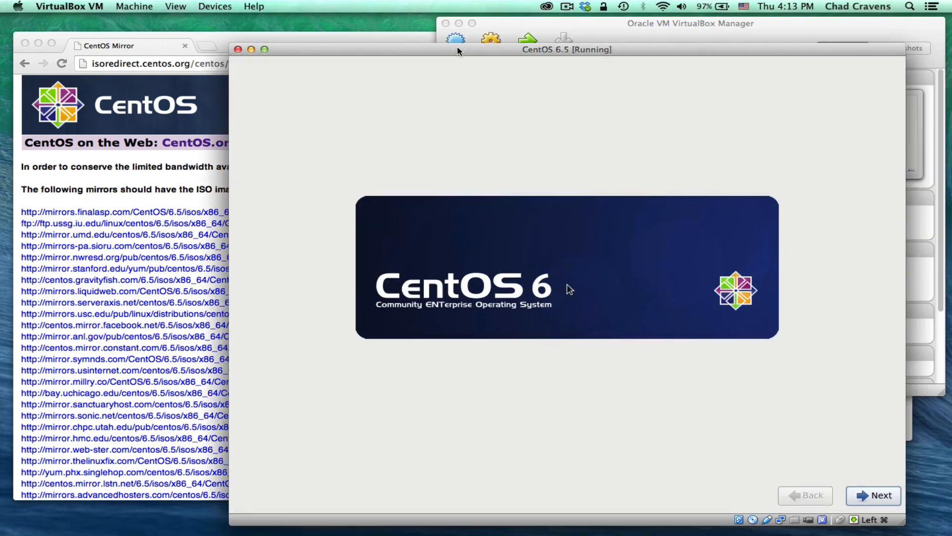
{"action": "left_click_drag", "start_coordinate": [567, 49], "coordinate": [486, 33]}
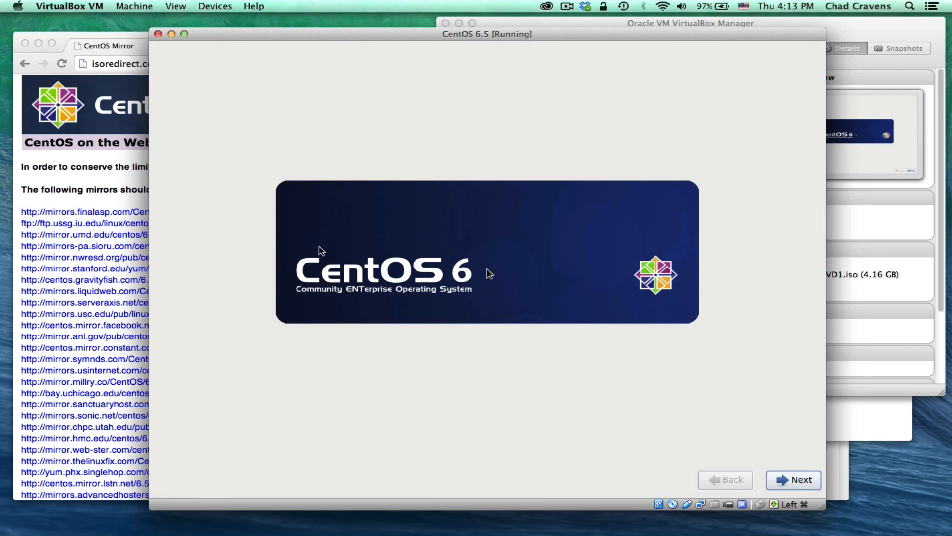
{"action": "mouse_move", "coordinate": [804, 423]}
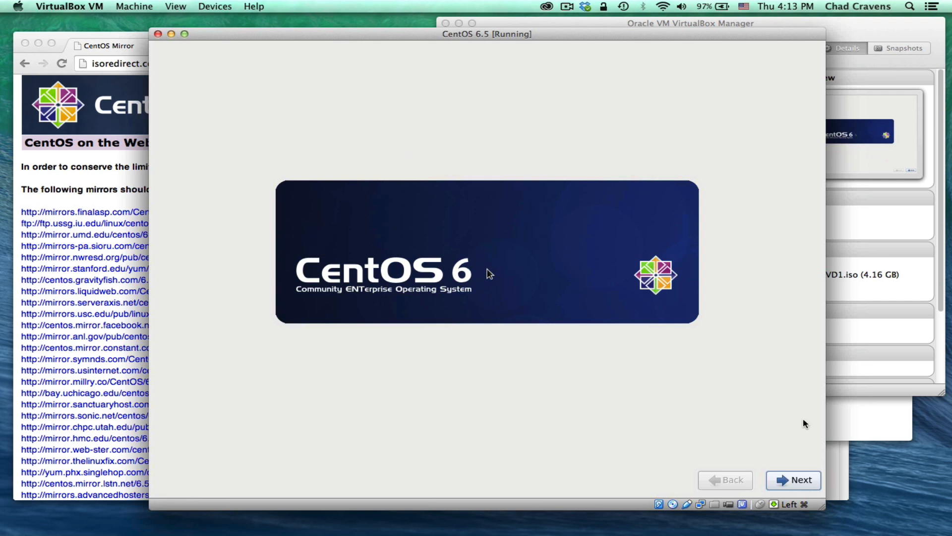
{"action": "mouse_move", "coordinate": [524, 141]}
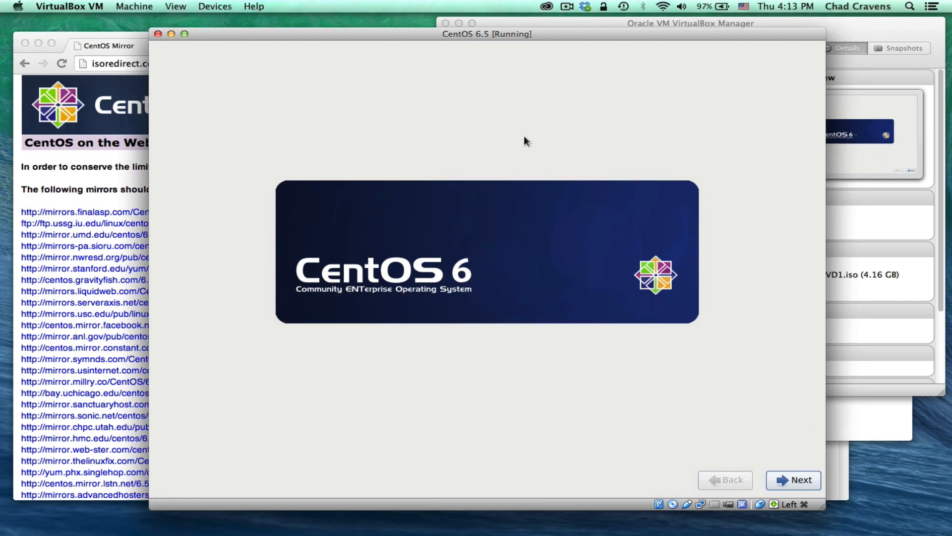
{"action": "mouse_move", "coordinate": [150, 149]}
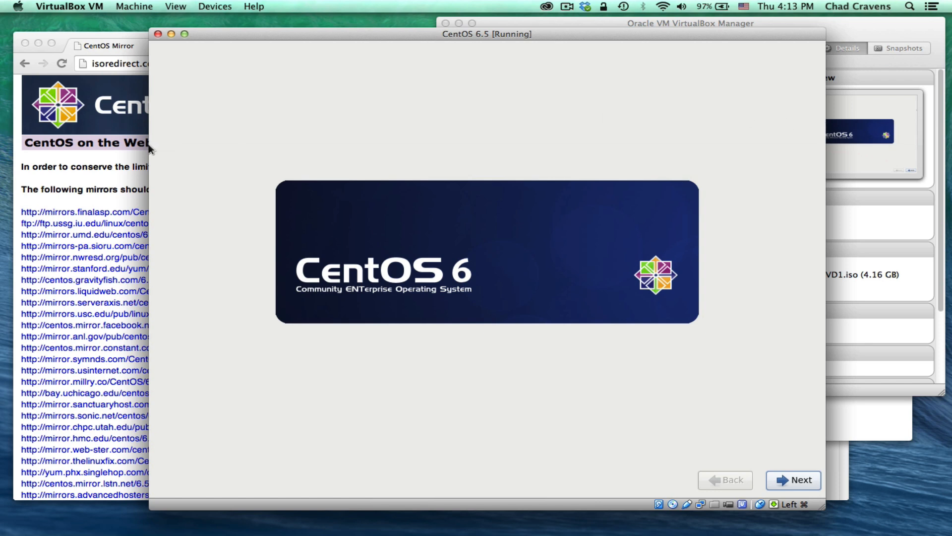
{"action": "mouse_move", "coordinate": [163, 130]}
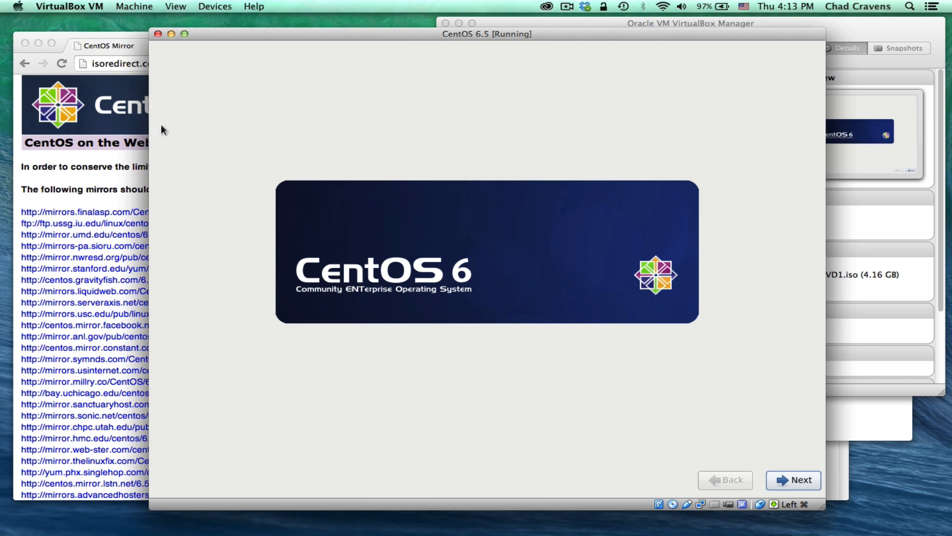
{"action": "mouse_move", "coordinate": [150, 83]}
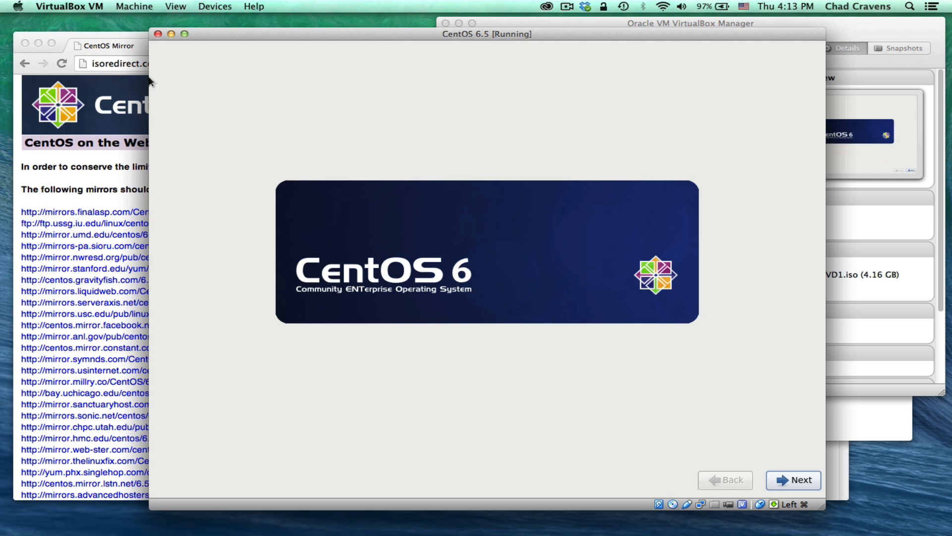
{"action": "mouse_move", "coordinate": [205, 45]}
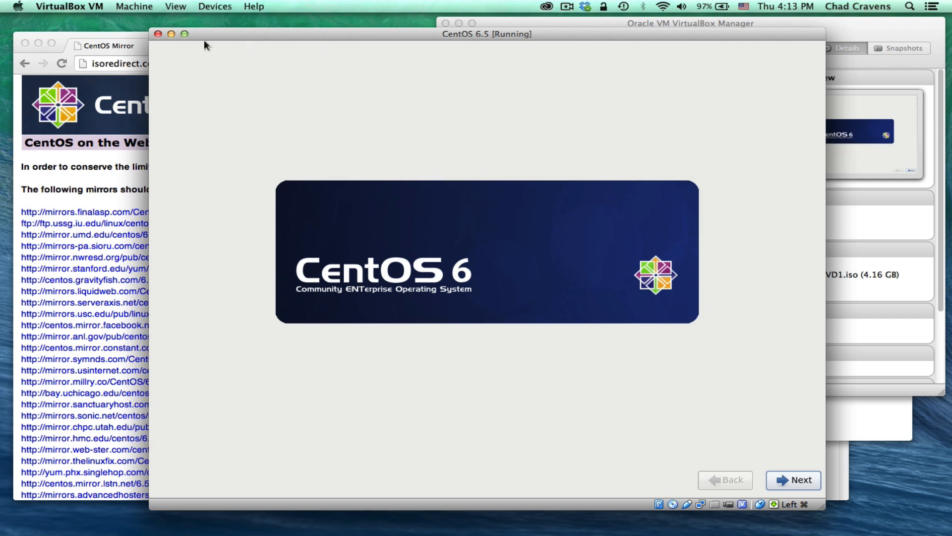
{"action": "mouse_move", "coordinate": [230, 243]}
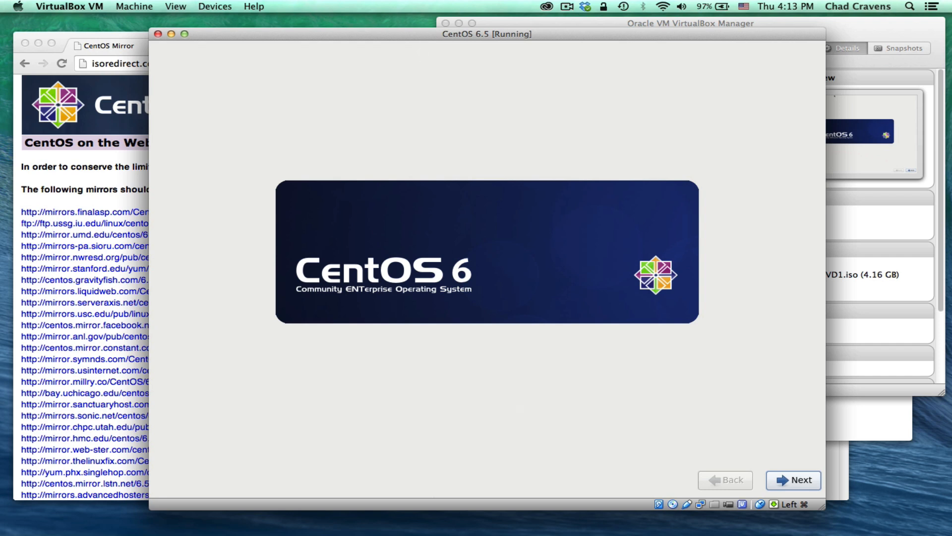
{"action": "mouse_move", "coordinate": [169, 227]}
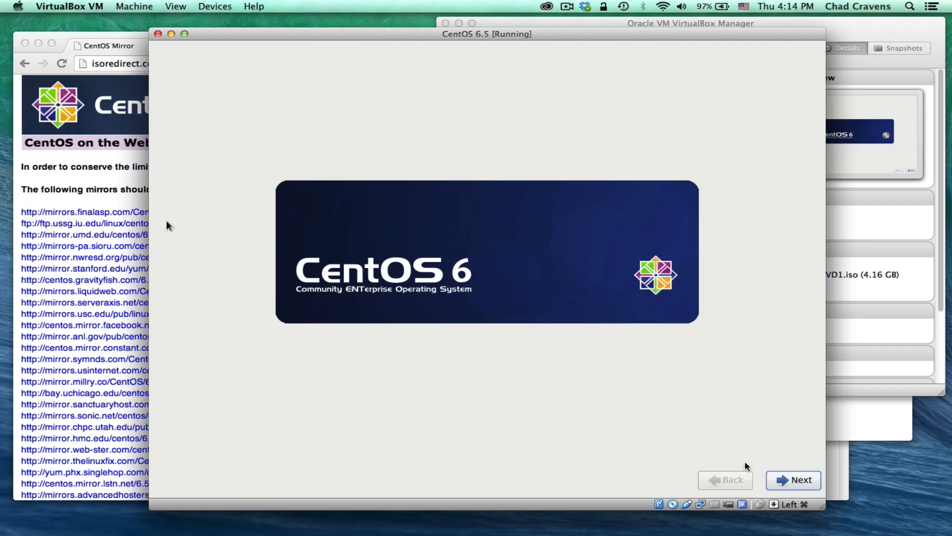
{"action": "mouse_move", "coordinate": [252, 111]}
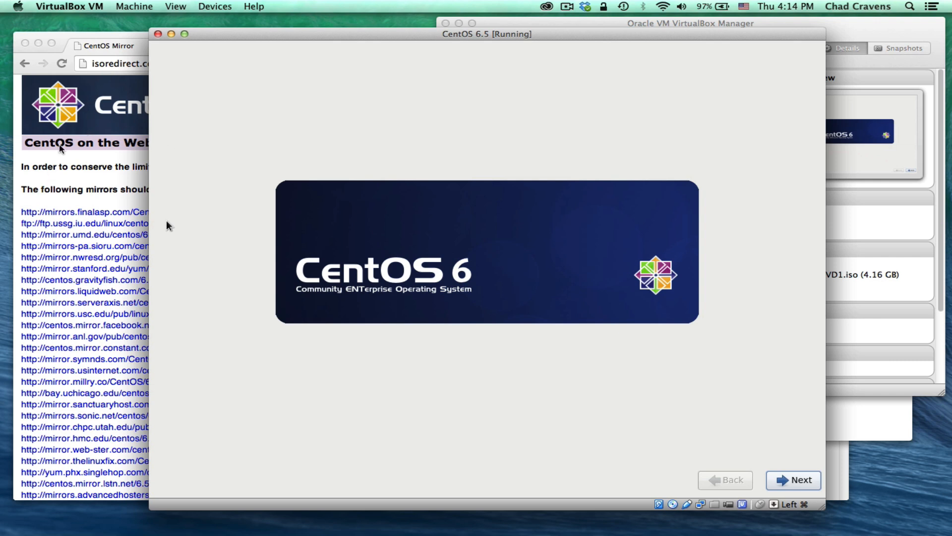
{"action": "mouse_move", "coordinate": [170, 228]}
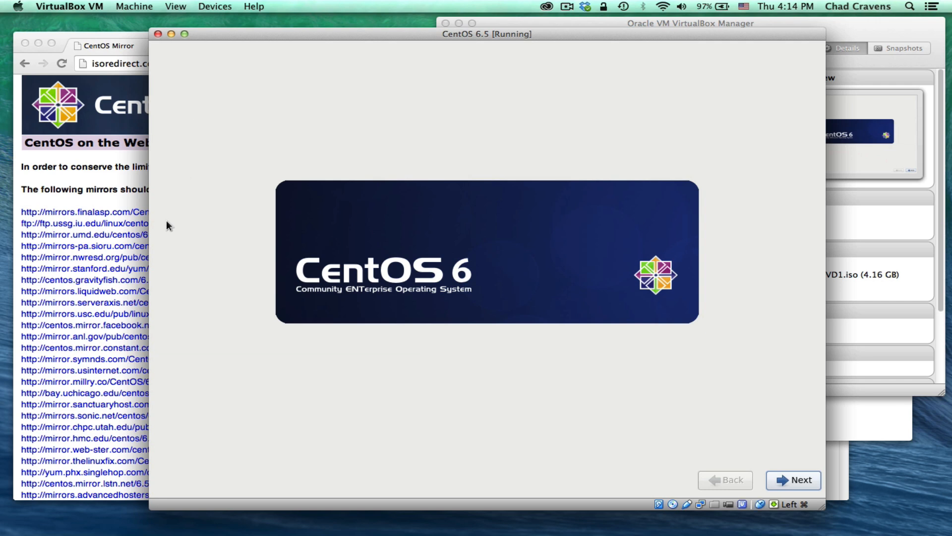
{"action": "mouse_move", "coordinate": [177, 116]}
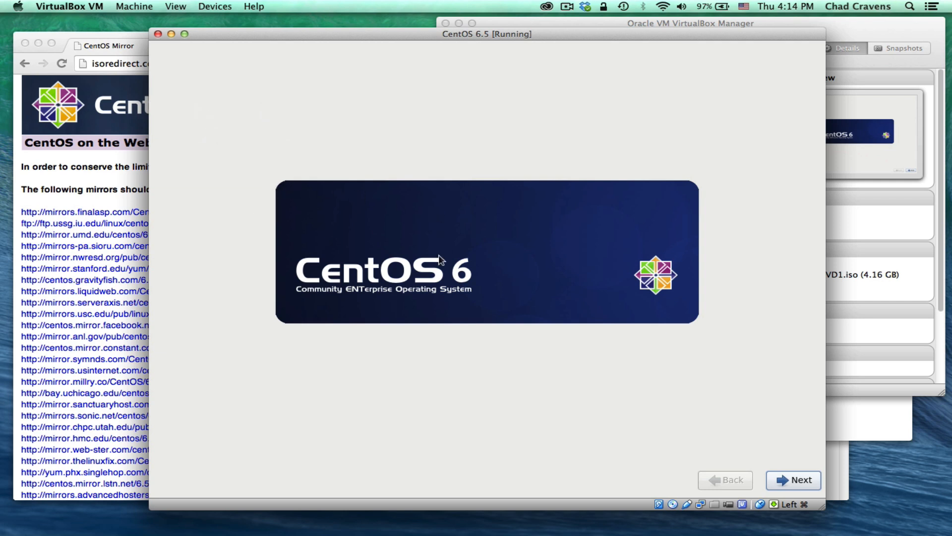
{"action": "mouse_move", "coordinate": [781, 441]}
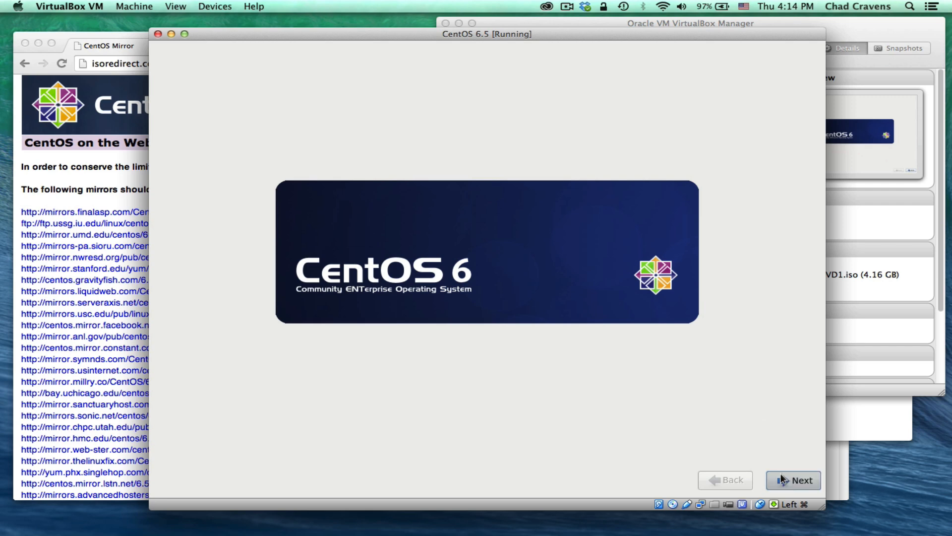
{"action": "left_click", "coordinate": [793, 480]}
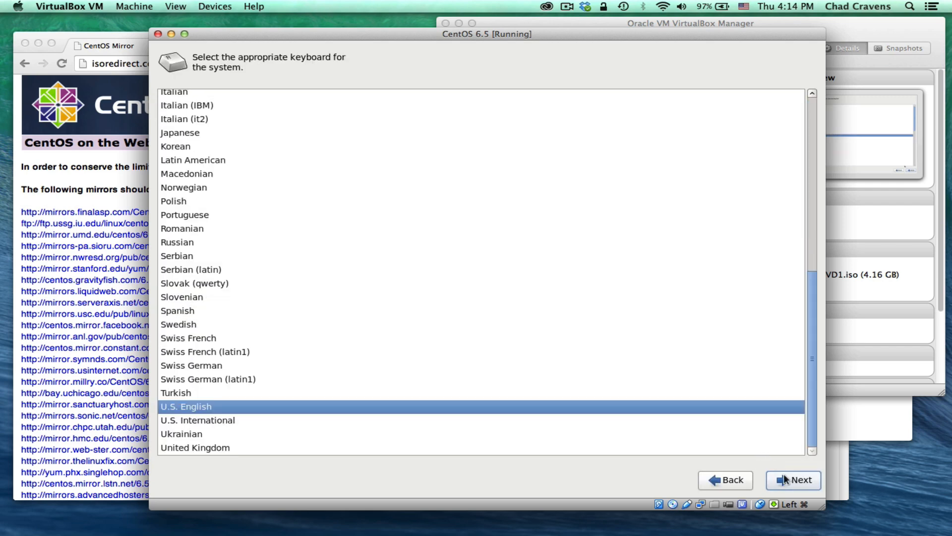
- Accept the U.S. English keyboard and Basic Storage Devices, and discard data on the blank disk
{"action": "left_click", "coordinate": [792, 479]}
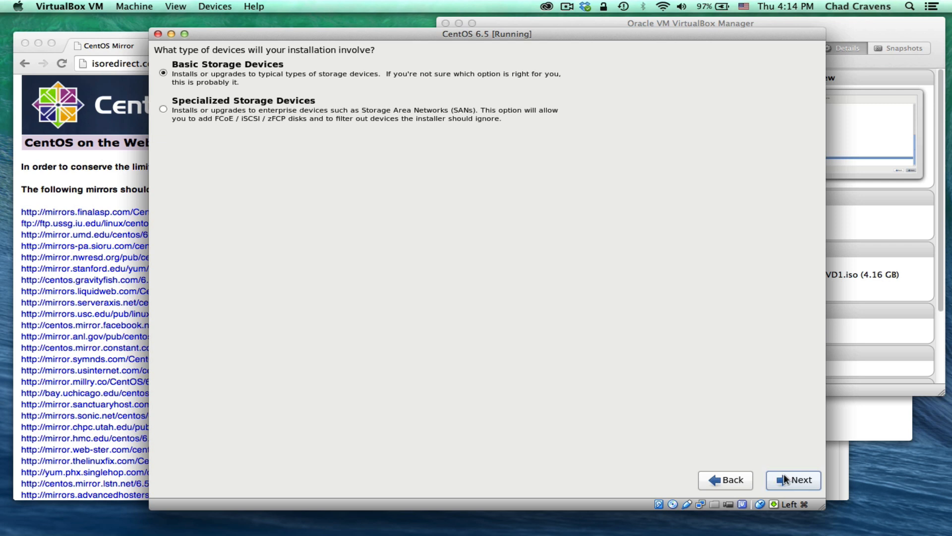
{"action": "mouse_move", "coordinate": [370, 140]}
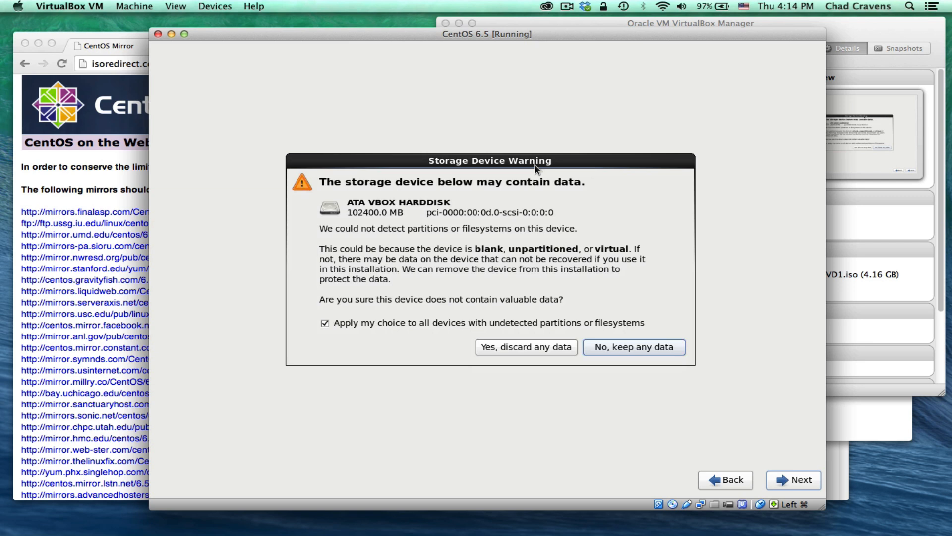
{"action": "mouse_move", "coordinate": [592, 303]}
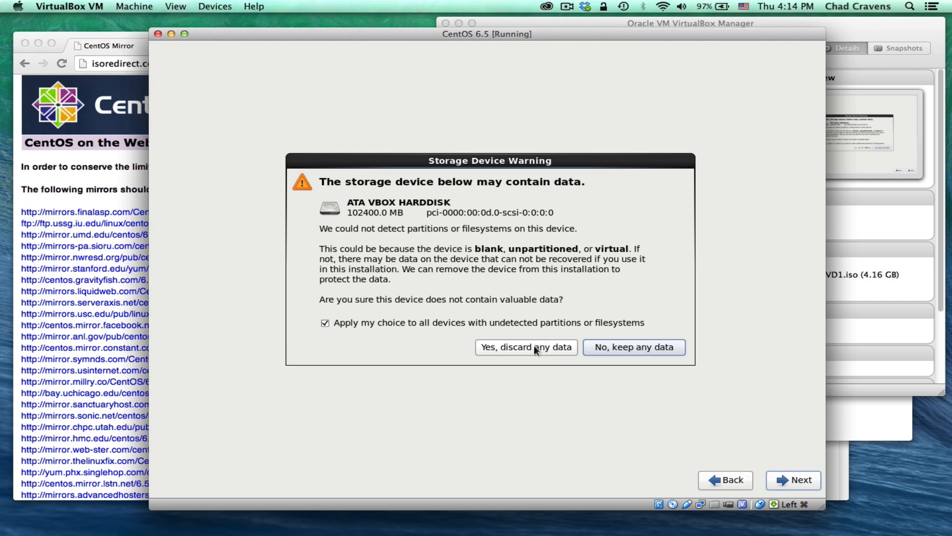
{"action": "left_click", "coordinate": [526, 347]}
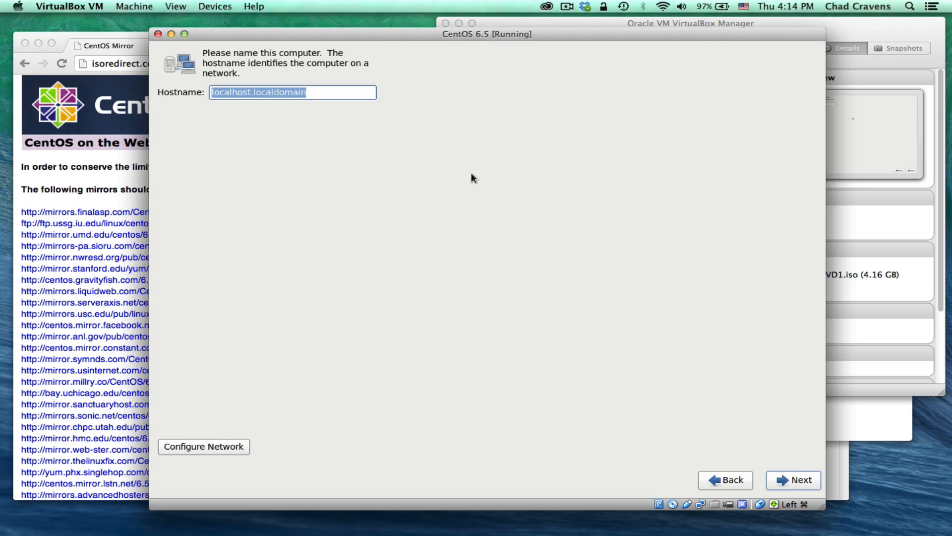
{"action": "mouse_move", "coordinate": [670, 308]}
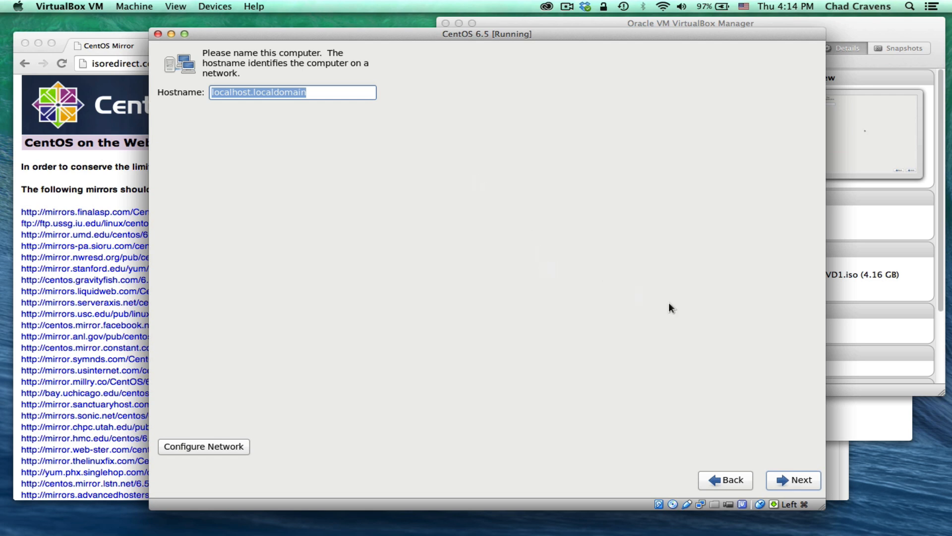
{"action": "mouse_move", "coordinate": [793, 480]}
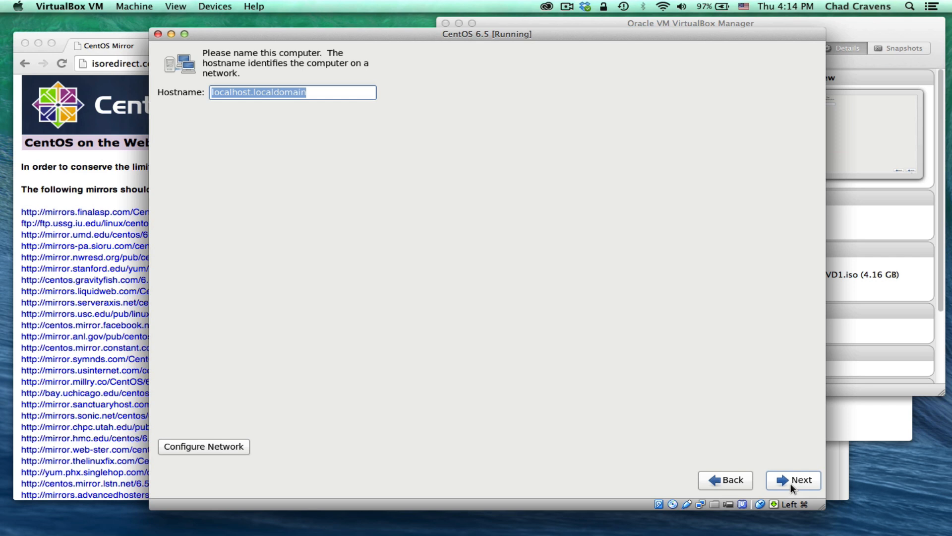
- Keep the default hostname and America/New York time zone, then enter and confirm a root password
{"action": "left_click", "coordinate": [793, 479]}
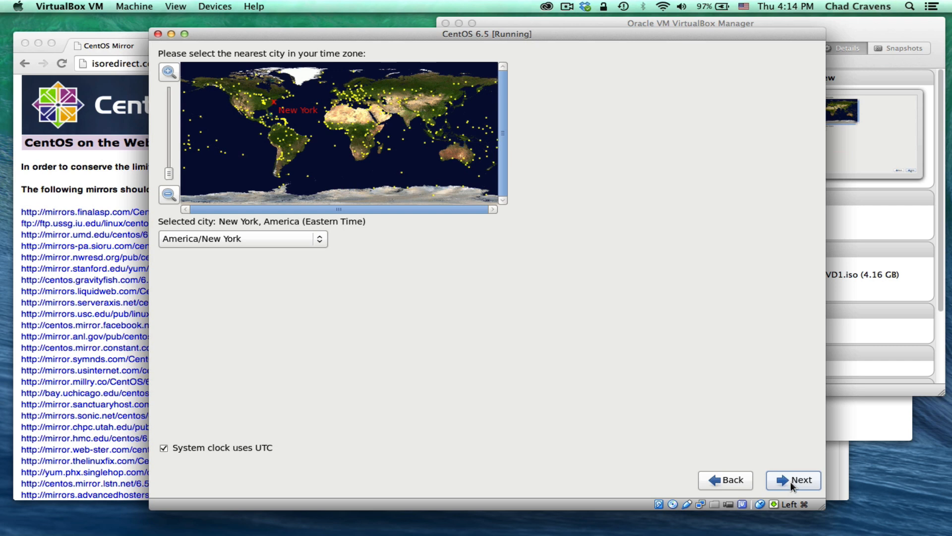
{"action": "left_click", "coordinate": [793, 479]}
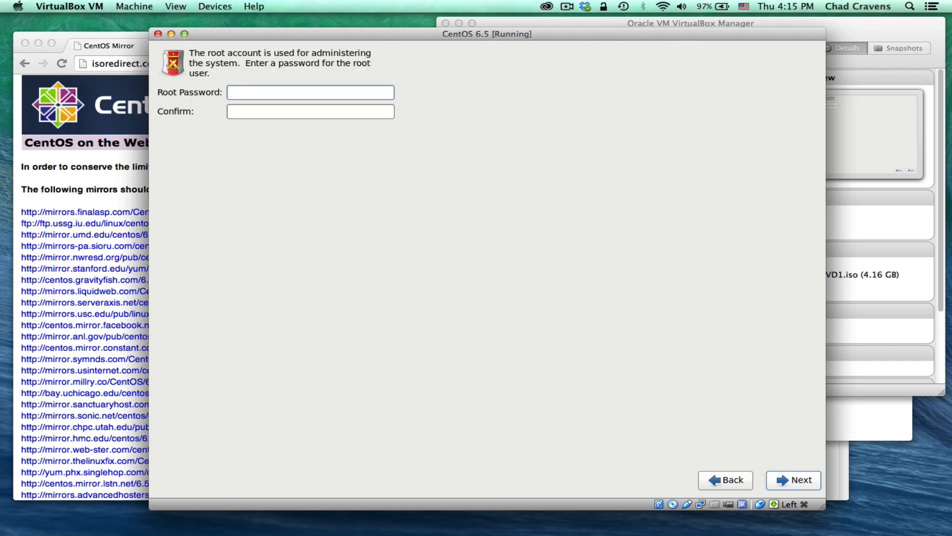
{"action": "type", "text": "••"}
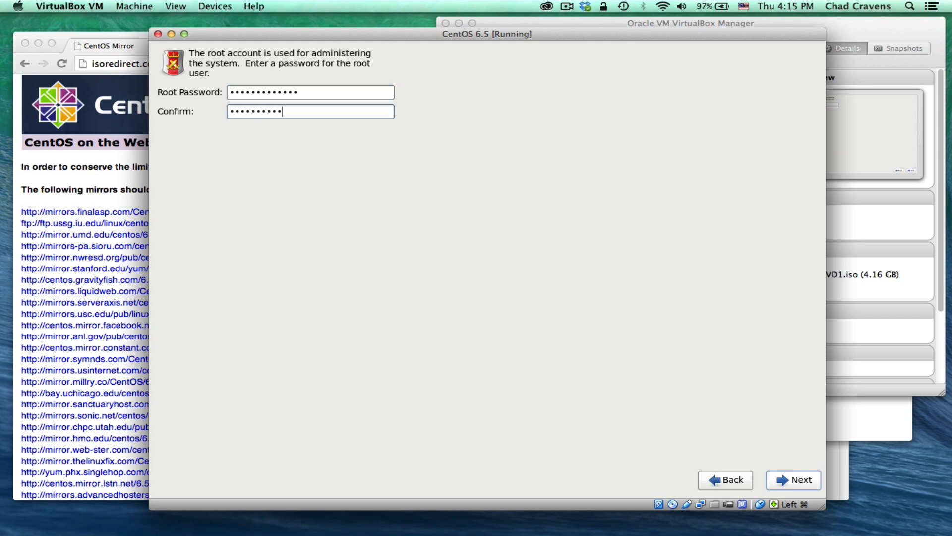
{"action": "type", "text": "••"}
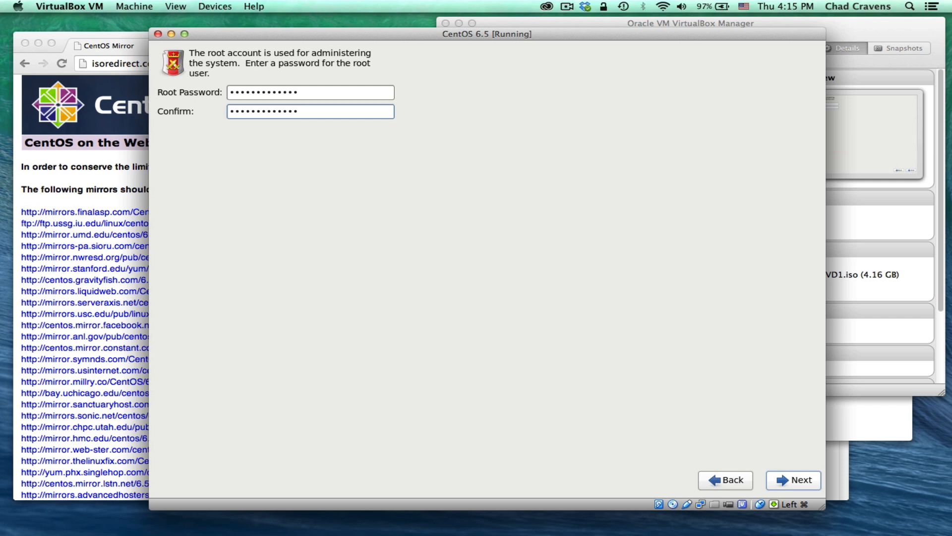
{"action": "left_click", "coordinate": [309, 111]}
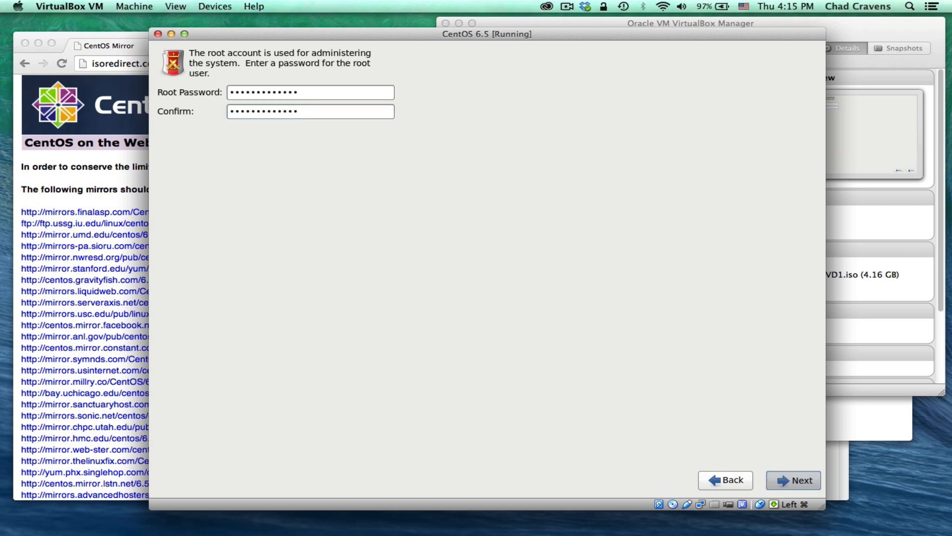
{"action": "left_click", "coordinate": [793, 479]}
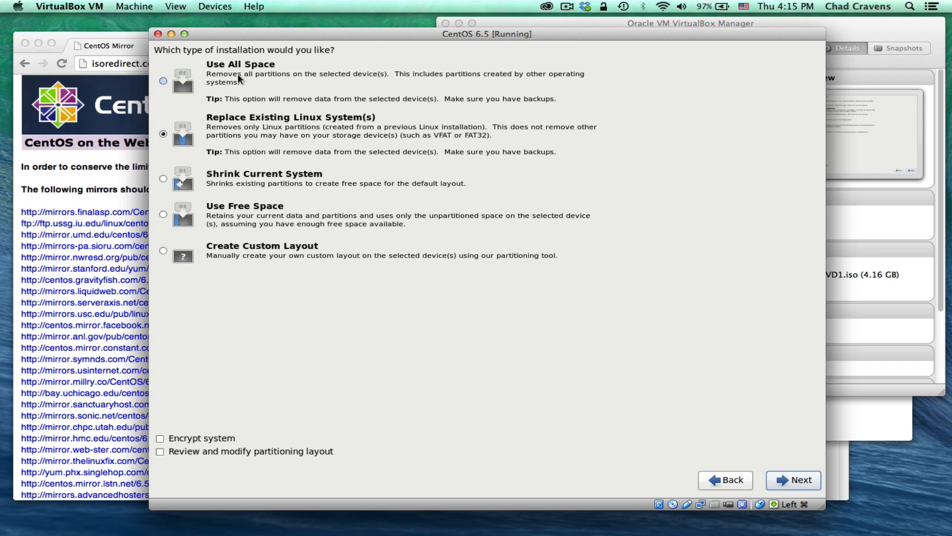
- Choose the 'Use All Space' installation type
{"action": "left_click", "coordinate": [162, 79]}
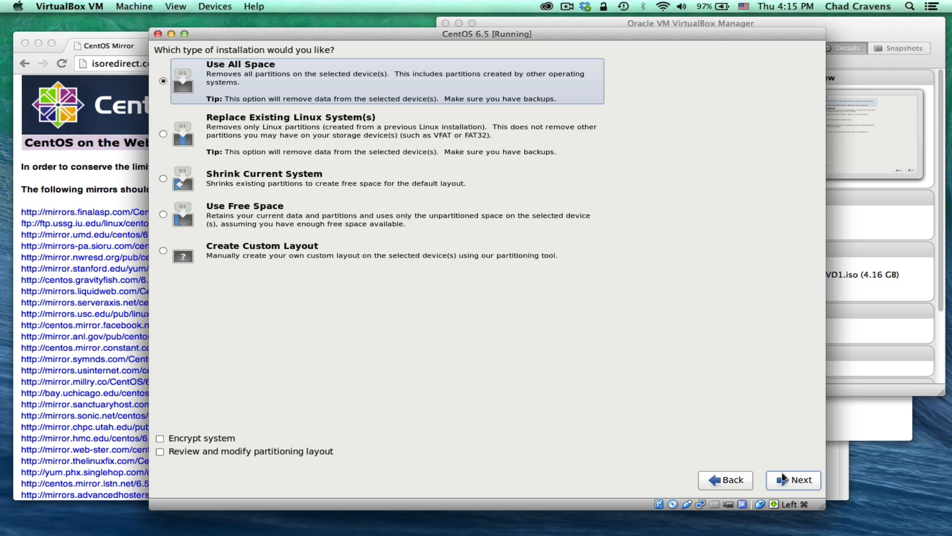
{"action": "mouse_move", "coordinate": [206, 430]}
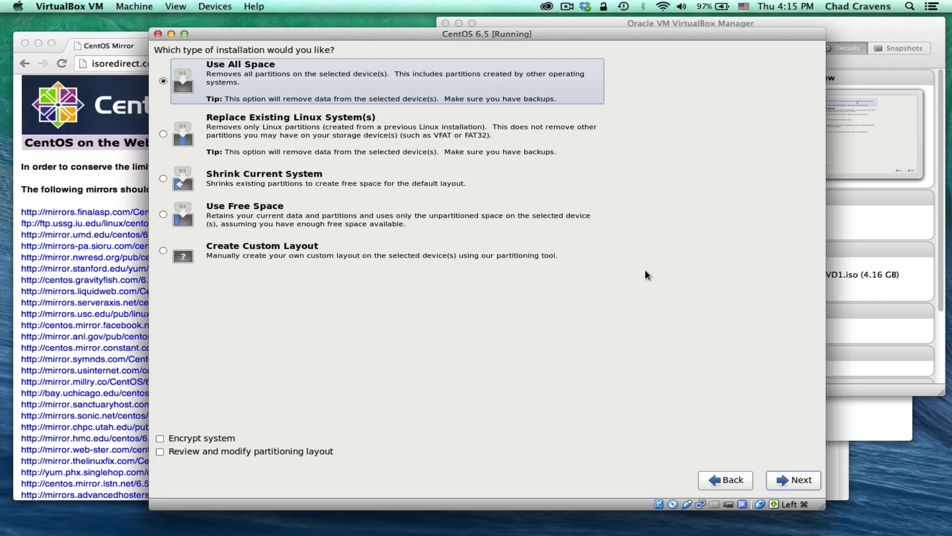
- Confirm the Use All Space partitioning and write the changes to the virtual disk
{"action": "left_click", "coordinate": [793, 480]}
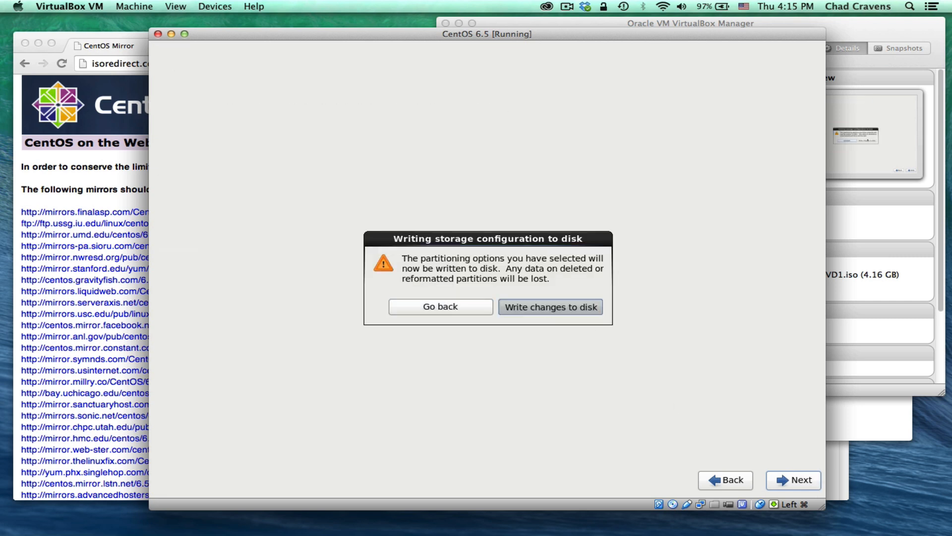
{"action": "left_click", "coordinate": [550, 306]}
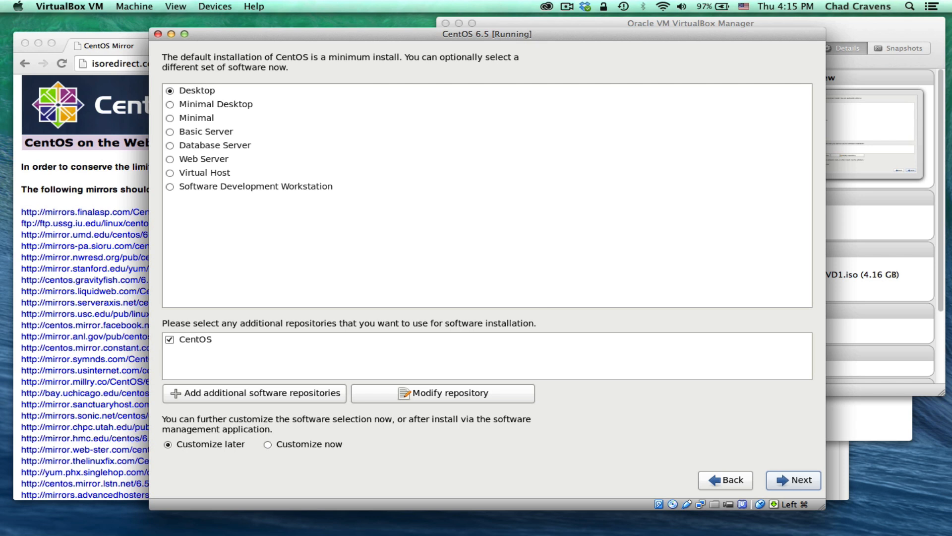
{"action": "mouse_move", "coordinate": [194, 87]}
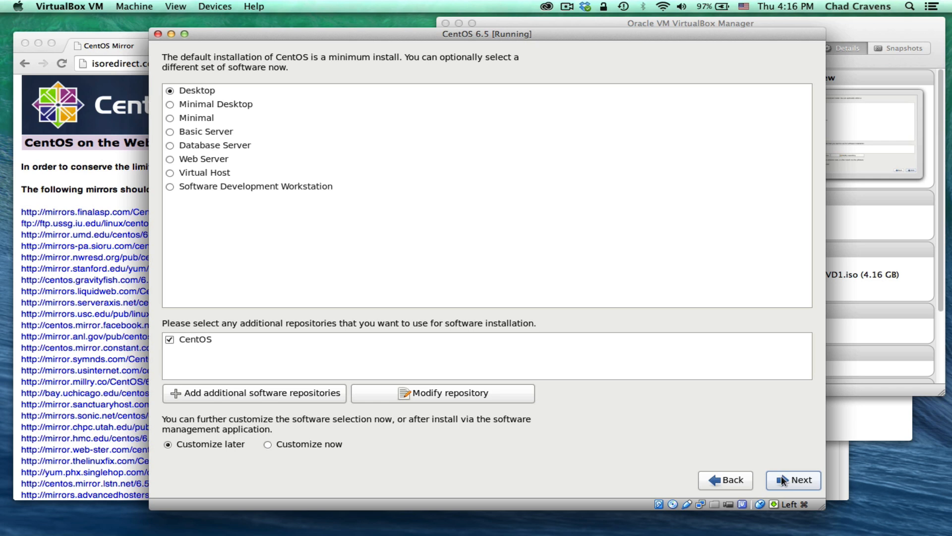
{"action": "mouse_move", "coordinate": [782, 482]}
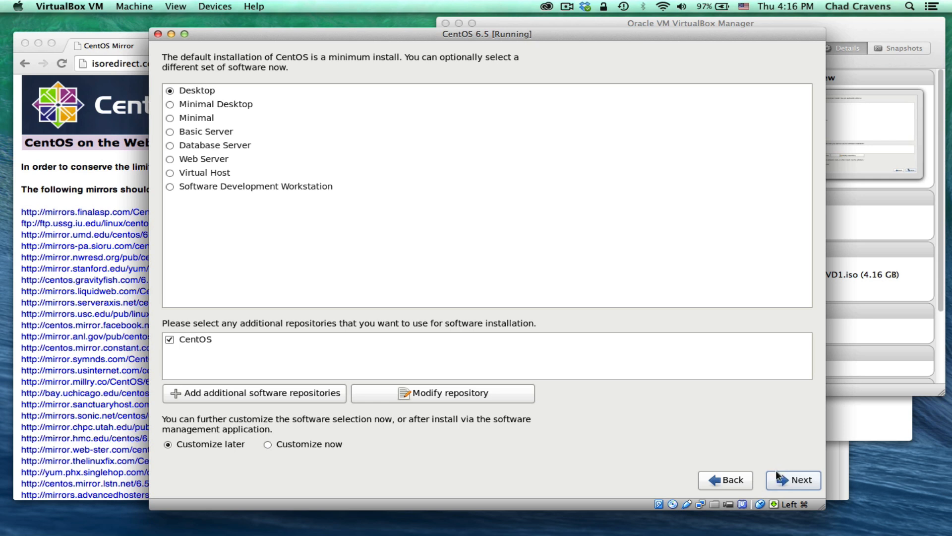
{"action": "mouse_move", "coordinate": [776, 446]}
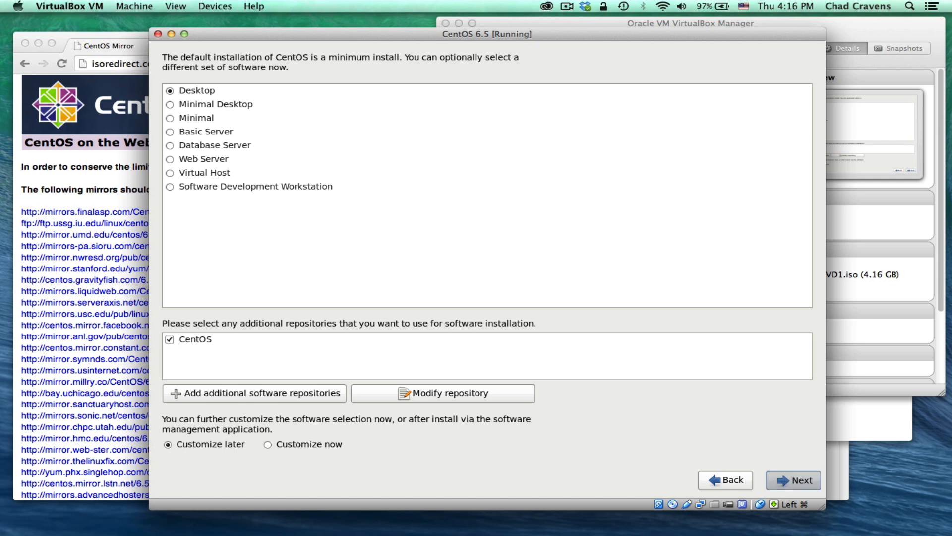
- Accept the default Desktop software set with 'Customize later' to begin the dependency check
{"action": "left_click", "coordinate": [793, 480]}
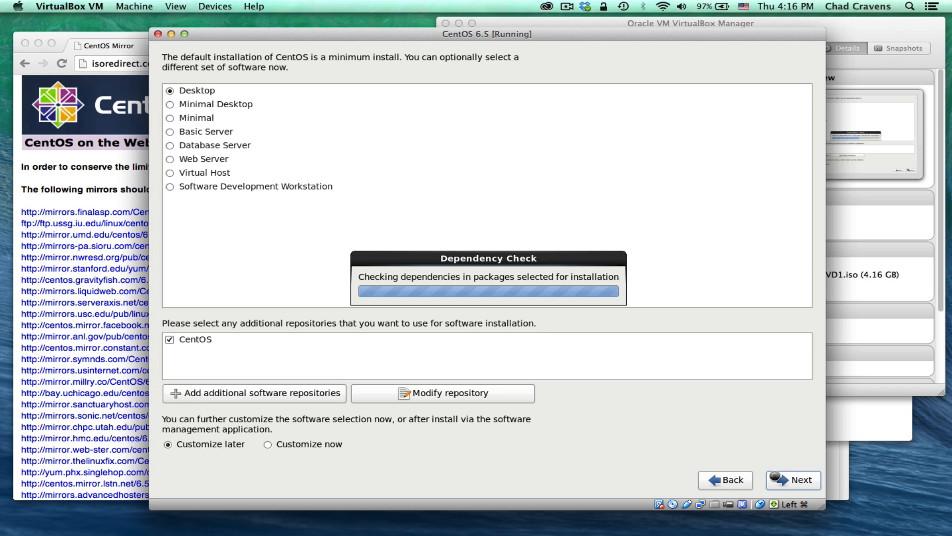
{"action": "left_click", "coordinate": [792, 480]}
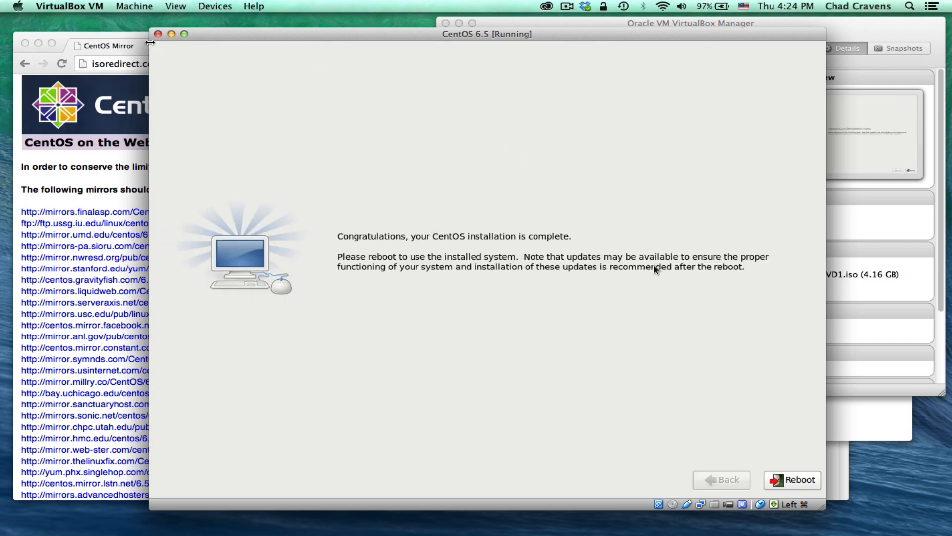
{"action": "mouse_move", "coordinate": [699, 386]}
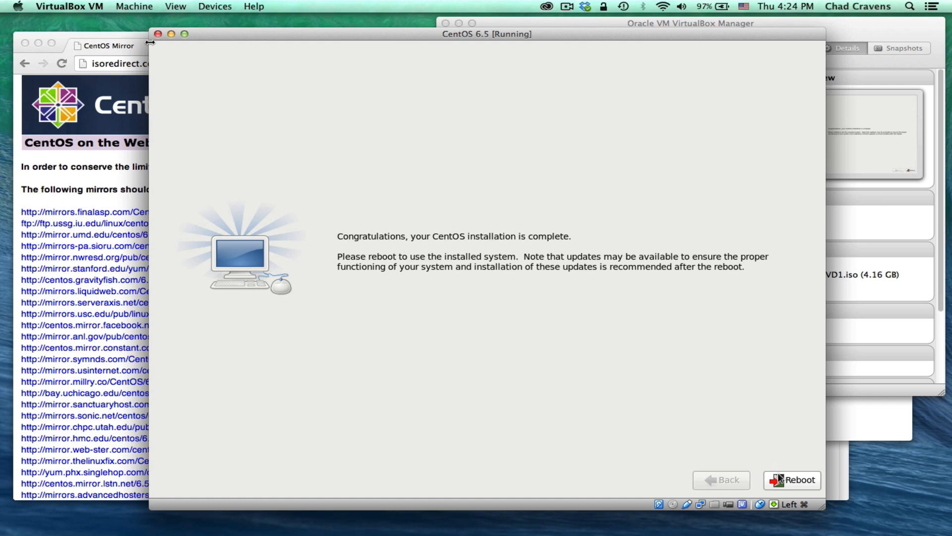
- Reboot the VM from the installation complete screen
{"action": "left_click", "coordinate": [798, 479]}
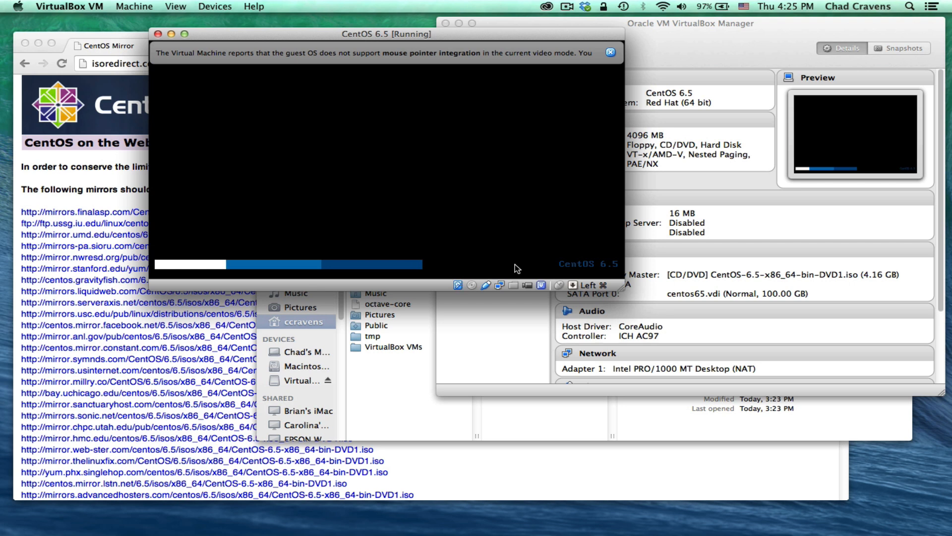
{"action": "mouse_move", "coordinate": [400, 239]}
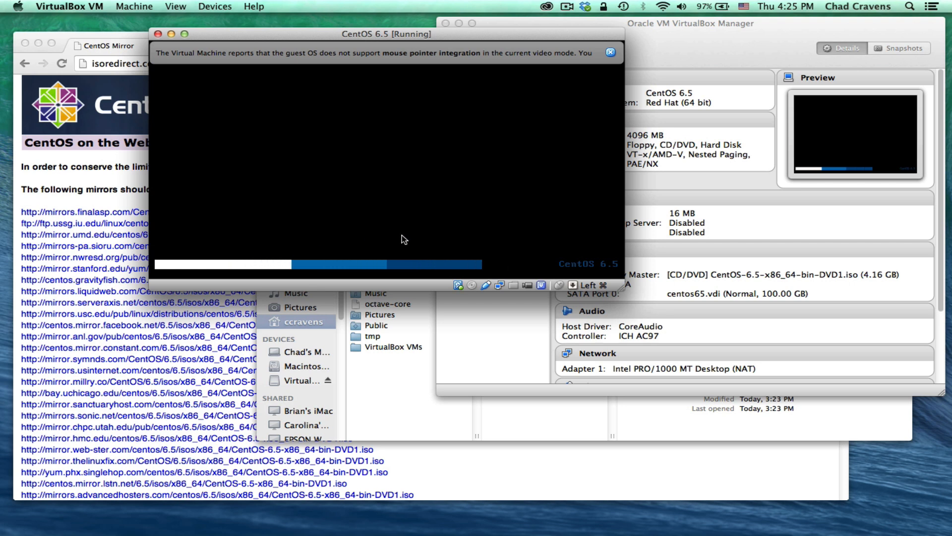
- Advance past the first-boot Welcome page and accept the license agreement
{"action": "left_click", "coordinate": [610, 52]}
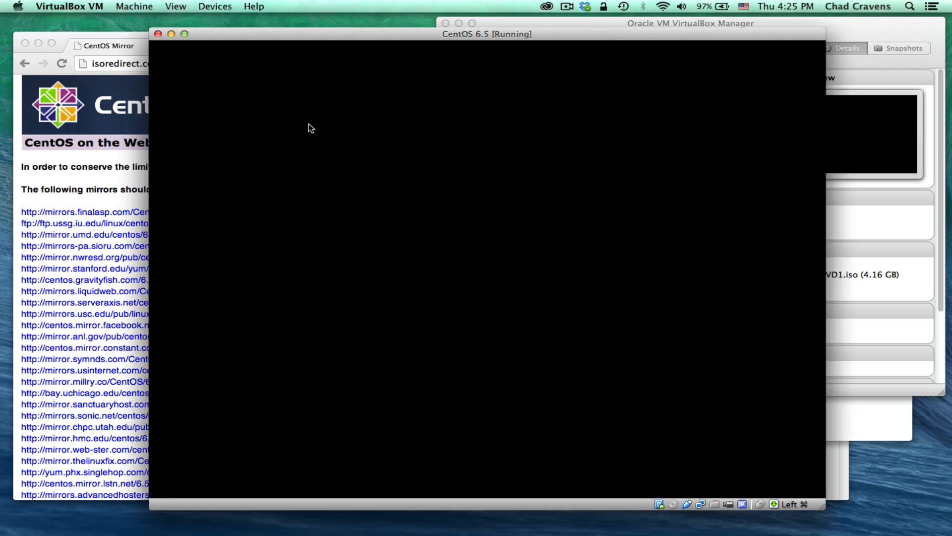
{"action": "mouse_move", "coordinate": [332, 36]}
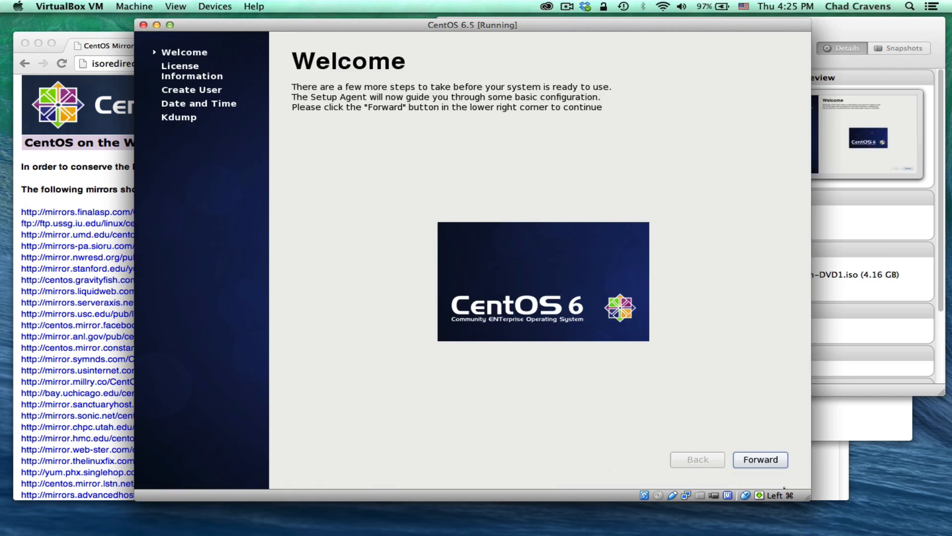
{"action": "left_click", "coordinate": [760, 459]}
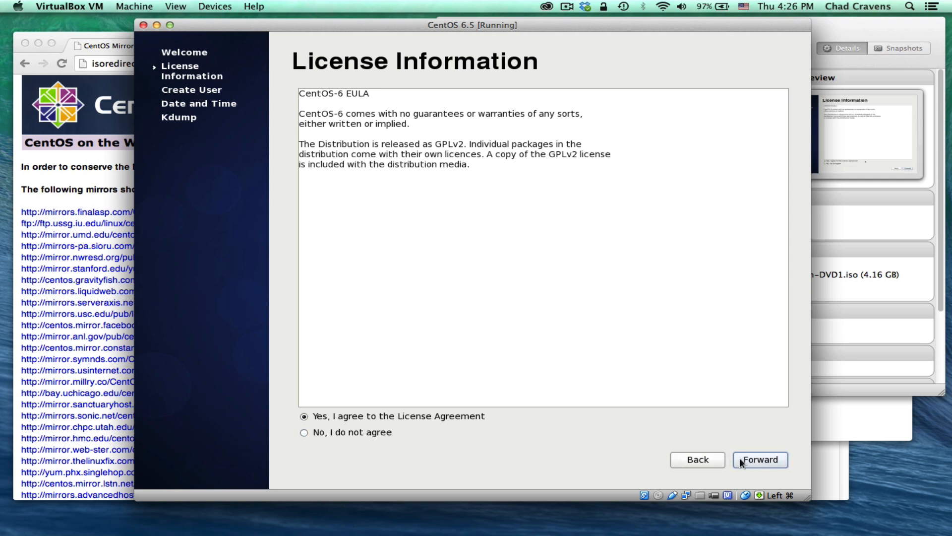
{"action": "left_click", "coordinate": [759, 459]}
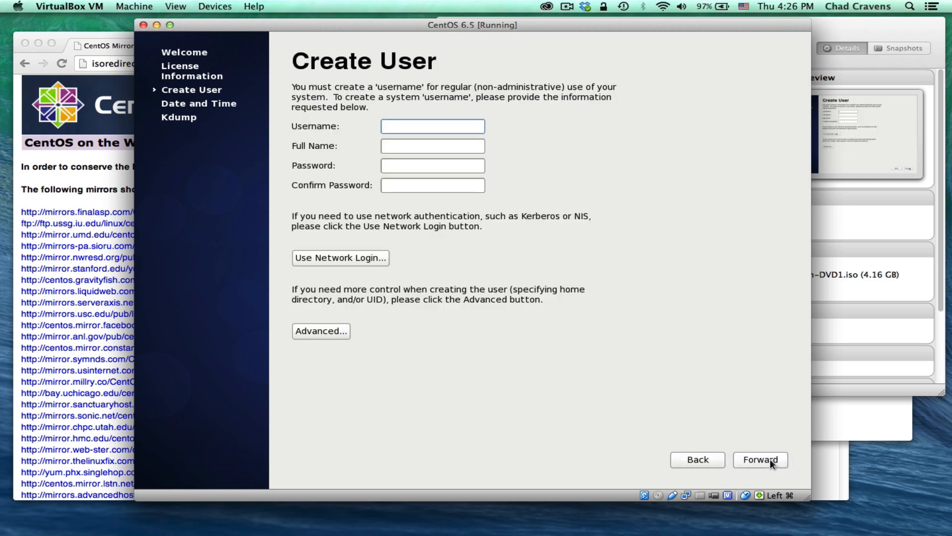
- Enter username 'ccrav', full name 'Ch' and a password on the Create User page
{"action": "left_click", "coordinate": [432, 126]}
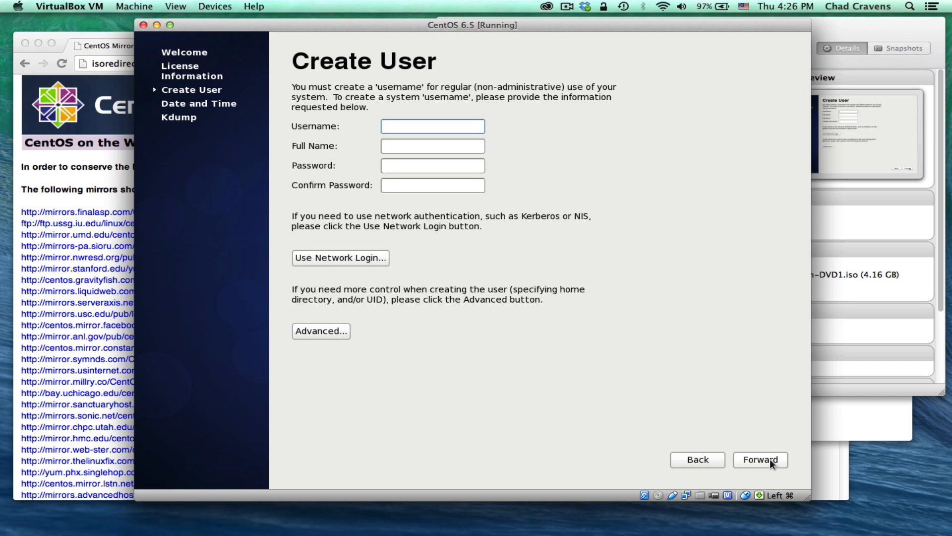
{"action": "type", "text": "ccrav"}
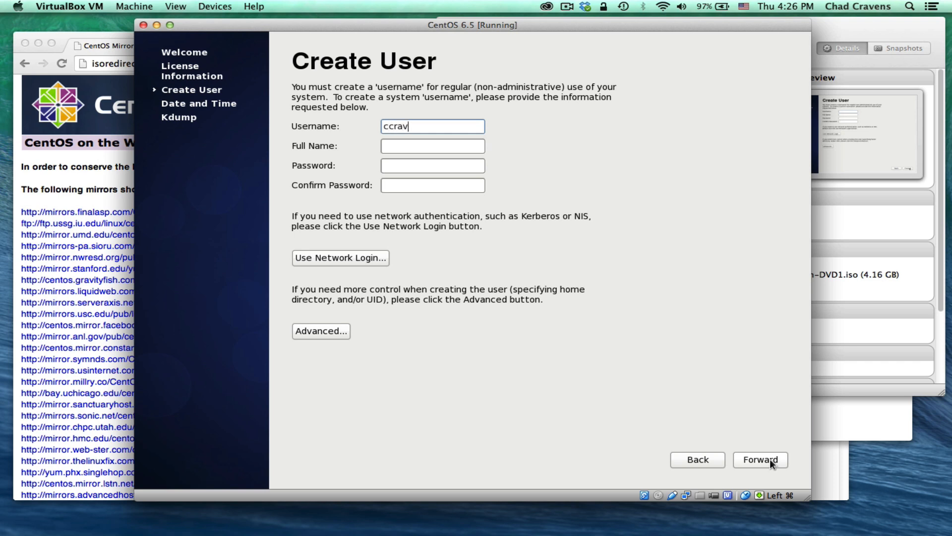
{"action": "type", "text": "Chad Cravens"}
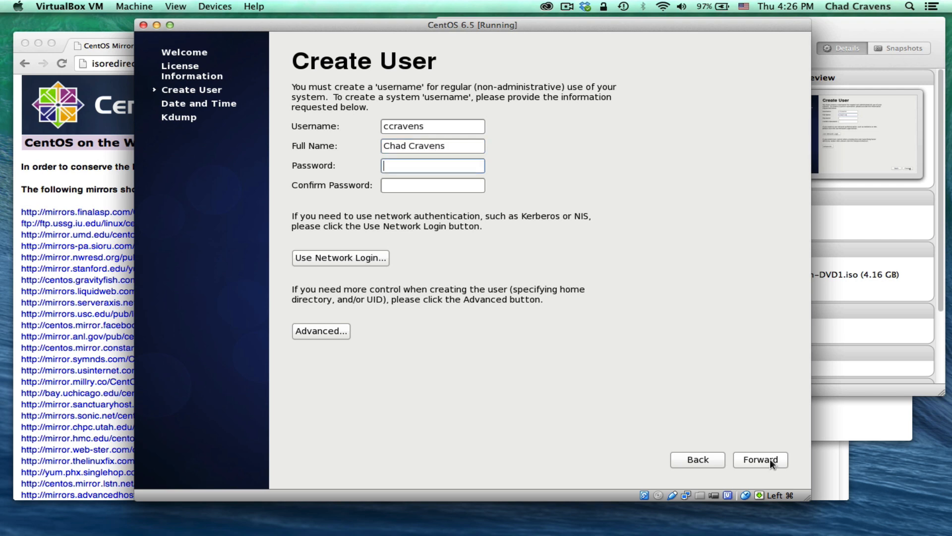
{"action": "type", "text": "••"}
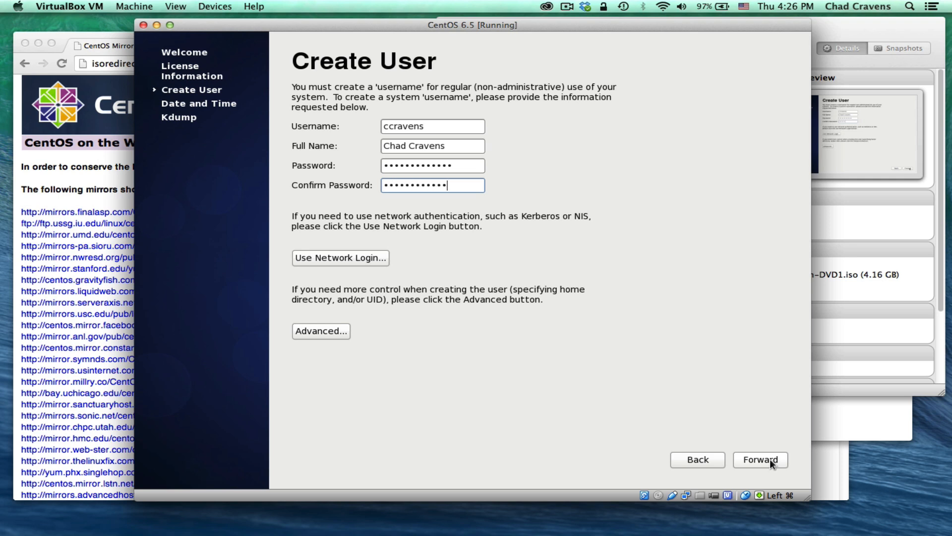
{"action": "mouse_move", "coordinate": [323, 224]}
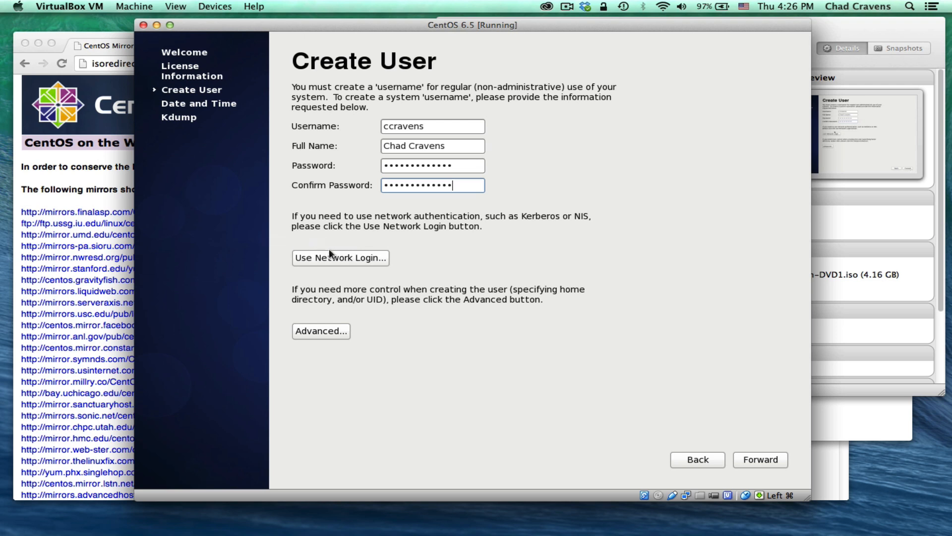
{"action": "mouse_move", "coordinate": [609, 224]}
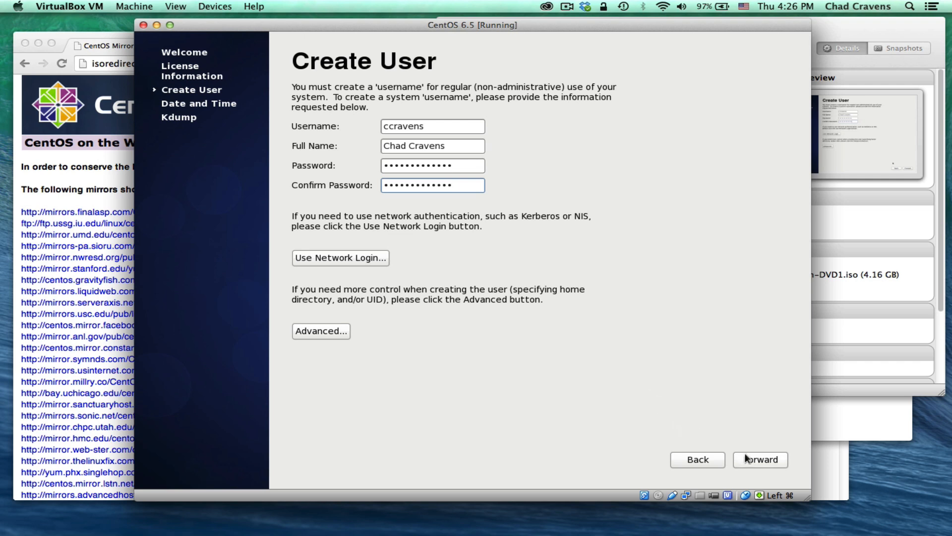
- Retype the password confirmation, dismissing the repeated password-mismatch warnings
{"action": "left_click", "coordinate": [760, 460]}
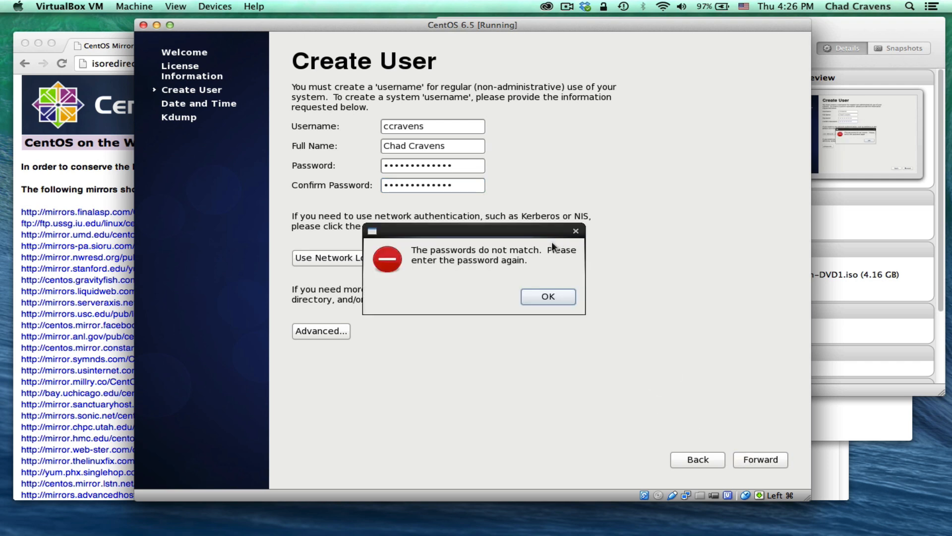
{"action": "left_click", "coordinate": [546, 296]}
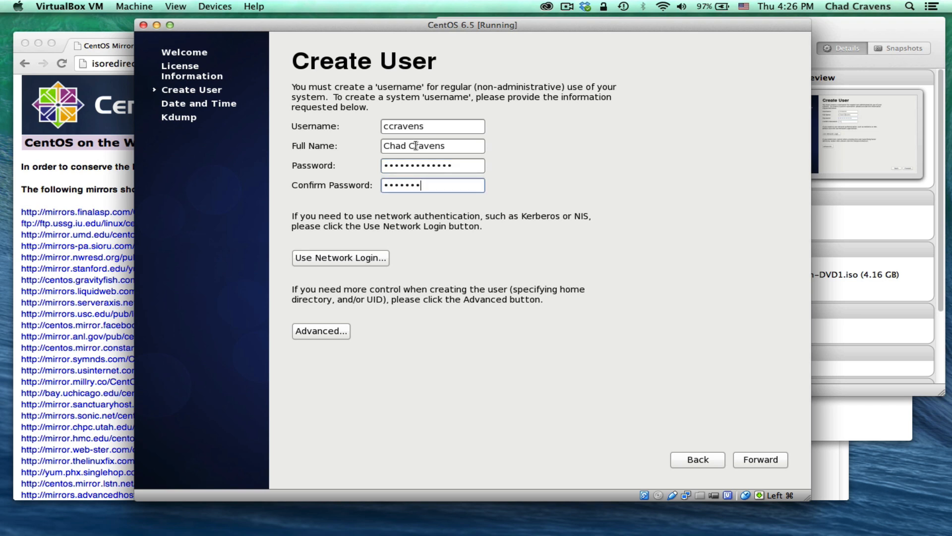
{"action": "type", "text": "•••••"}
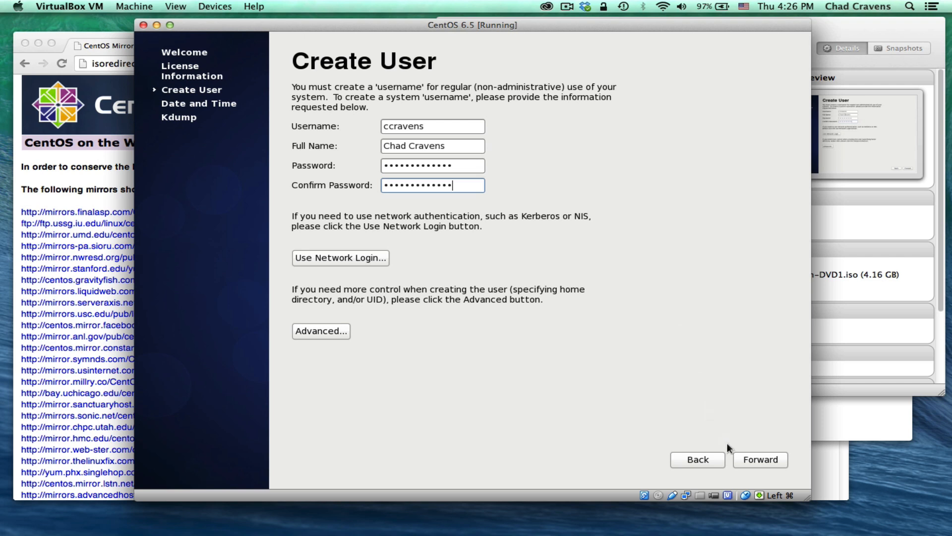
{"action": "left_click", "coordinate": [759, 459]}
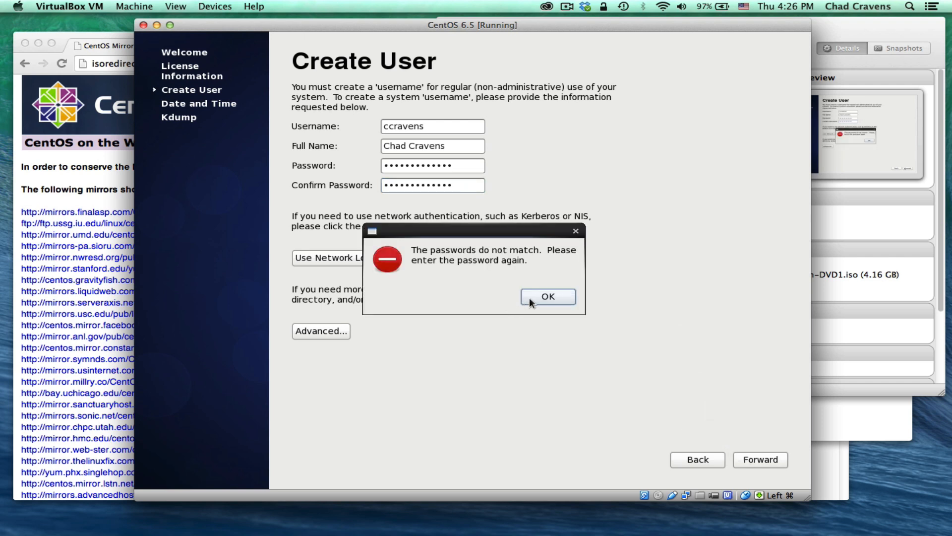
{"action": "left_click", "coordinate": [546, 297]}
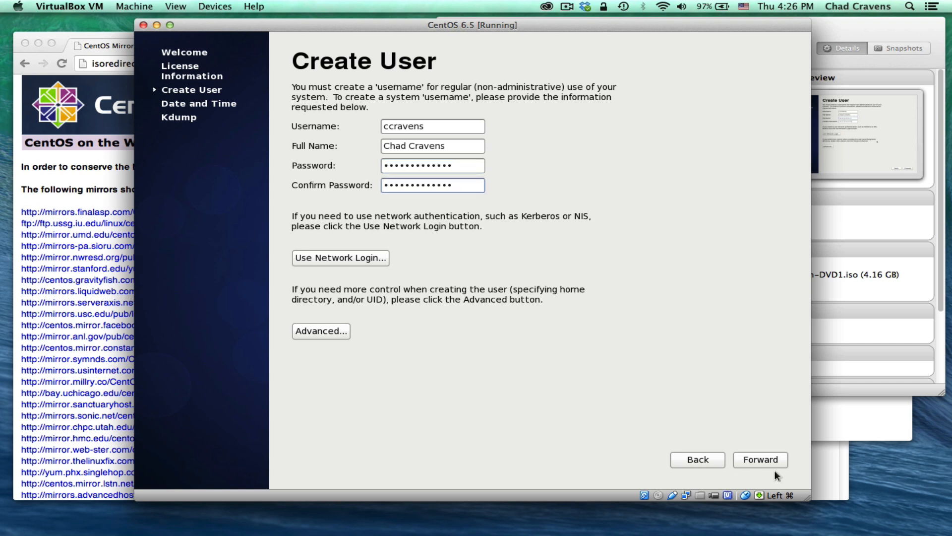
- Submit the user account, keep the current date and time, and answer the Kdump reboot prompt
{"action": "left_click", "coordinate": [759, 460]}
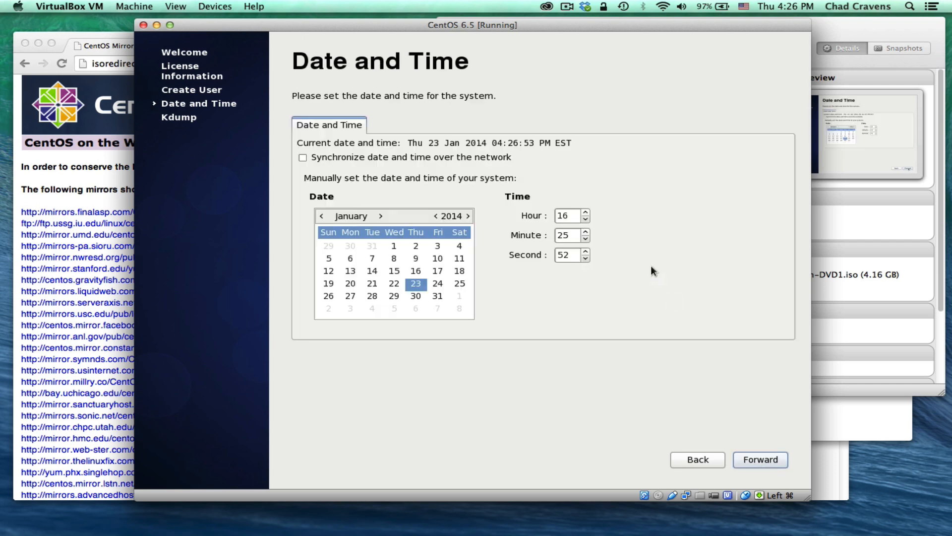
{"action": "mouse_move", "coordinate": [604, 358]}
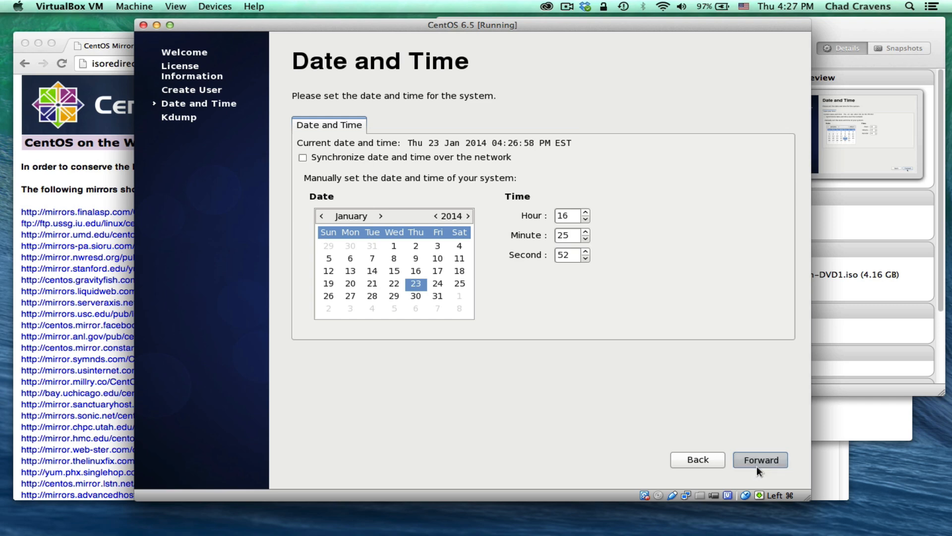
{"action": "left_click", "coordinate": [759, 459]}
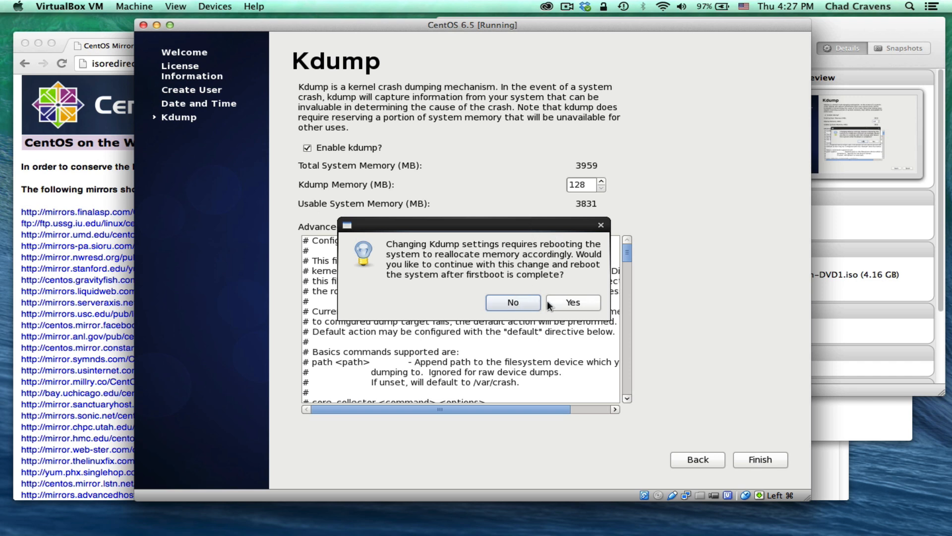
{"action": "left_click", "coordinate": [572, 302]}
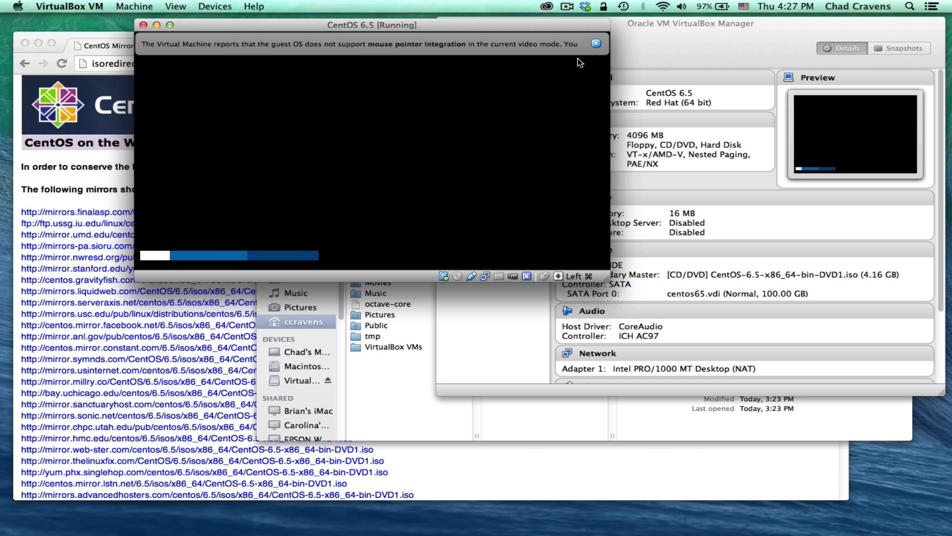
- Click inside the VM window while CentOS reboots to its login screen
{"action": "left_click", "coordinate": [596, 44]}
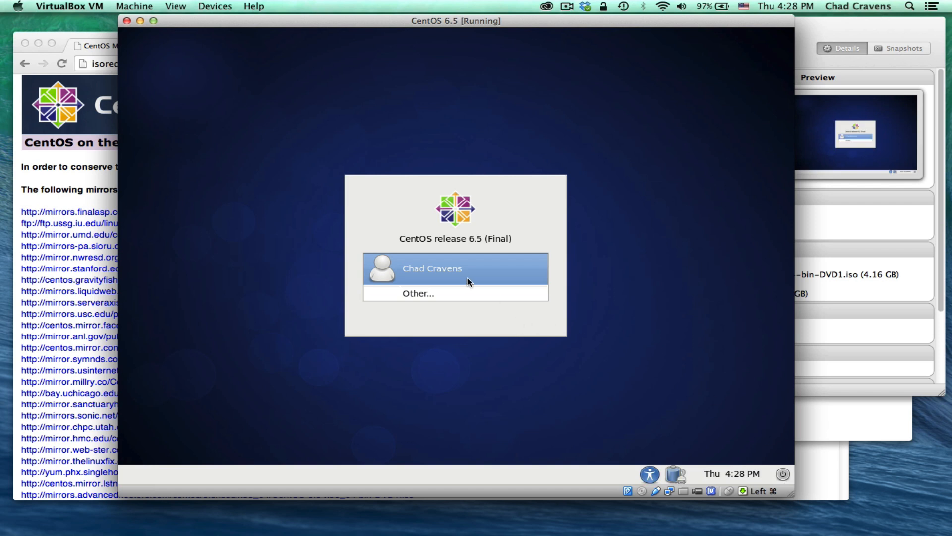
{"action": "mouse_move", "coordinate": [579, 338]}
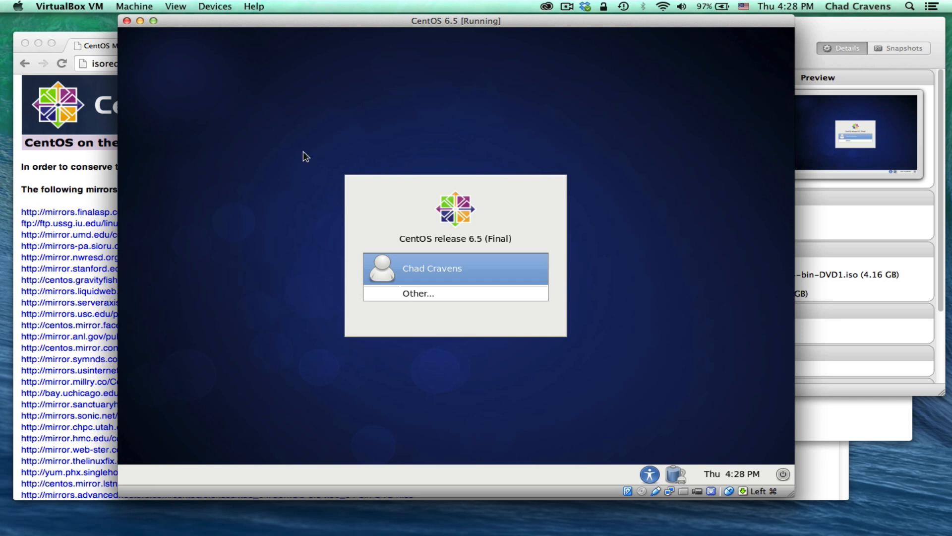
{"action": "left_click", "coordinate": [432, 268]}
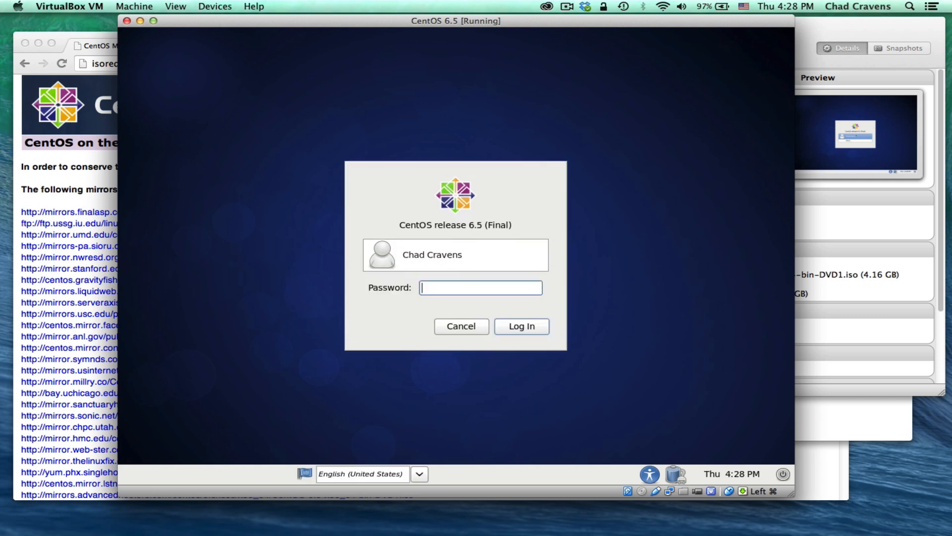
{"action": "type", "text": "password"}
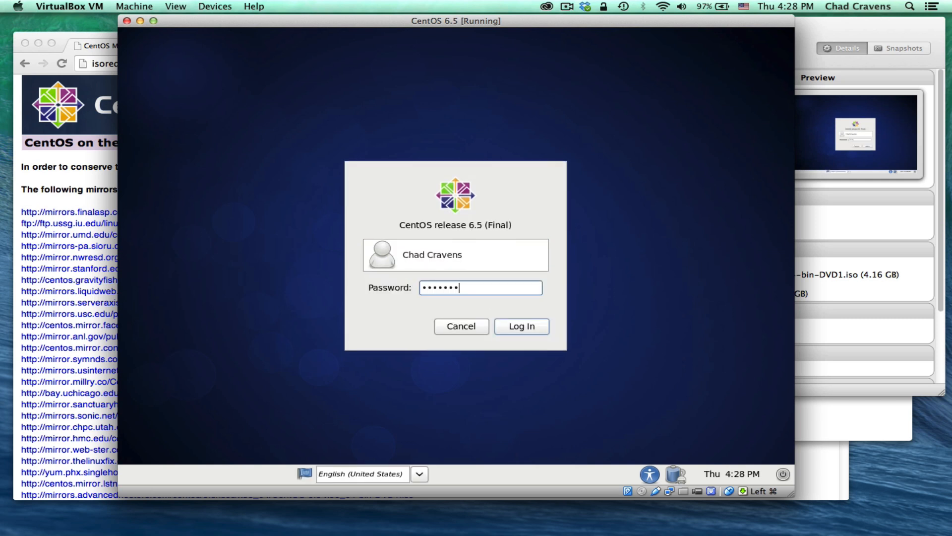
{"action": "left_click", "coordinate": [521, 326]}
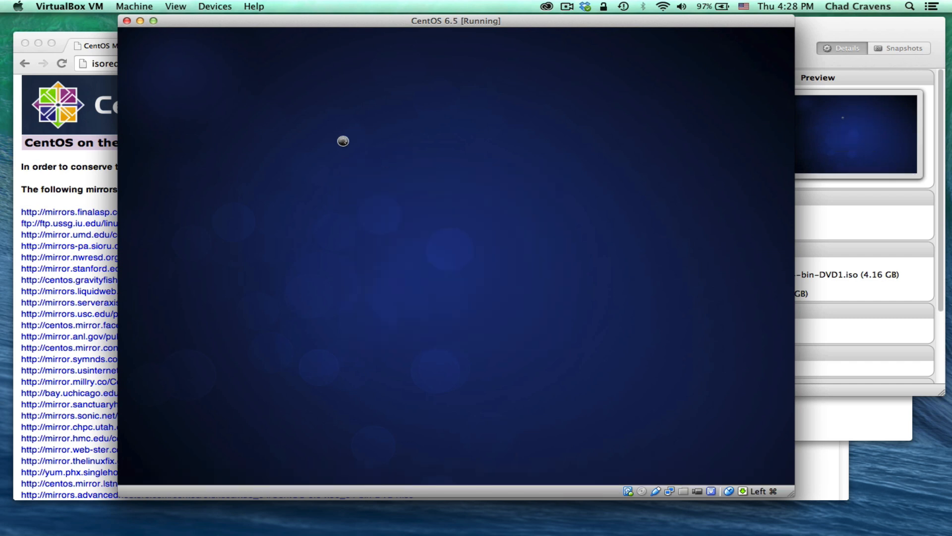
{"action": "mouse_move", "coordinate": [410, 206]}
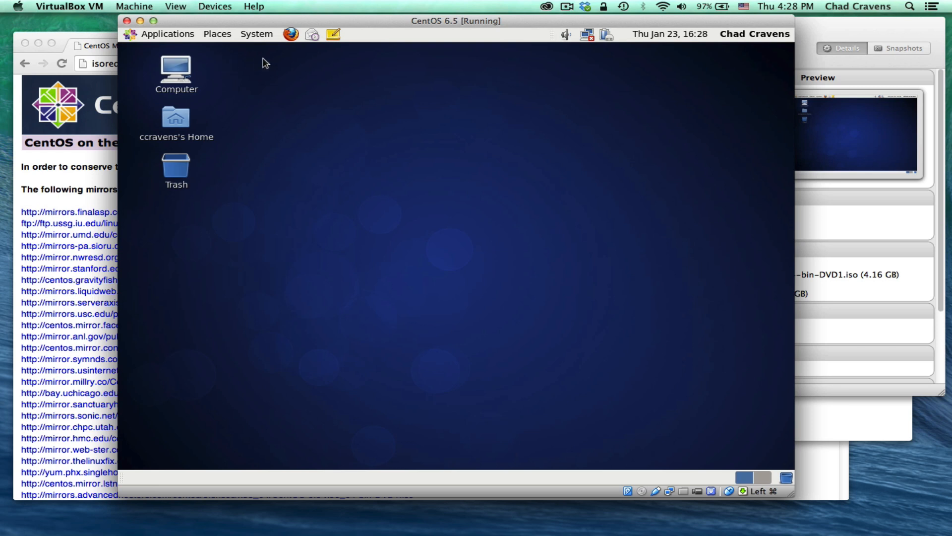
{"action": "mouse_move", "coordinate": [290, 114]}
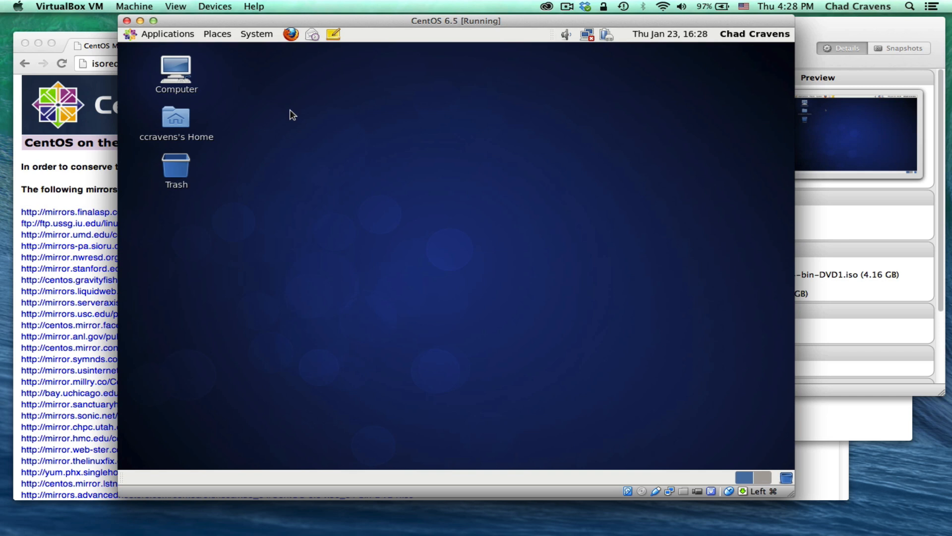
{"action": "mouse_move", "coordinate": [254, 95]}
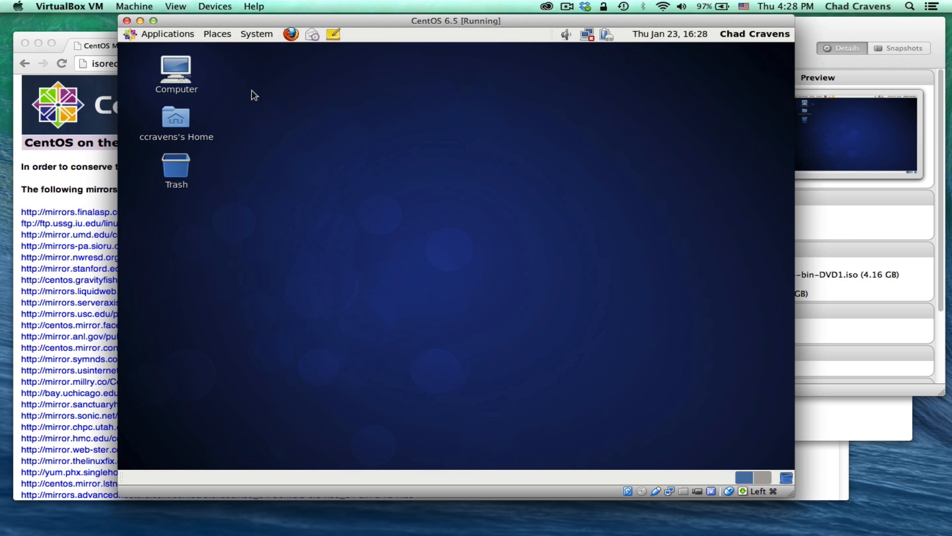